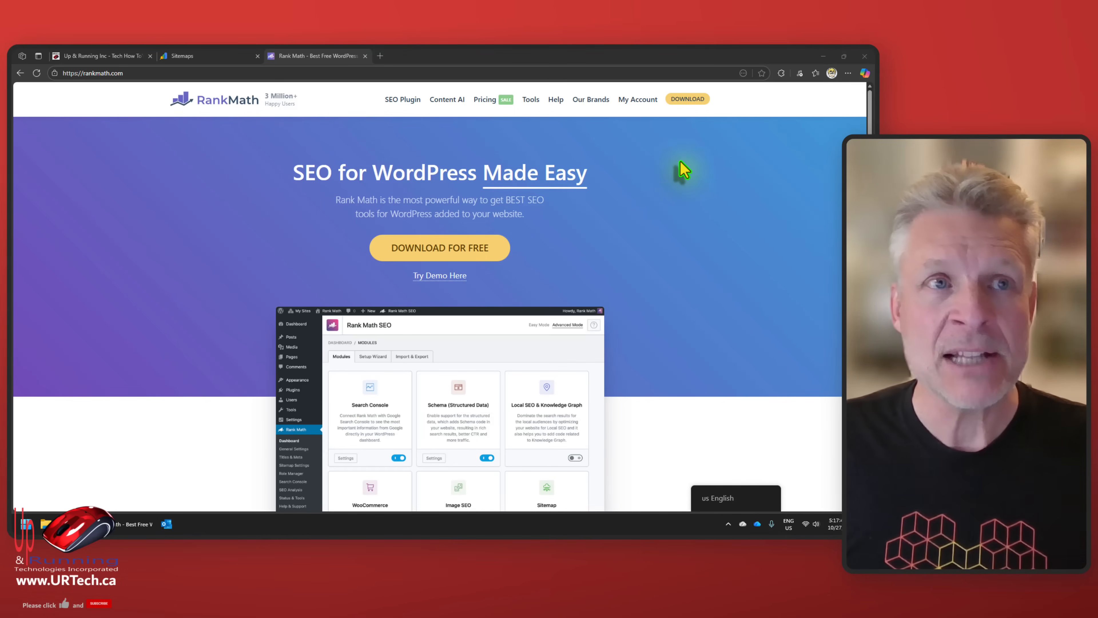
Switch to the urtech.ca tab and go to its WordPress admin dashboard.
click(102, 55)
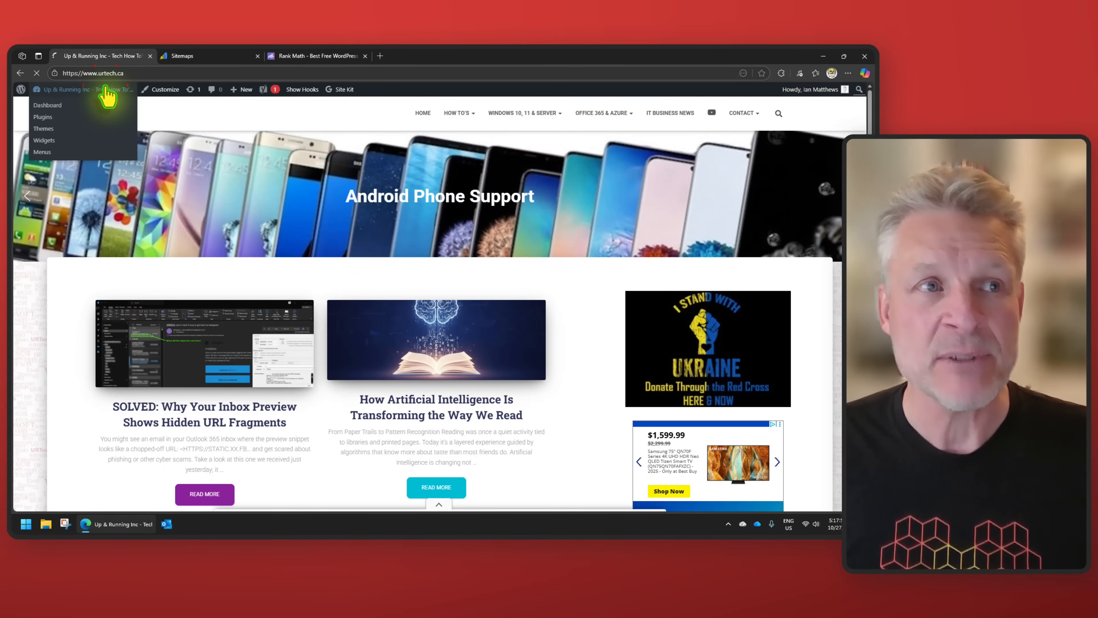
click(47, 104)
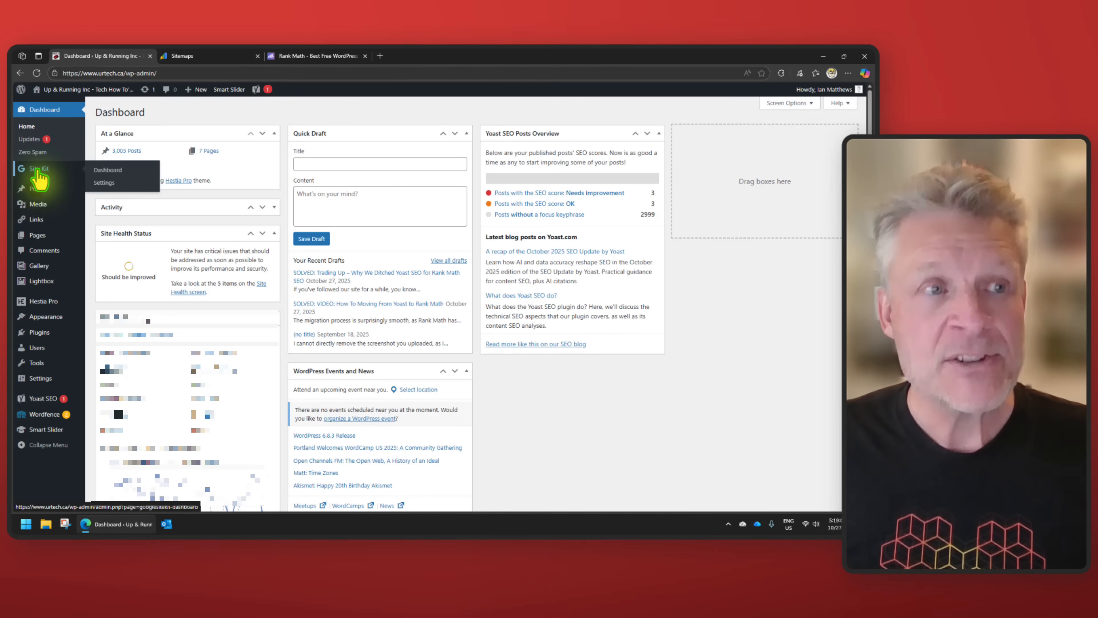
Search Add Plugins for 'rank m', then install and activate Rank Math SEO.
click(38, 332)
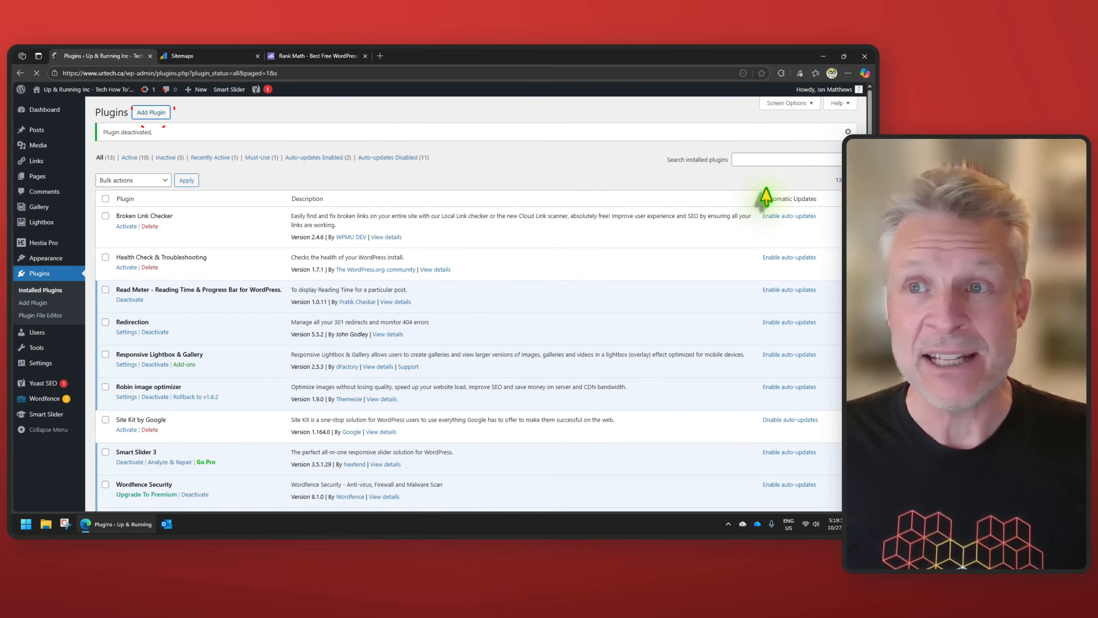
click(151, 112)
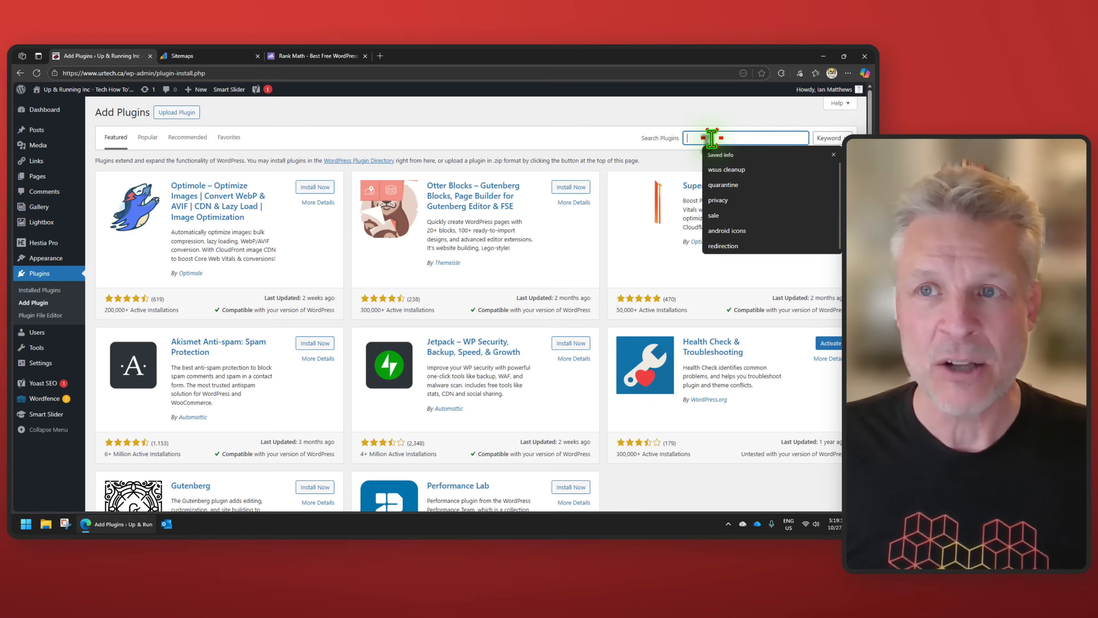
text(rank ma)
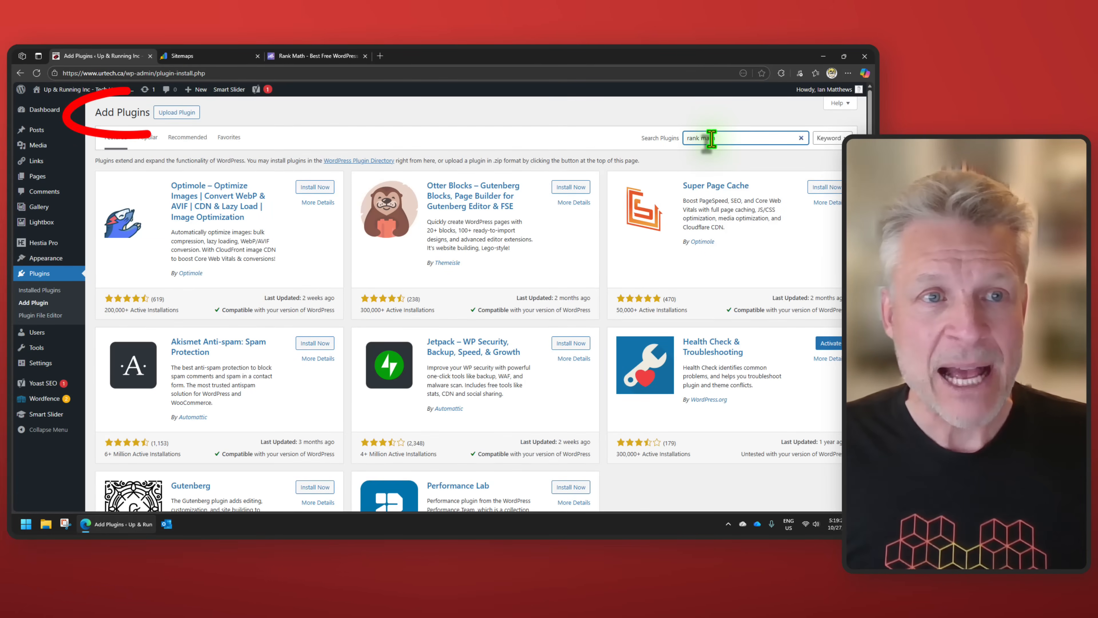
key(Return)
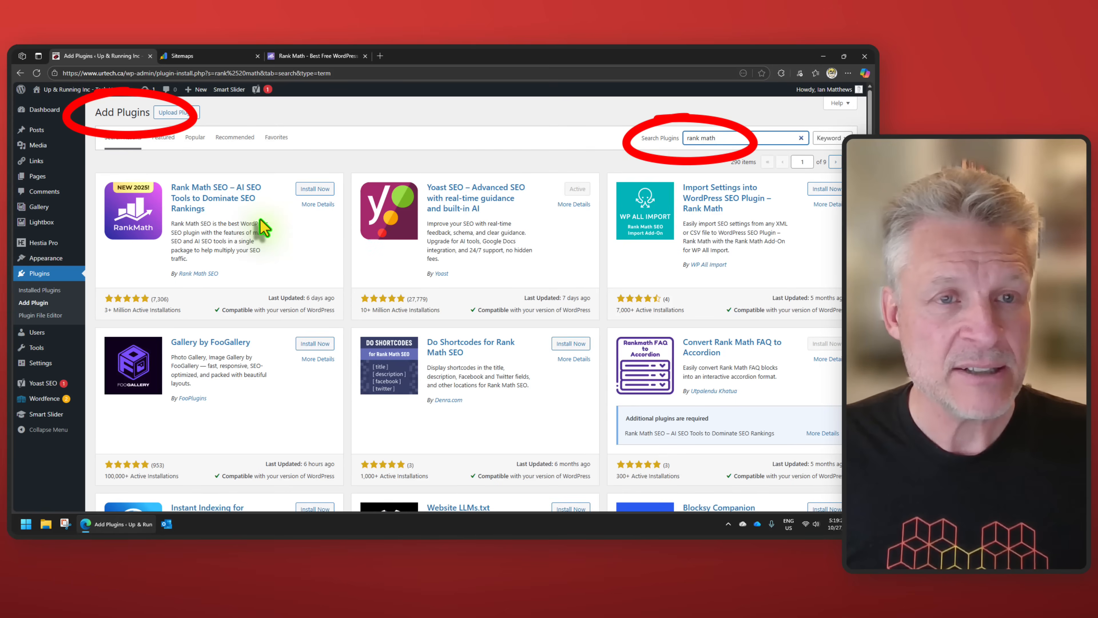
click(314, 188)
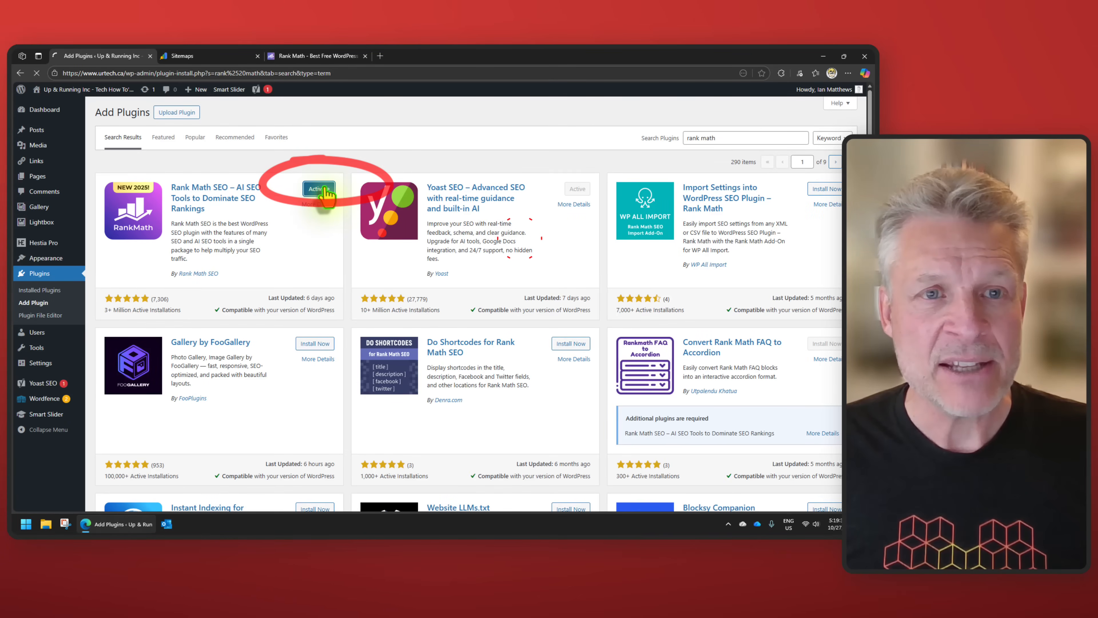
click(318, 190)
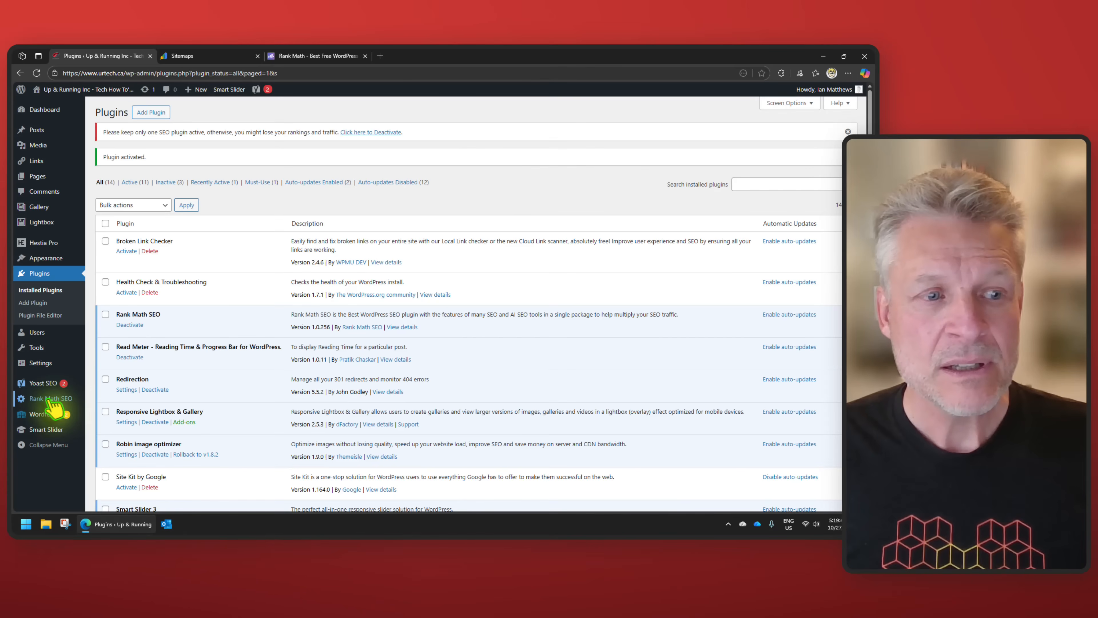
Connect a free Rank Math account and activate the Free Plan for urtech.ca.
click(51, 398)
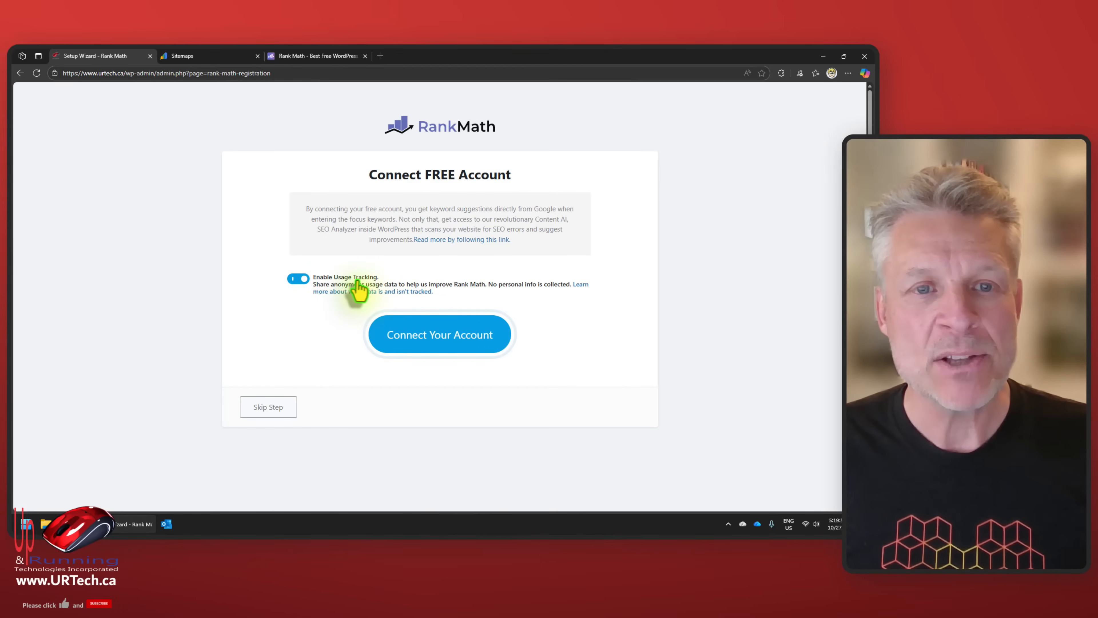
click(440, 334)
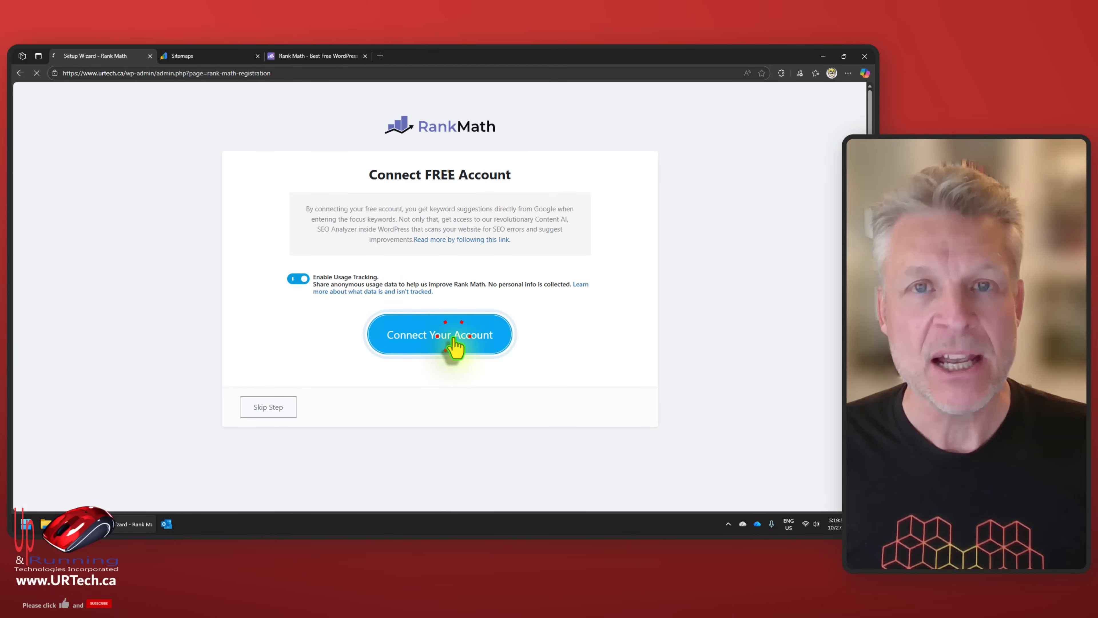
click(440, 334)
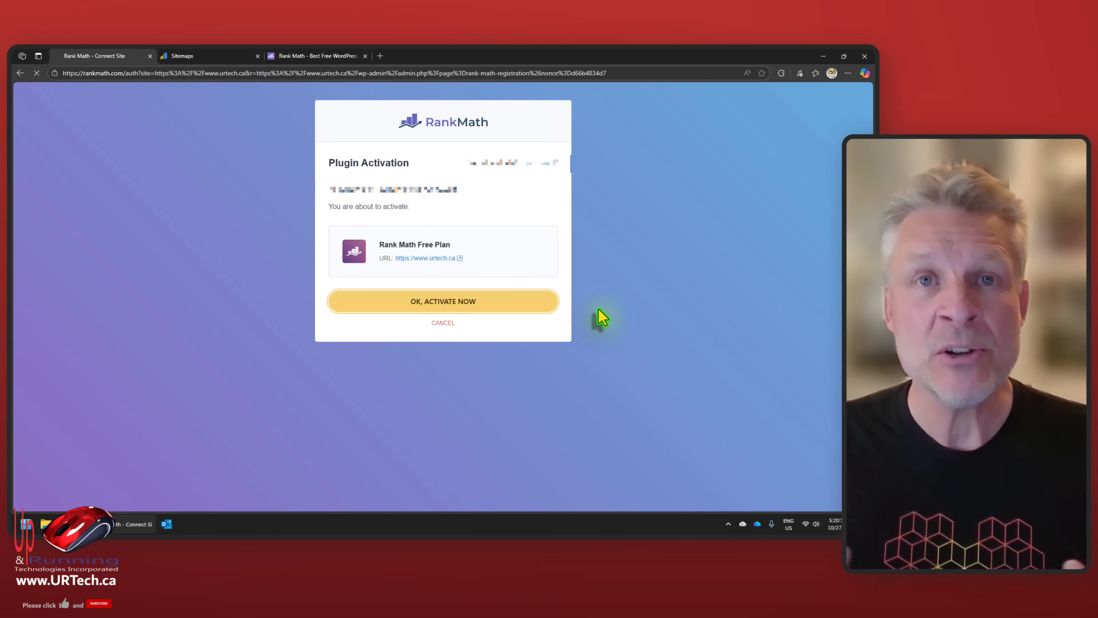
click(443, 301)
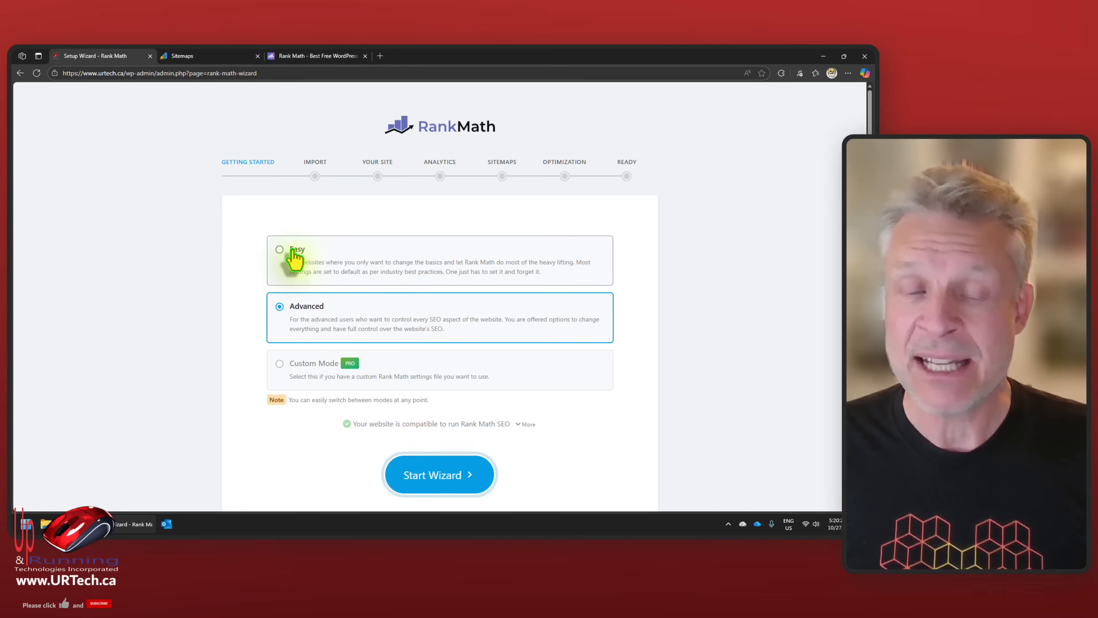
mouse_move(305, 324)
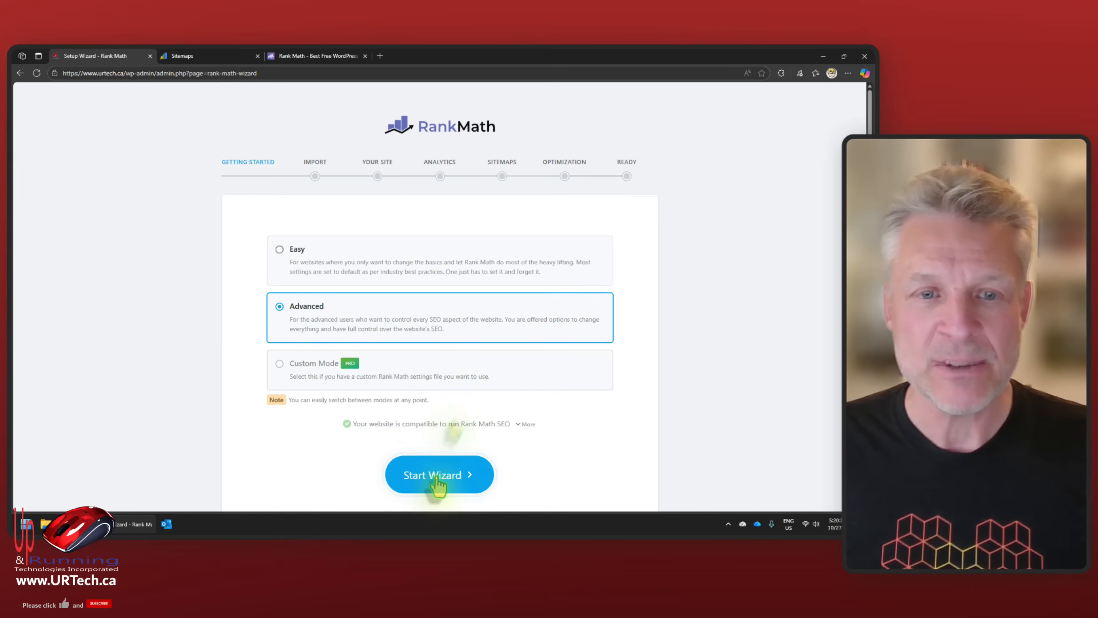
Start the Advanced wizard and import all existing Yoast SEO settings, then continue.
click(440, 474)
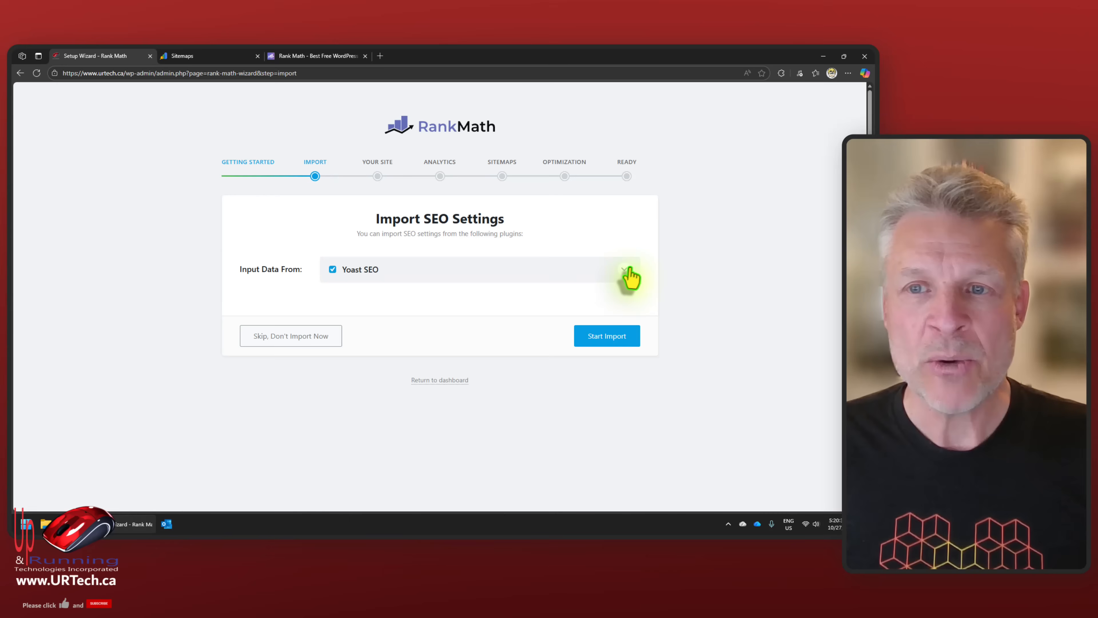
click(626, 274)
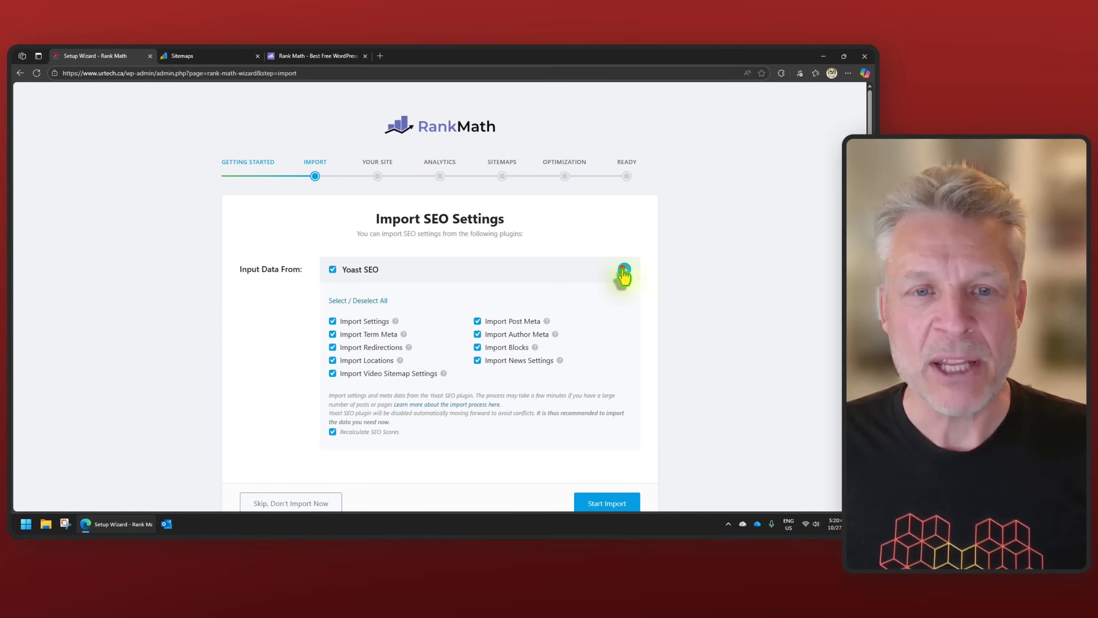
click(606, 502)
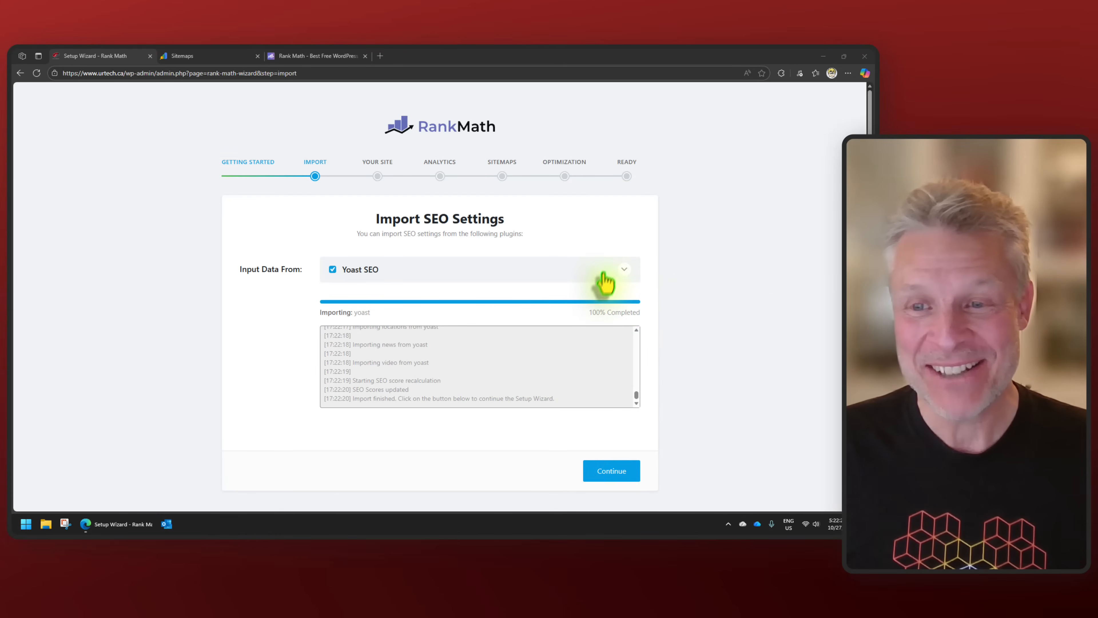
click(611, 470)
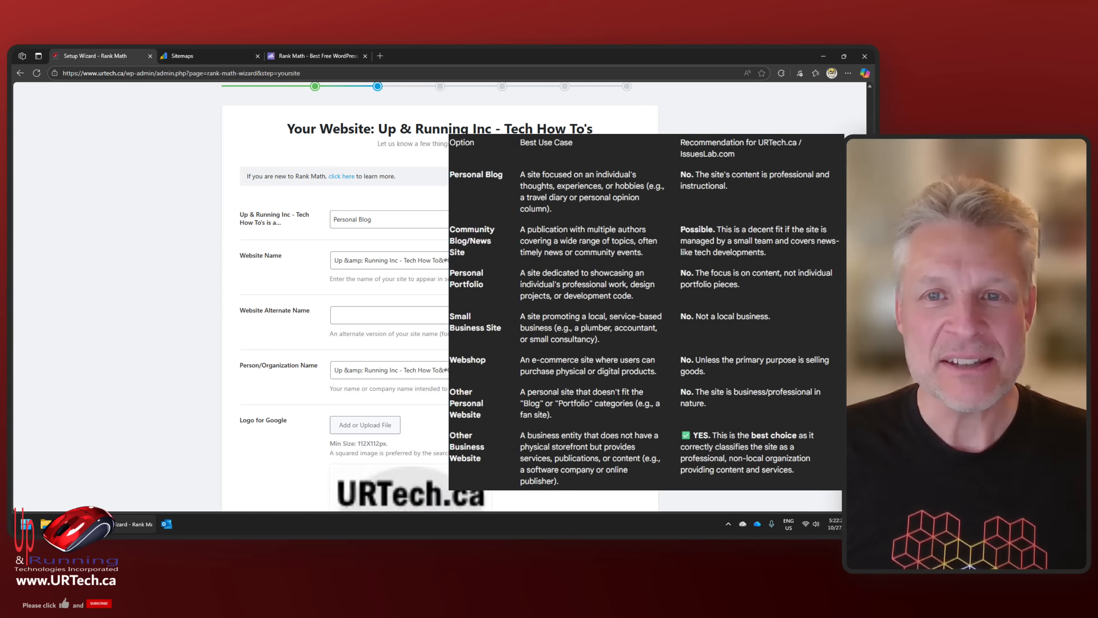
Classify the site as Other Business Website, keep Organization, and save the site details.
click(389, 219)
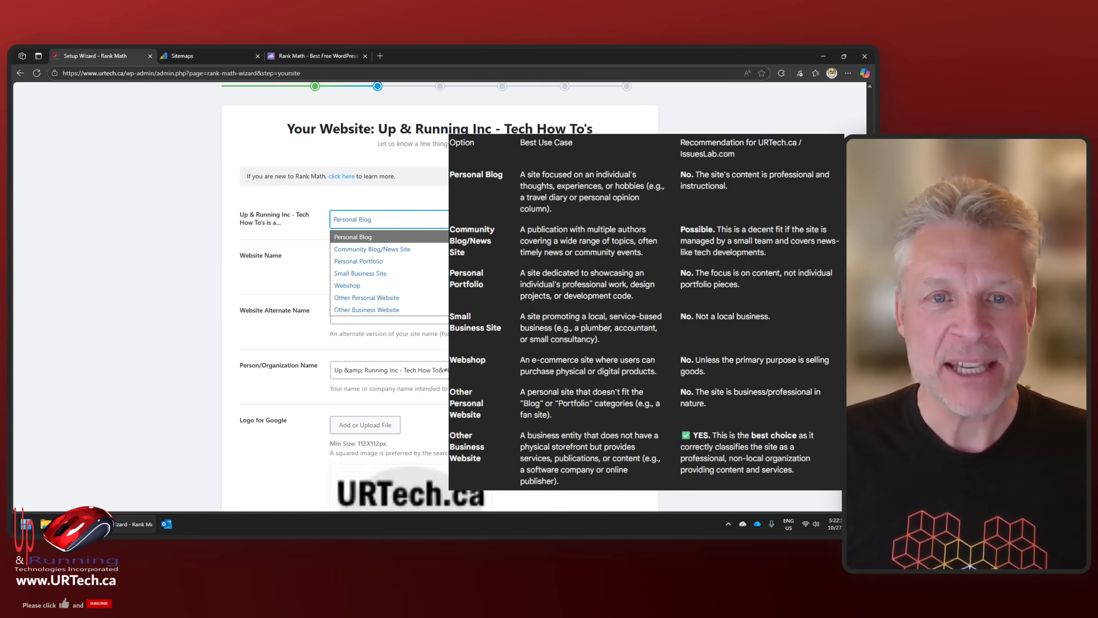
click(366, 309)
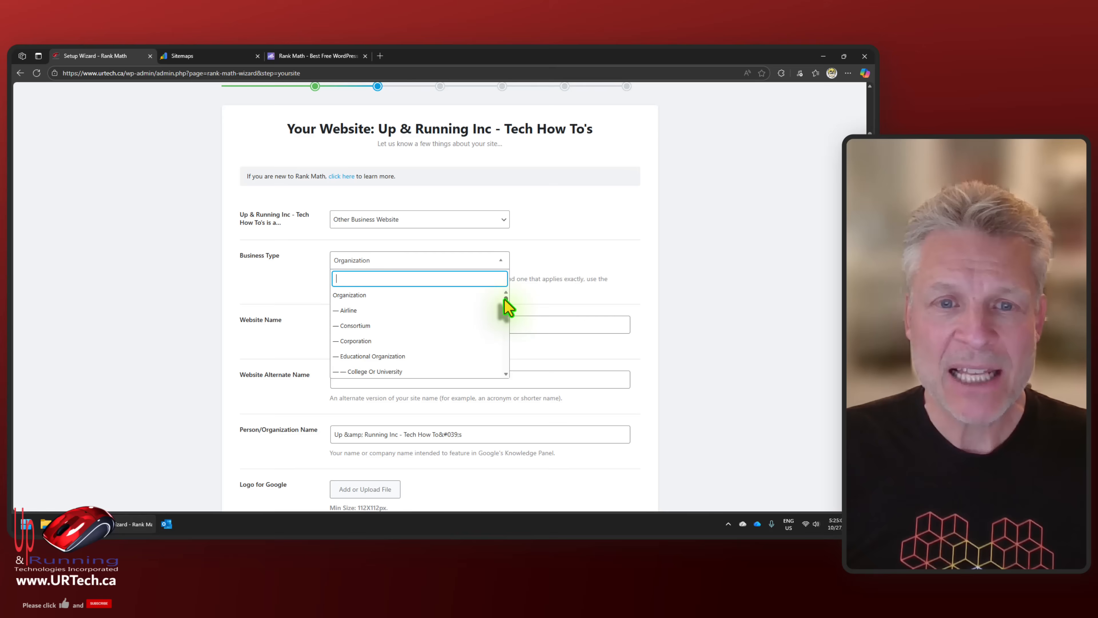
scroll(down, 3)
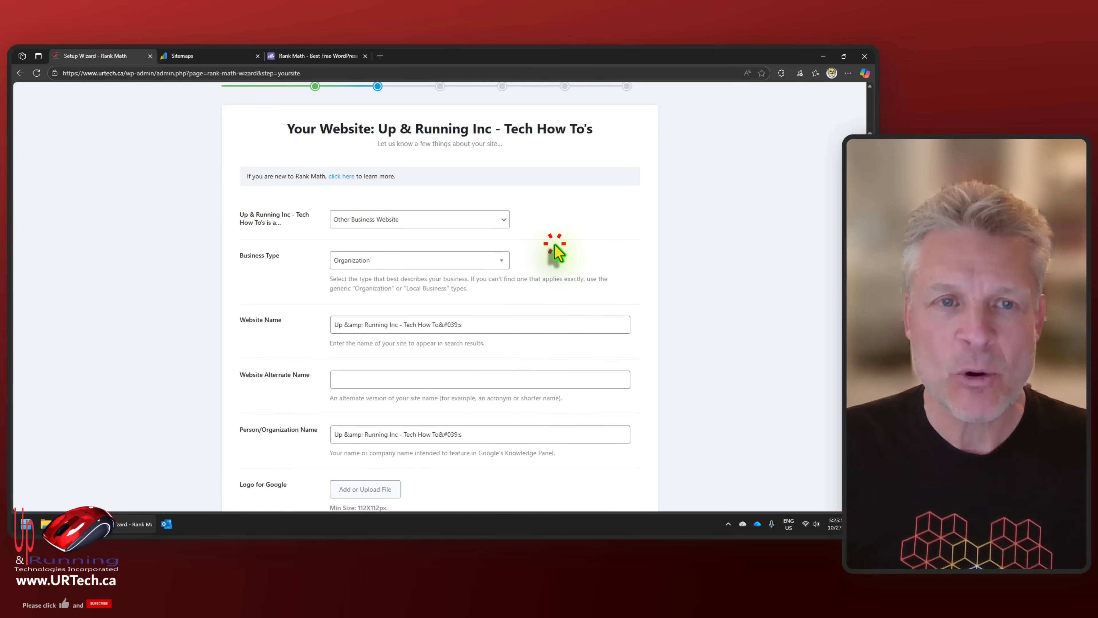
scroll(down, 3)
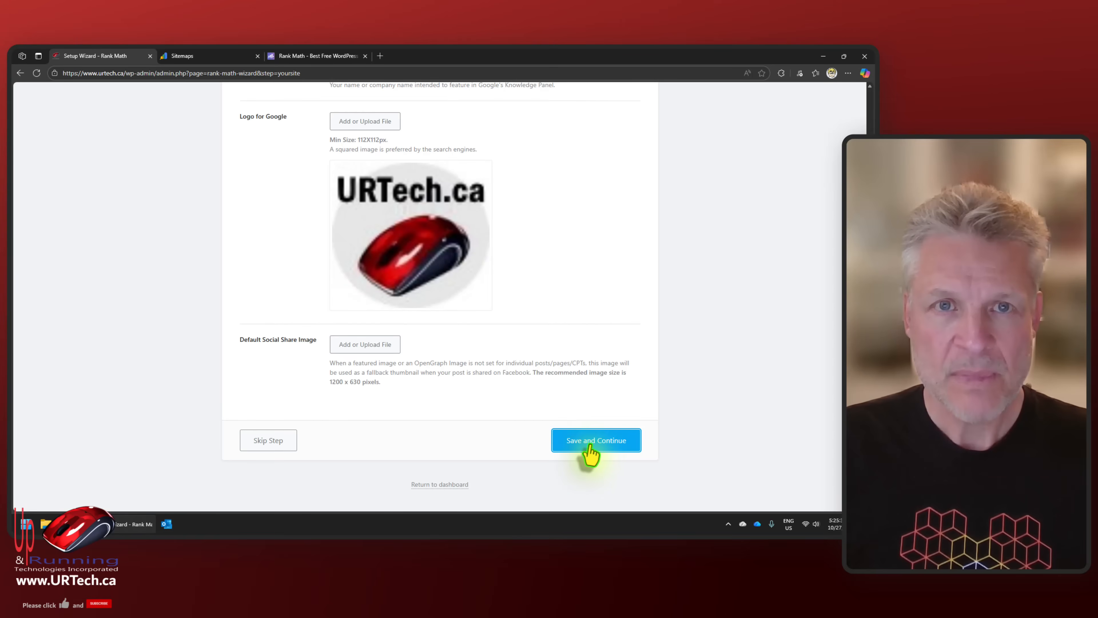
click(594, 440)
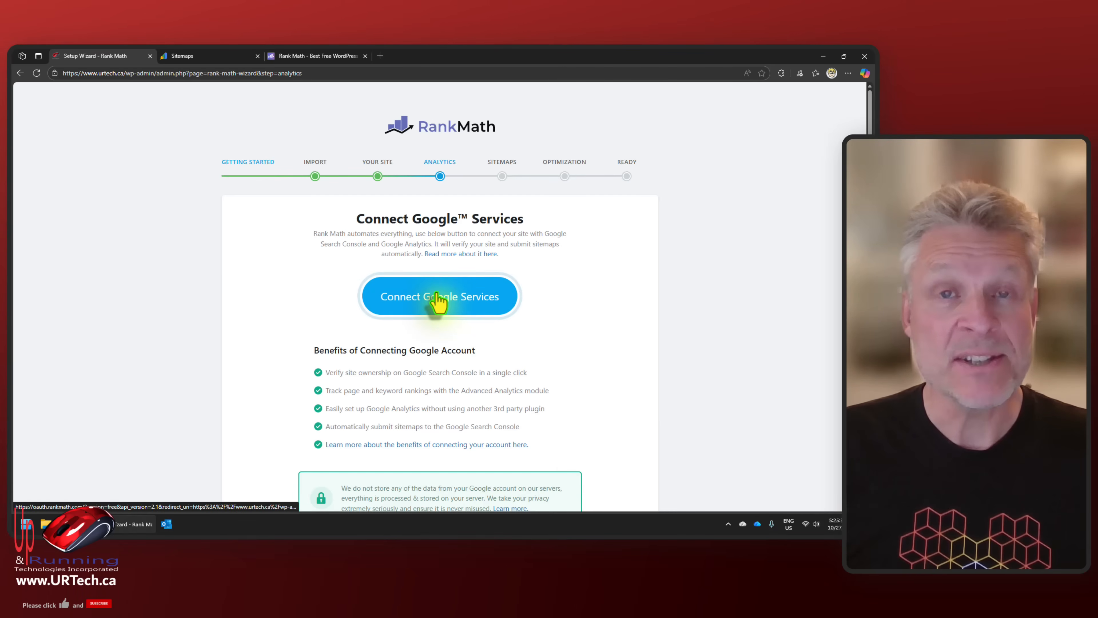
Sign in with Google and grant Rank Math access to Search Console and Analytics.
click(439, 295)
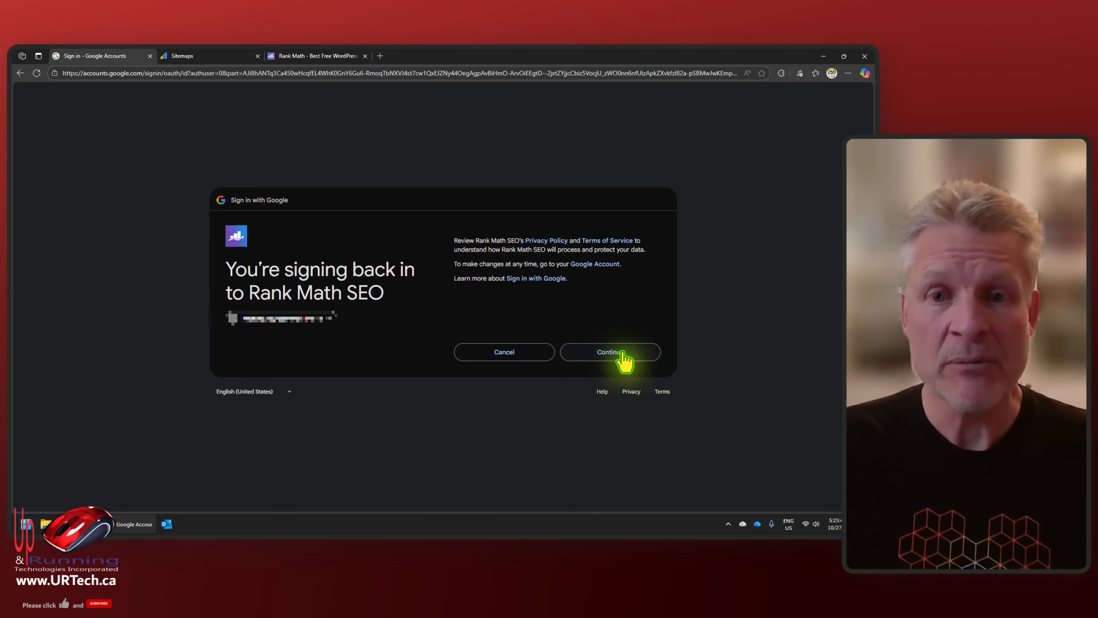
click(609, 352)
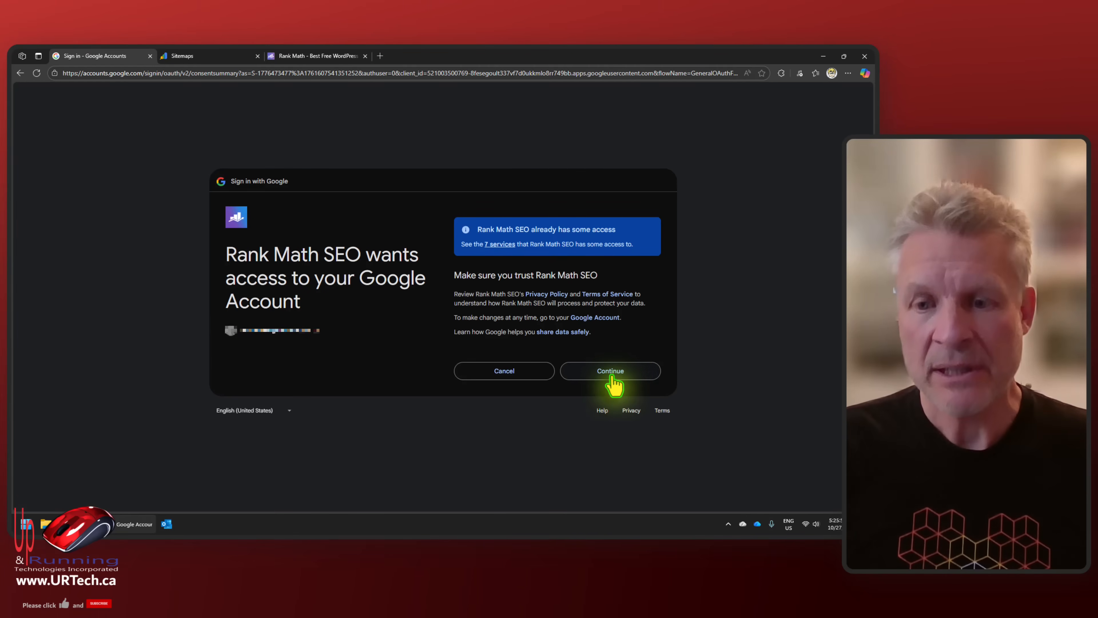
click(610, 370)
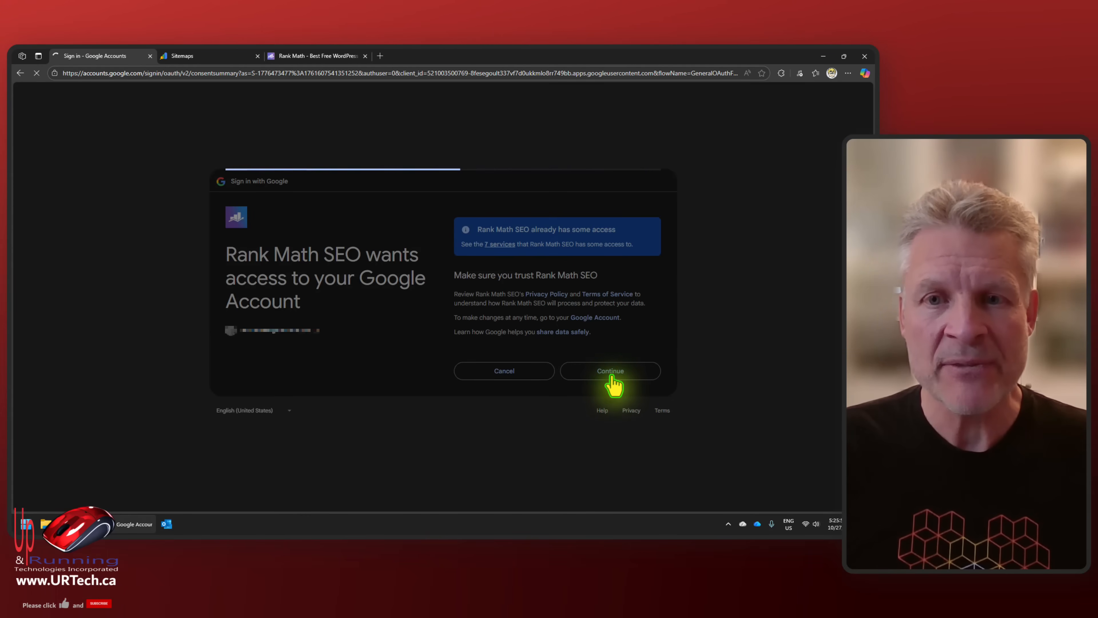
click(609, 371)
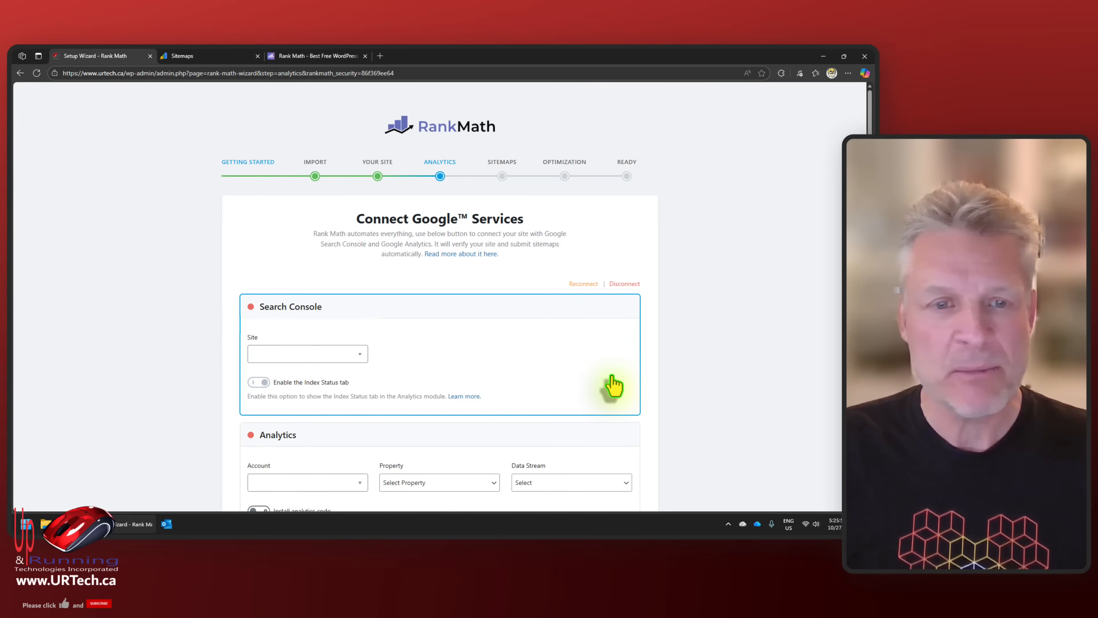
mouse_move(375, 361)
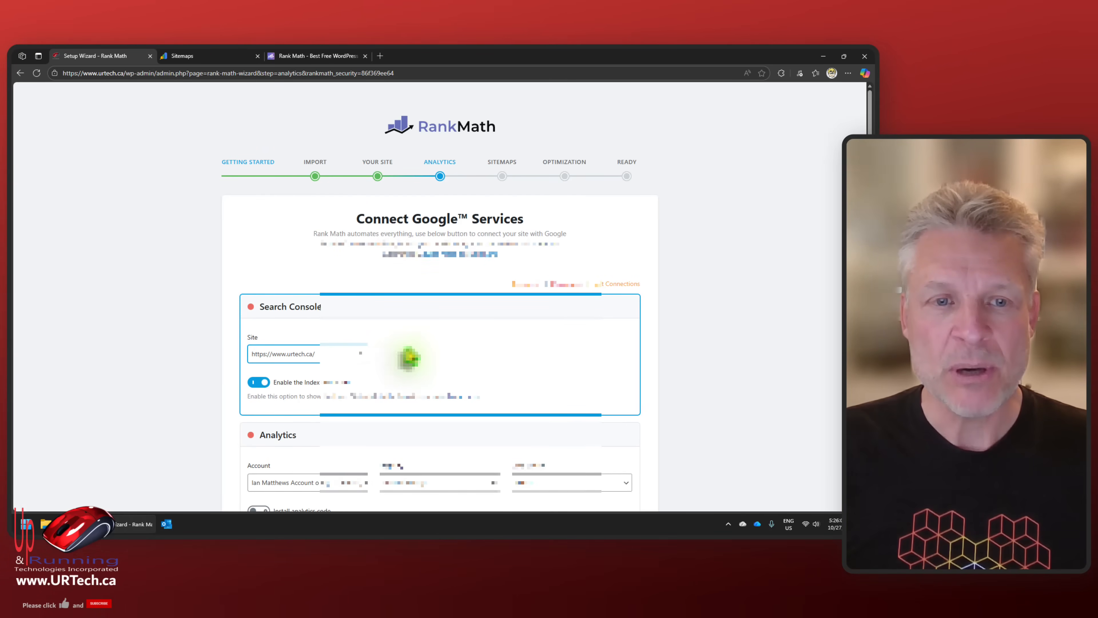
Enable analytics tracking code excluding logged-in users and save the Analytics step.
scroll(down, 3)
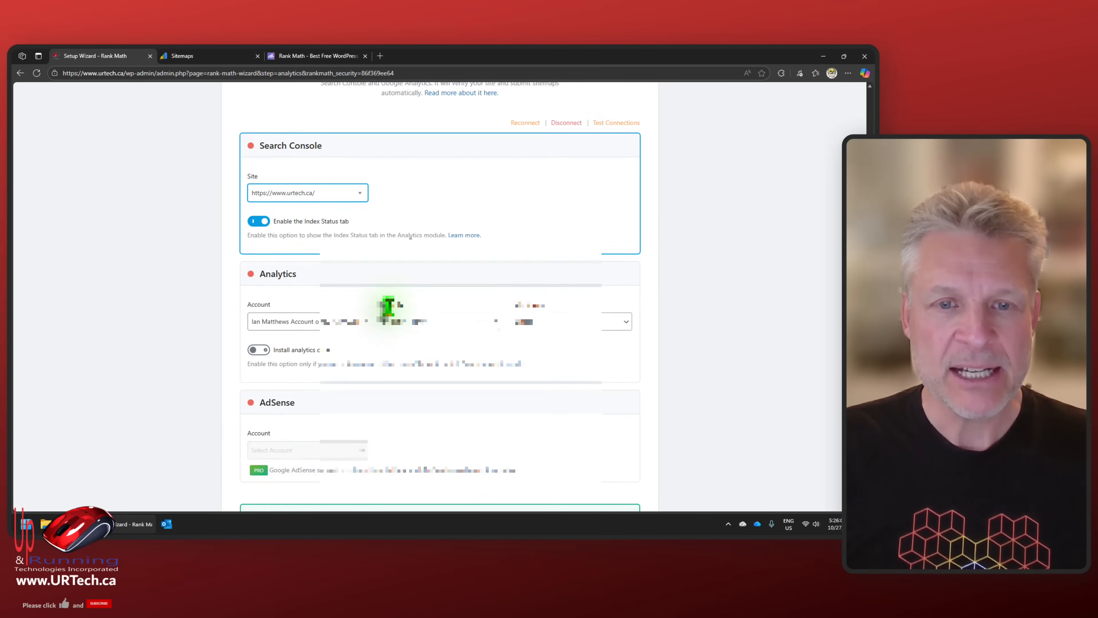
scroll(down, 3)
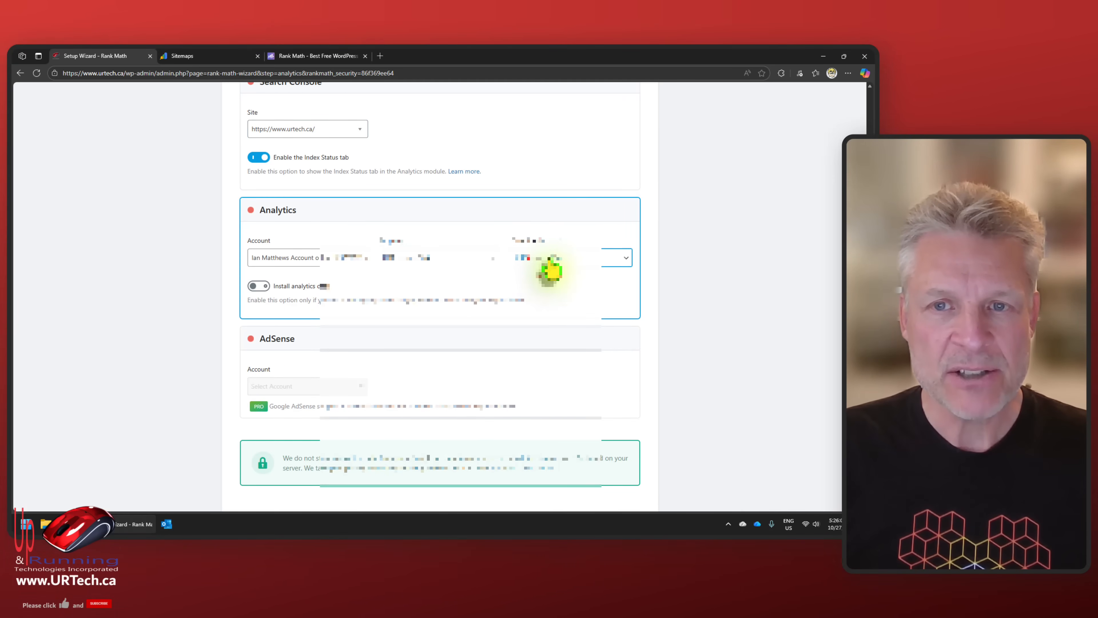
click(258, 286)
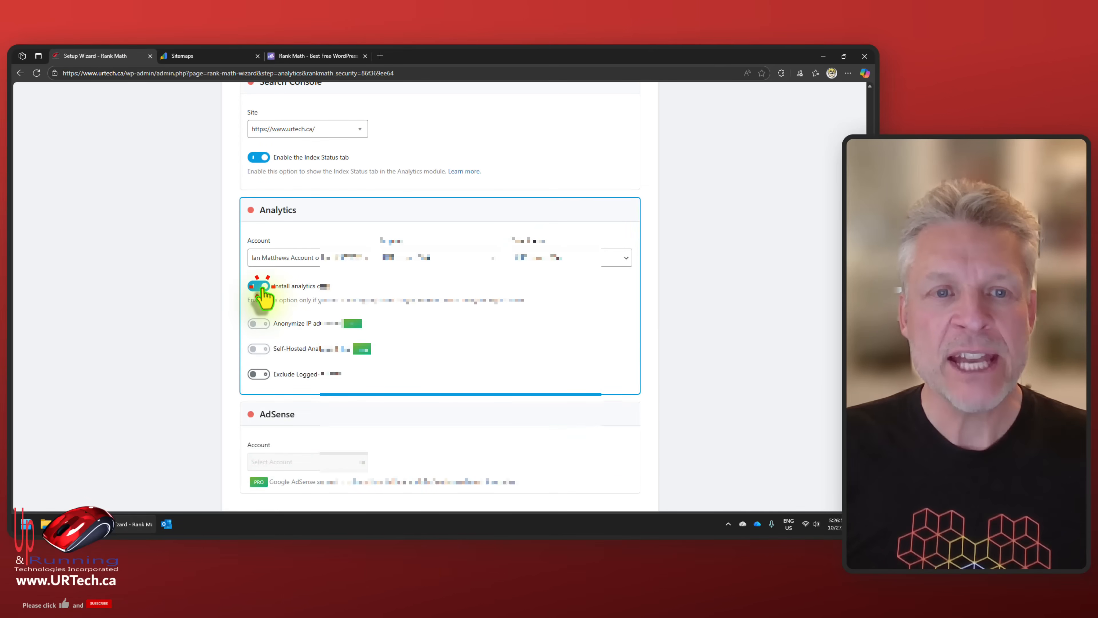
click(259, 286)
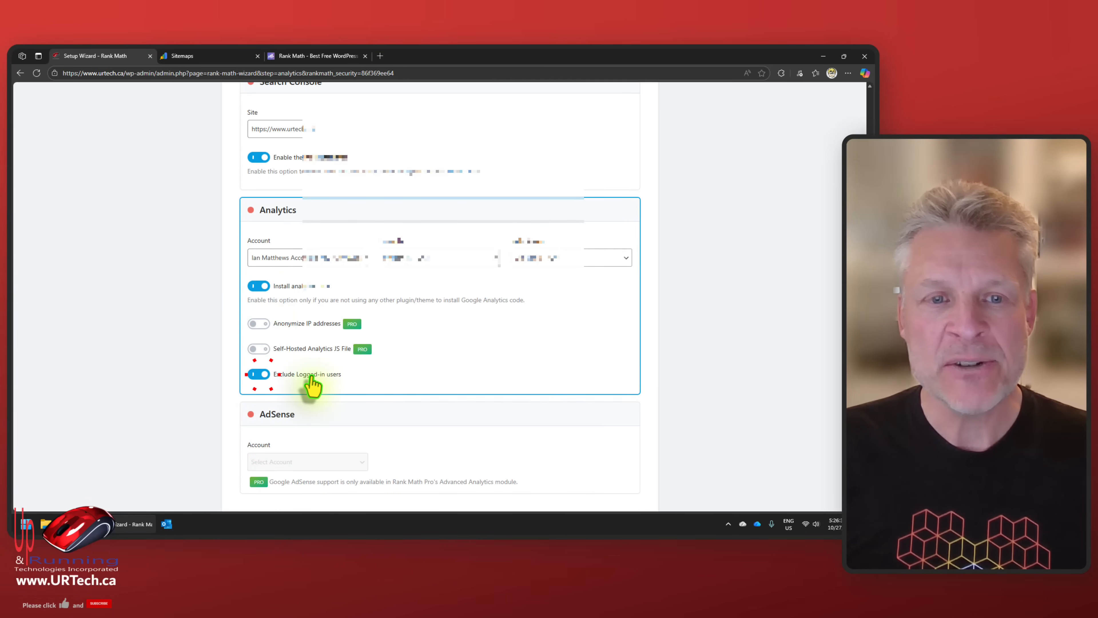
mouse_move(365, 393)
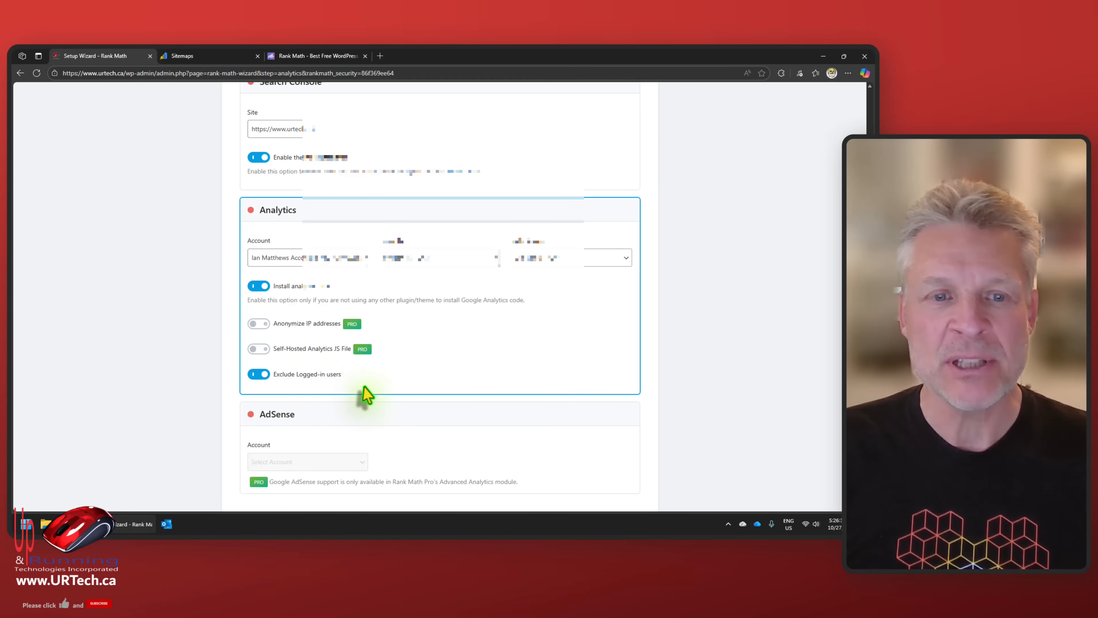
scroll(down, 3)
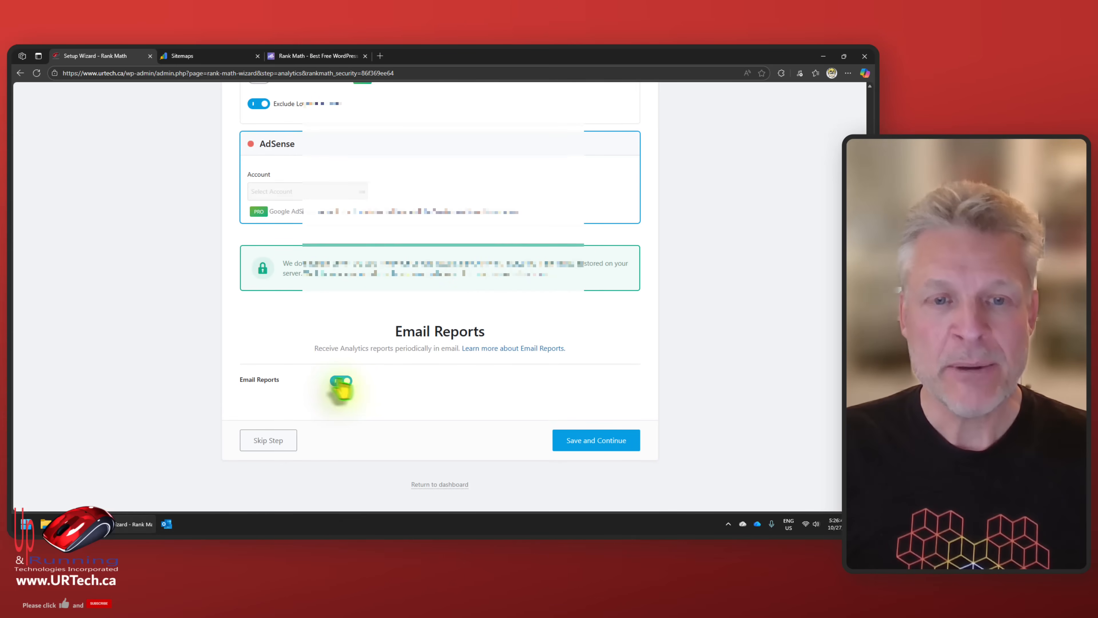
click(595, 440)
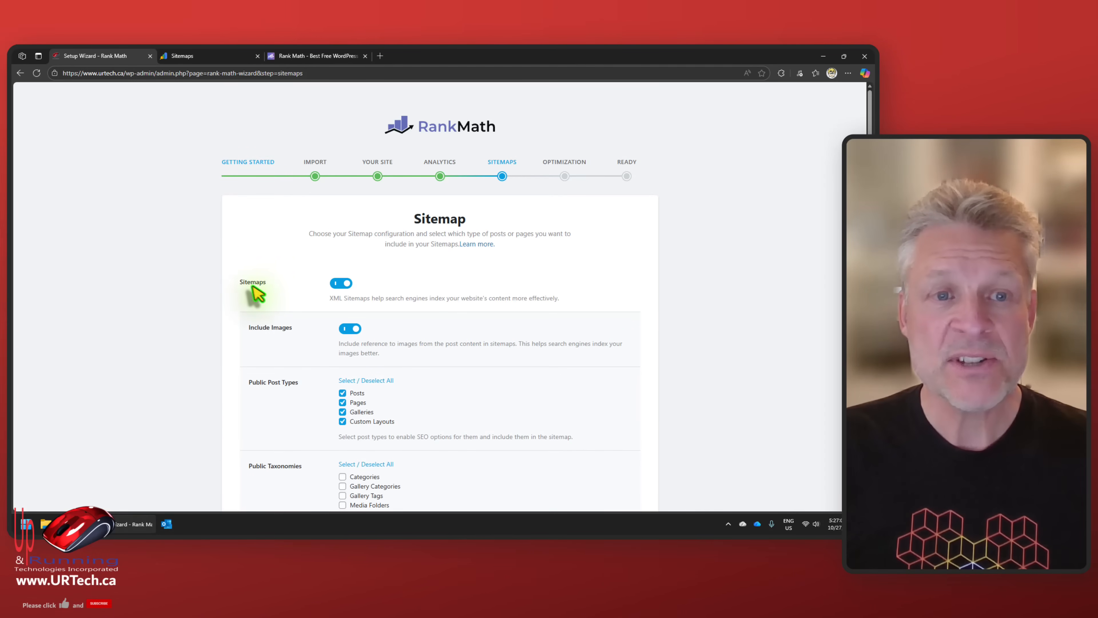
mouse_move(279, 341)
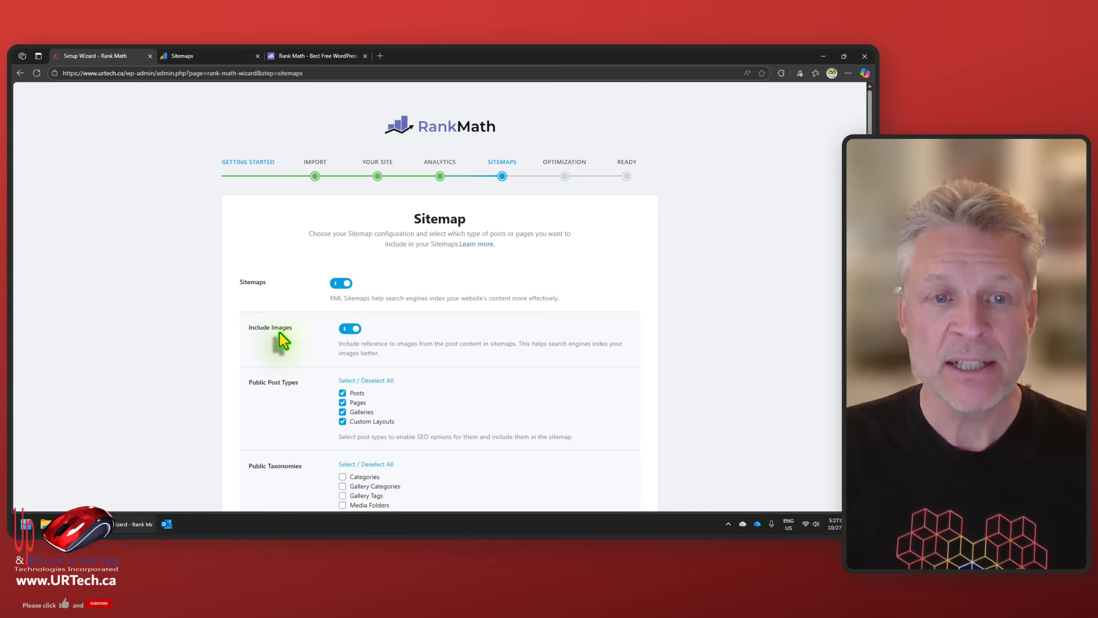
Save sitemaps with images and posts, pages, galleries and custom layouts included.
scroll(down, 3)
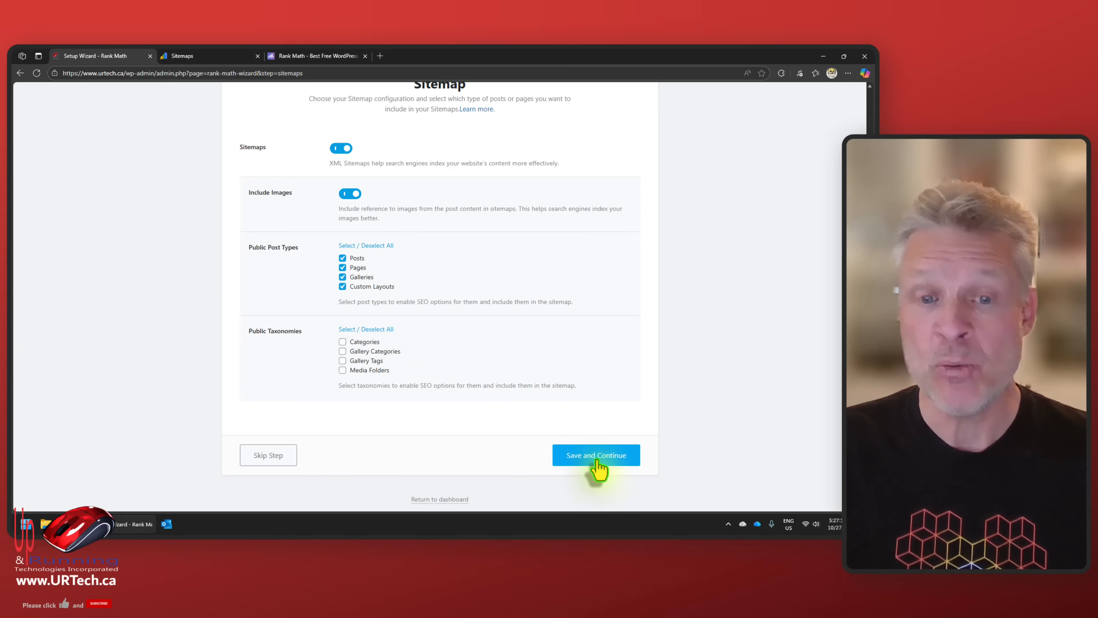
click(596, 455)
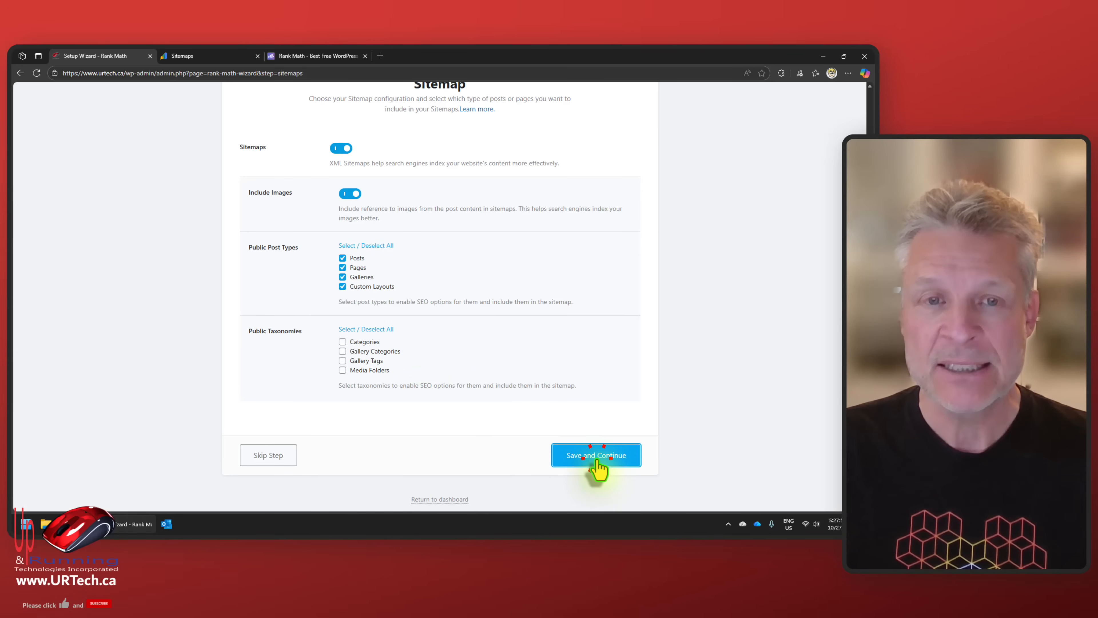
click(595, 454)
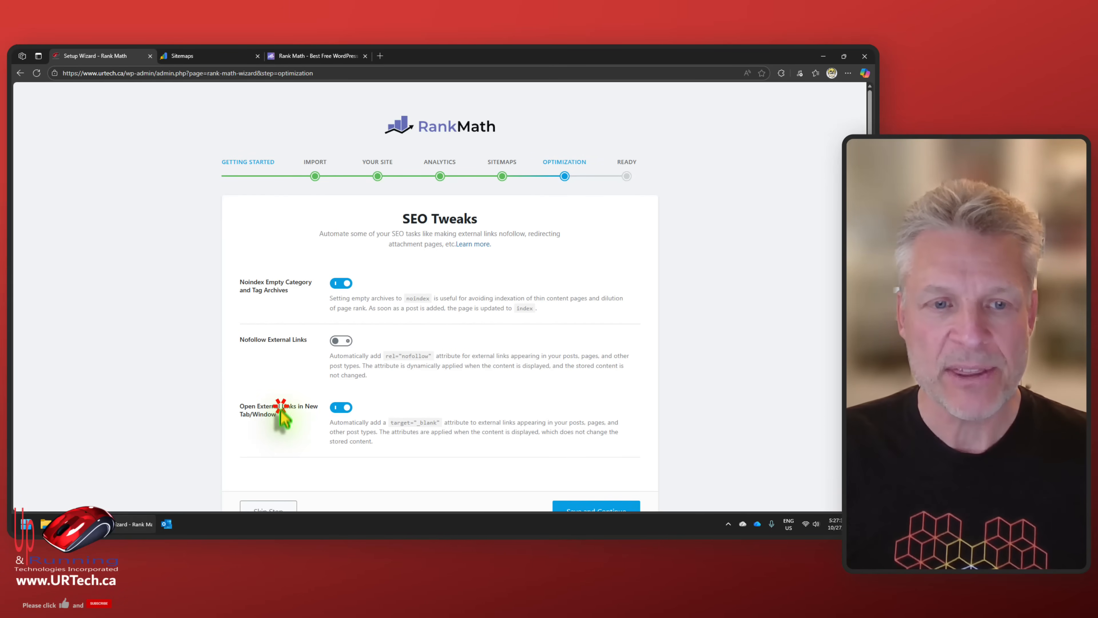
mouse_move(294, 424)
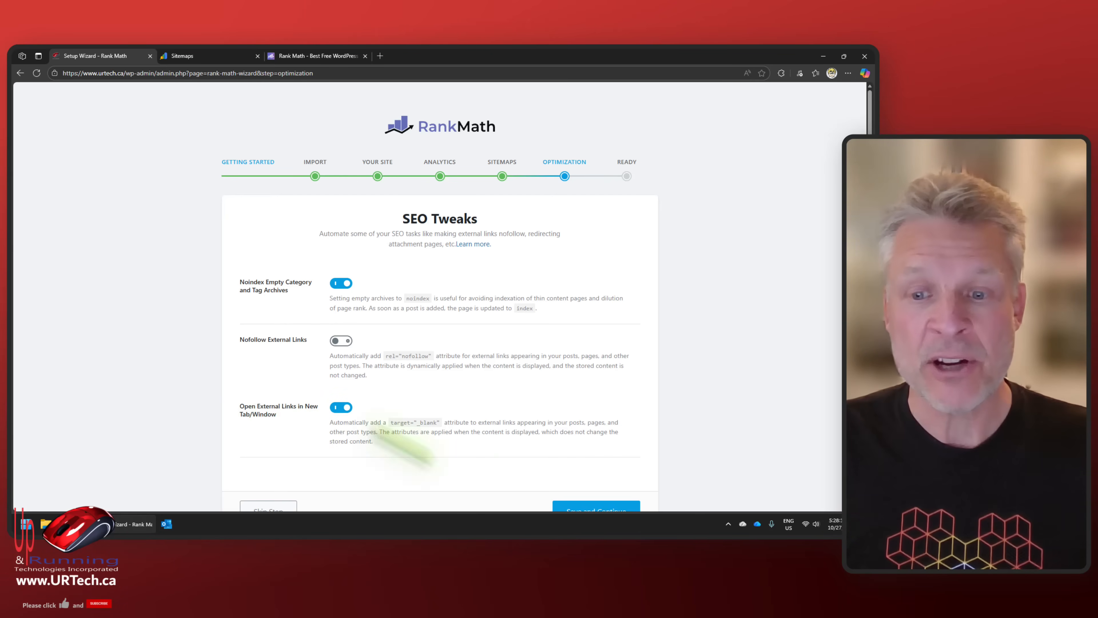
Save the default SEO Tweaks, leaving Nofollow External Links off, to finish the wizard.
click(595, 508)
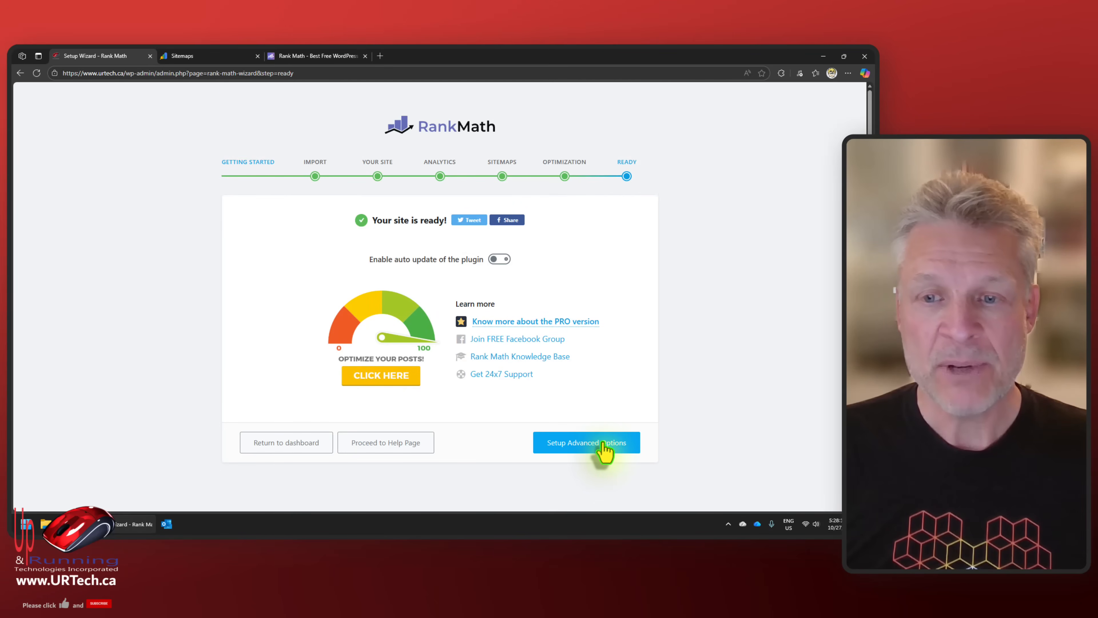
Start Advanced Options and save the Role Manager with default capabilities.
click(586, 442)
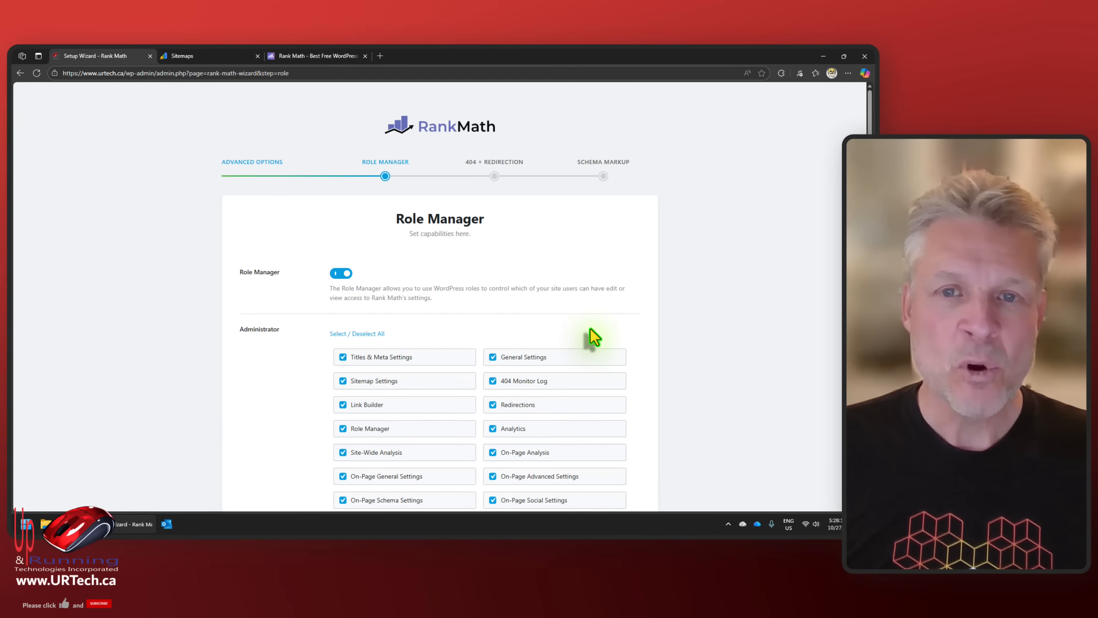
scroll(down, 3)
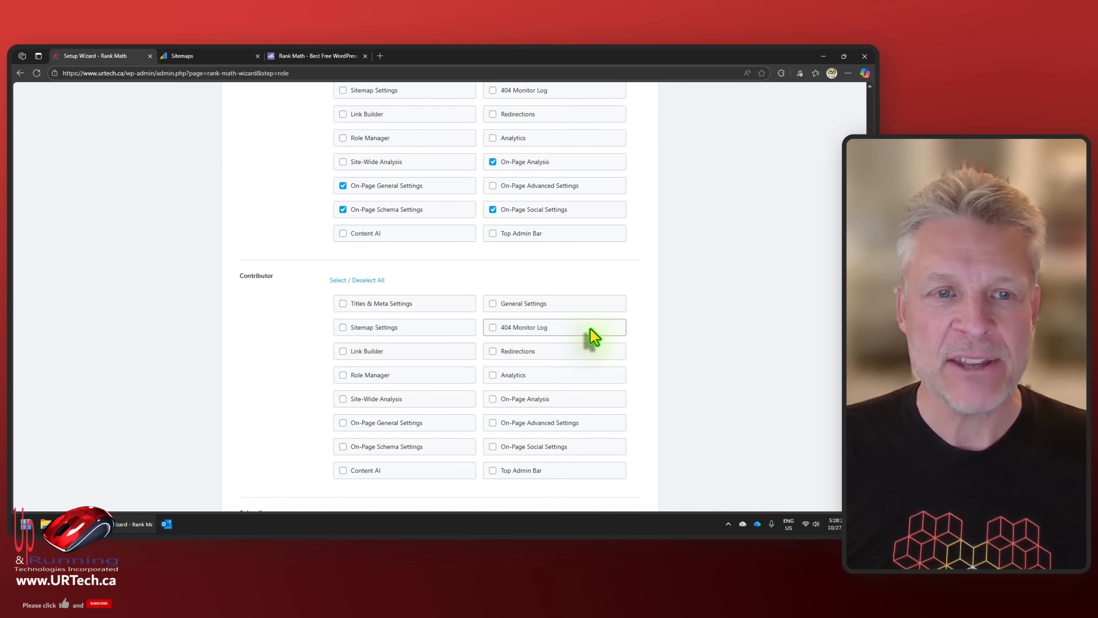
scroll(down, 3)
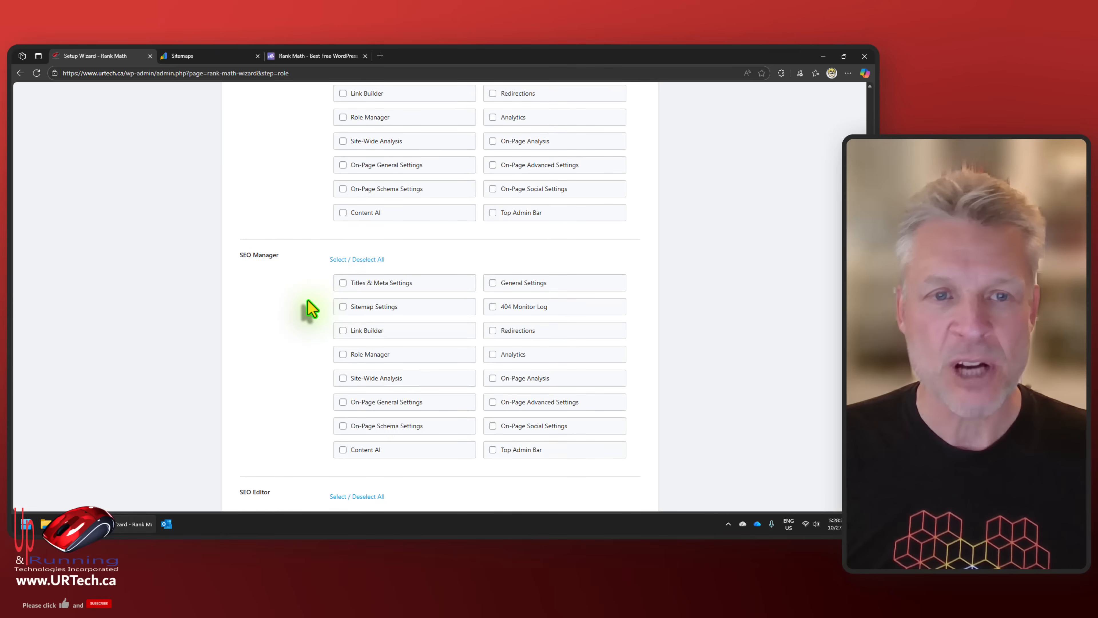
scroll(down, 3)
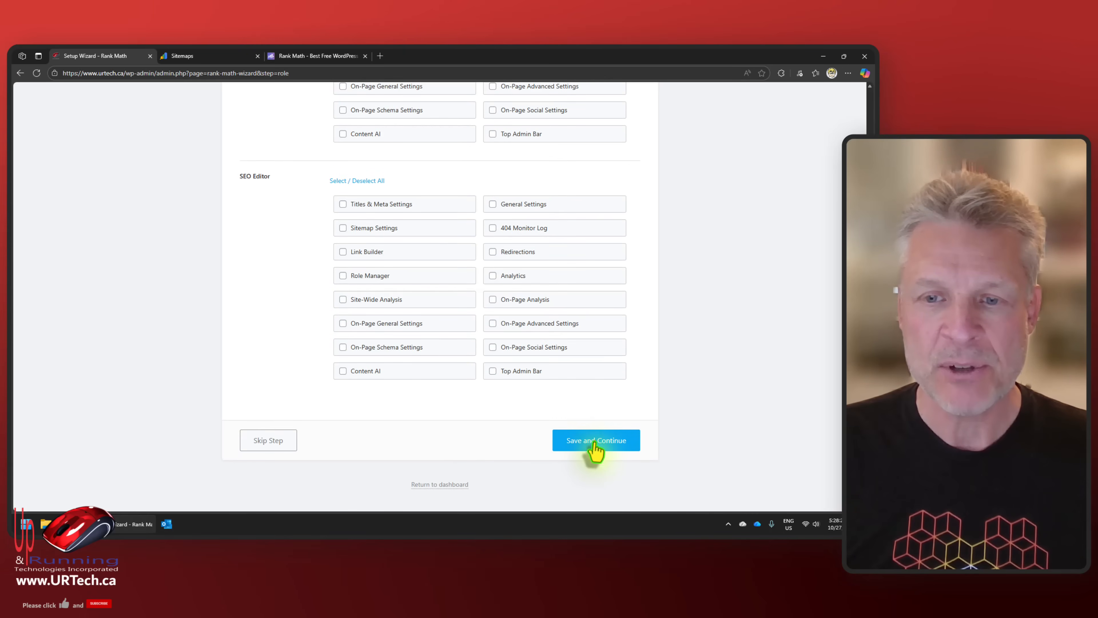
click(595, 440)
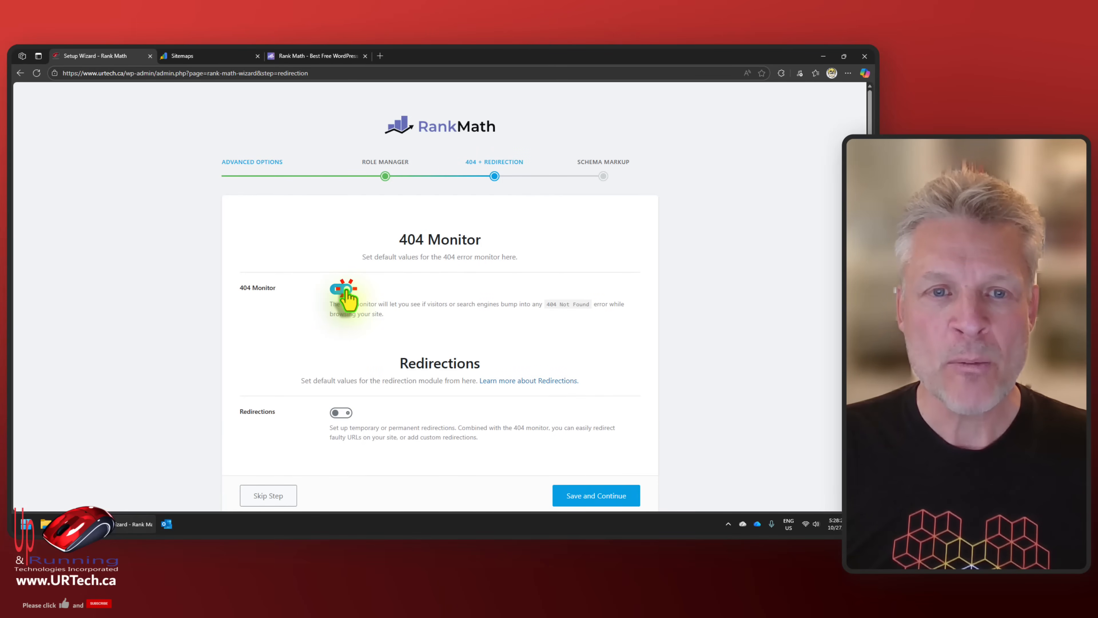
Save the 404 + Redirection step and keep posts as Article schema of type Blog Post.
click(594, 495)
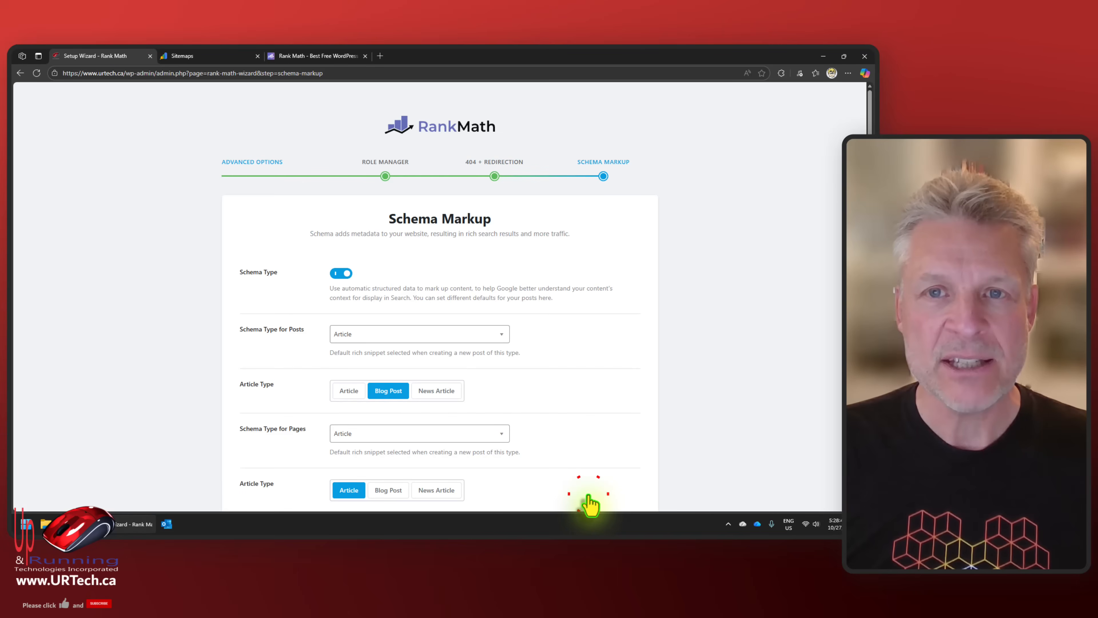
scroll(down, 3)
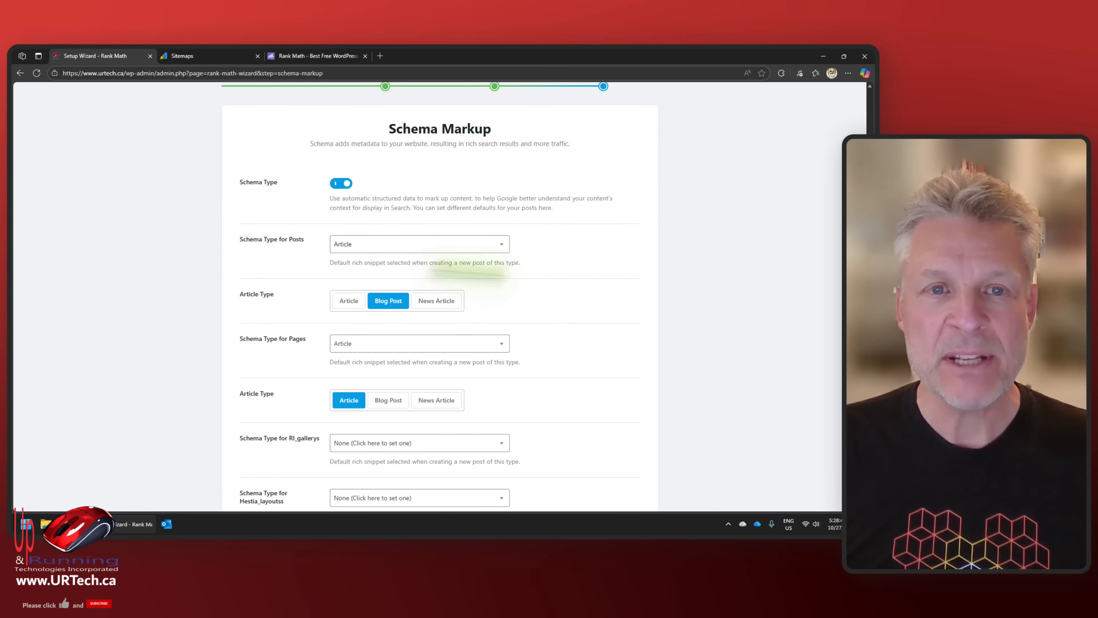
click(418, 243)
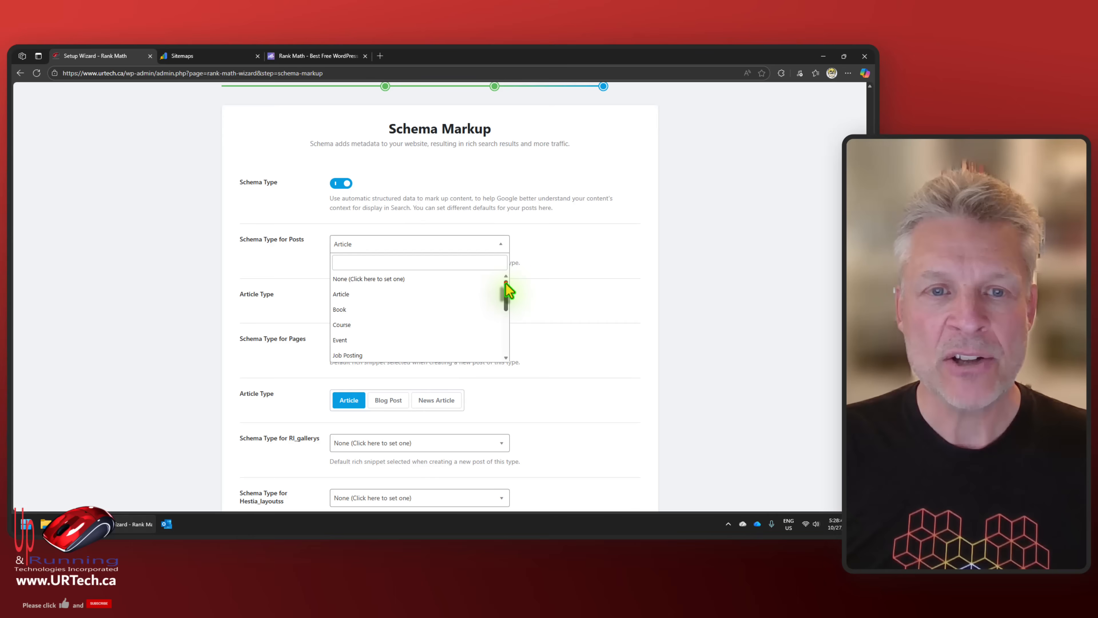
scroll(down, 3)
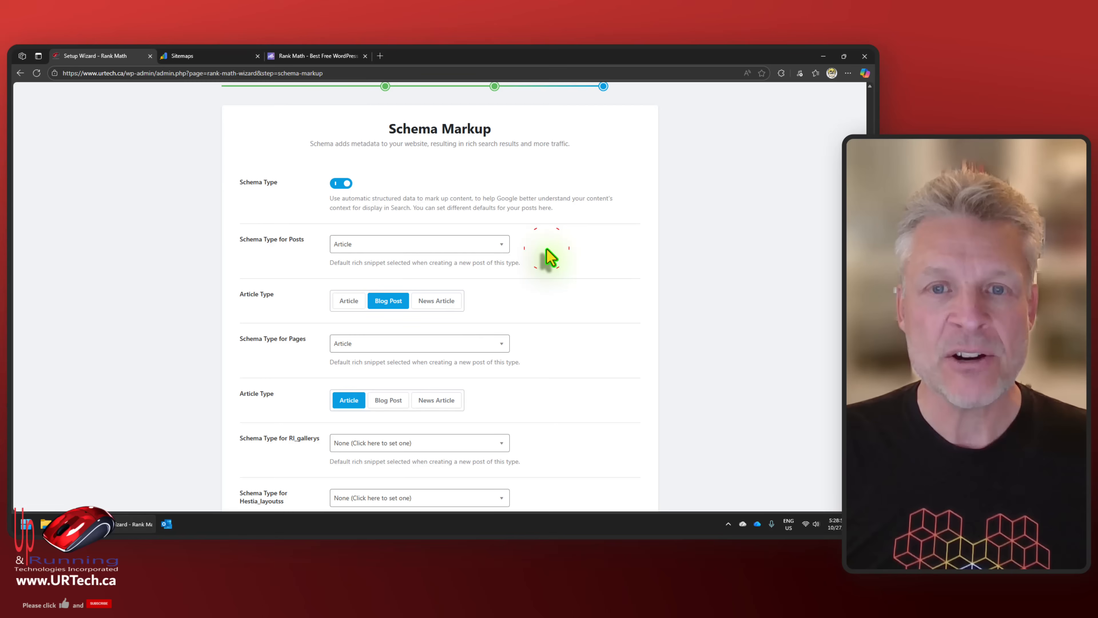
mouse_move(375, 316)
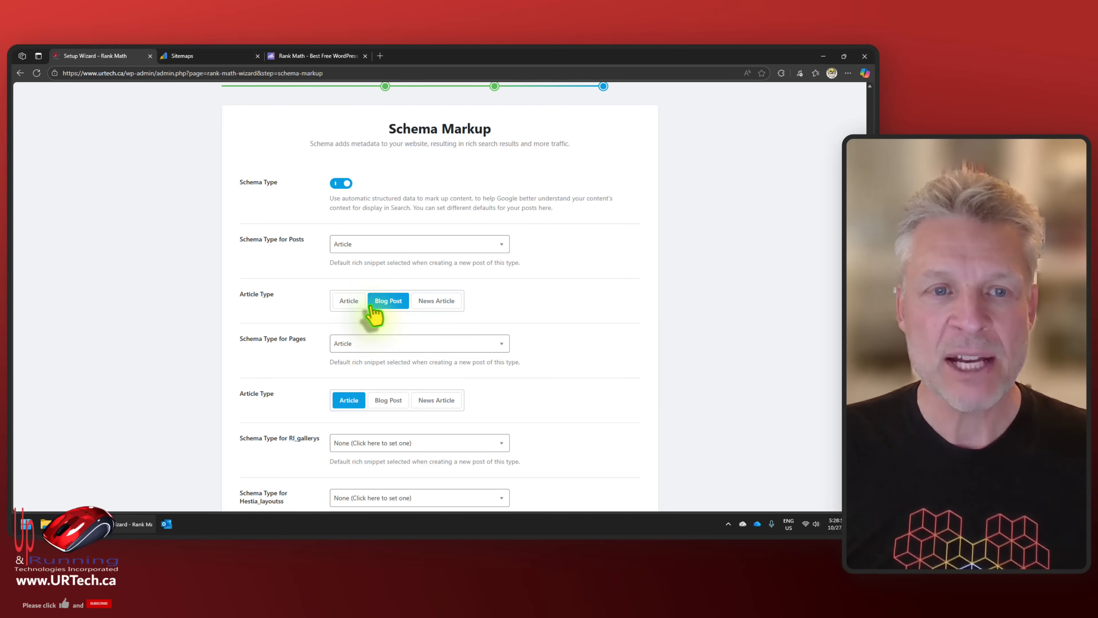
click(348, 301)
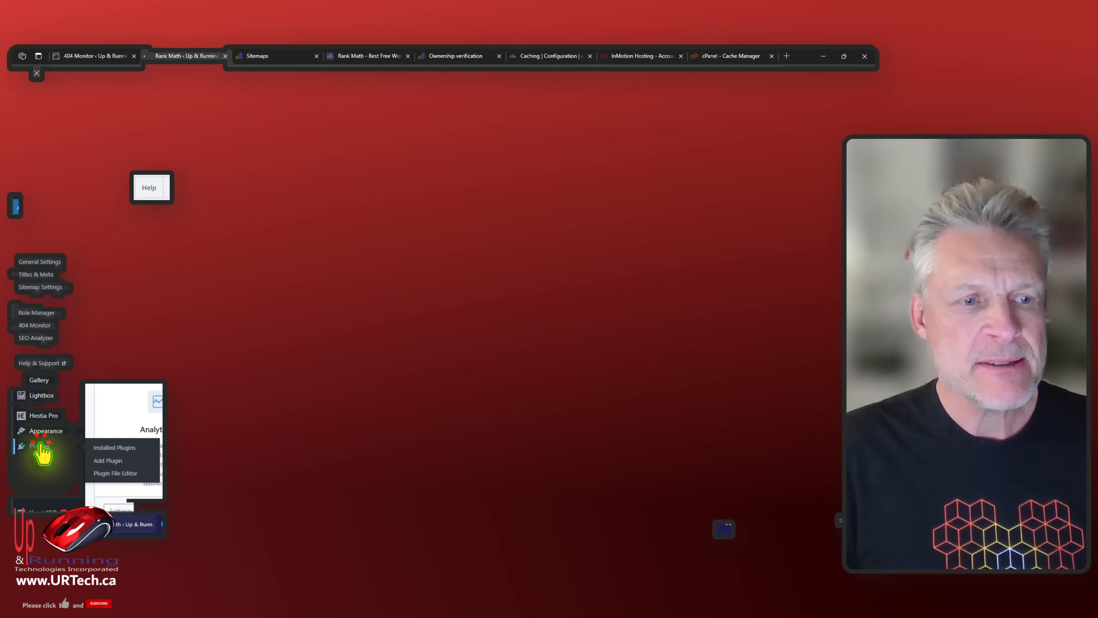
Go from the Plugins page to the Rank Math SEO Modules dashboard.
click(114, 447)
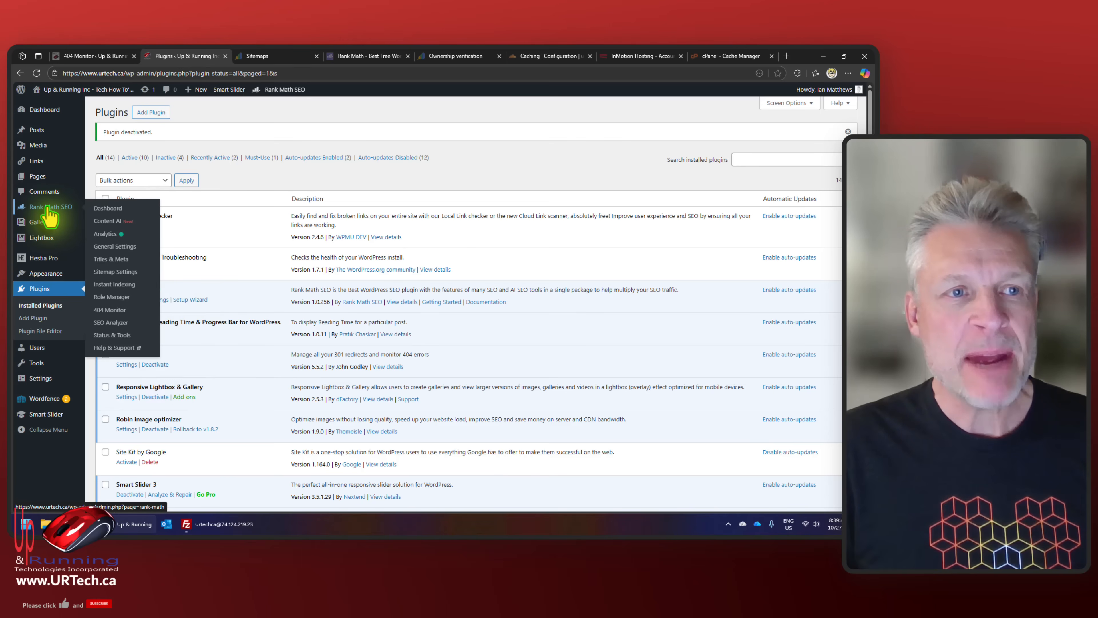
click(107, 208)
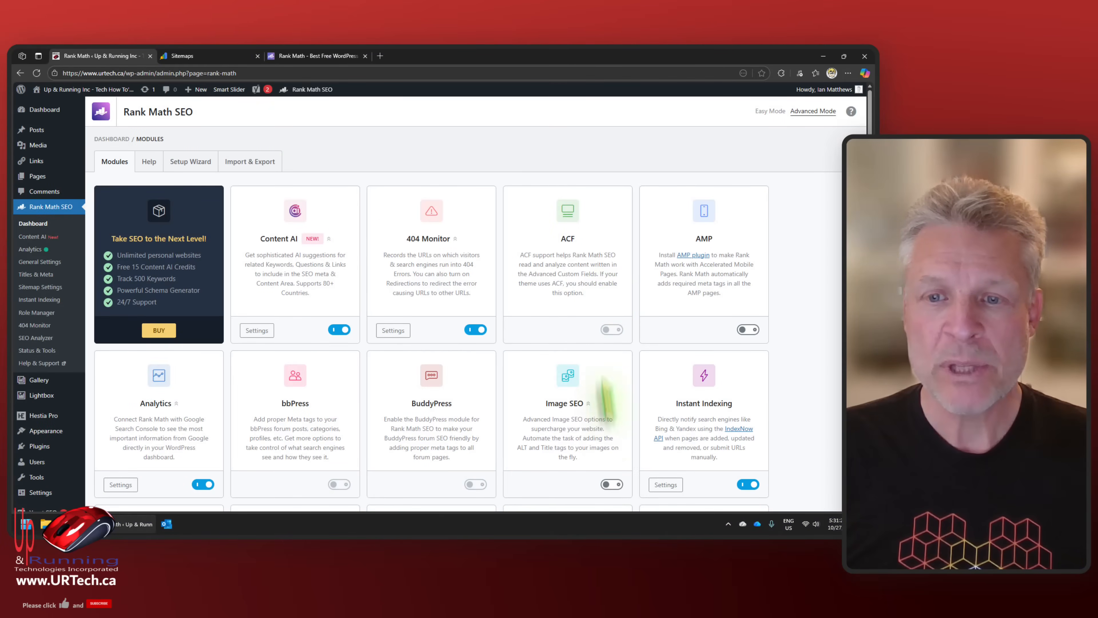
Bring up Rank Math's General Settings at the Images section.
click(611, 484)
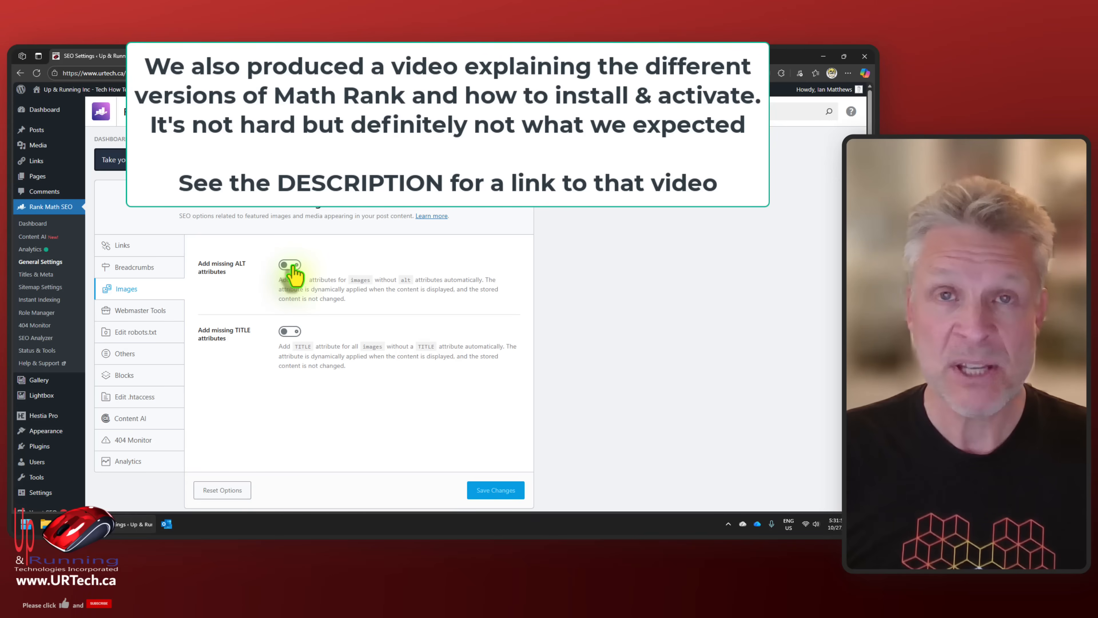
Turn on Add missing ALT attributes, keeping the %filename% alt format, then move to Links.
click(288, 266)
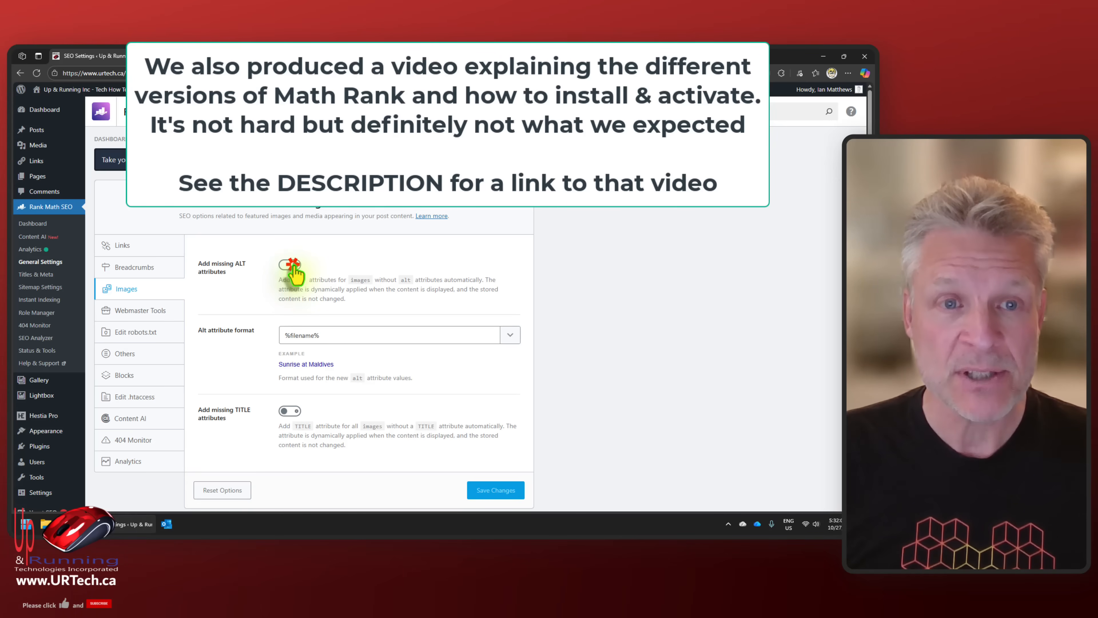
click(290, 264)
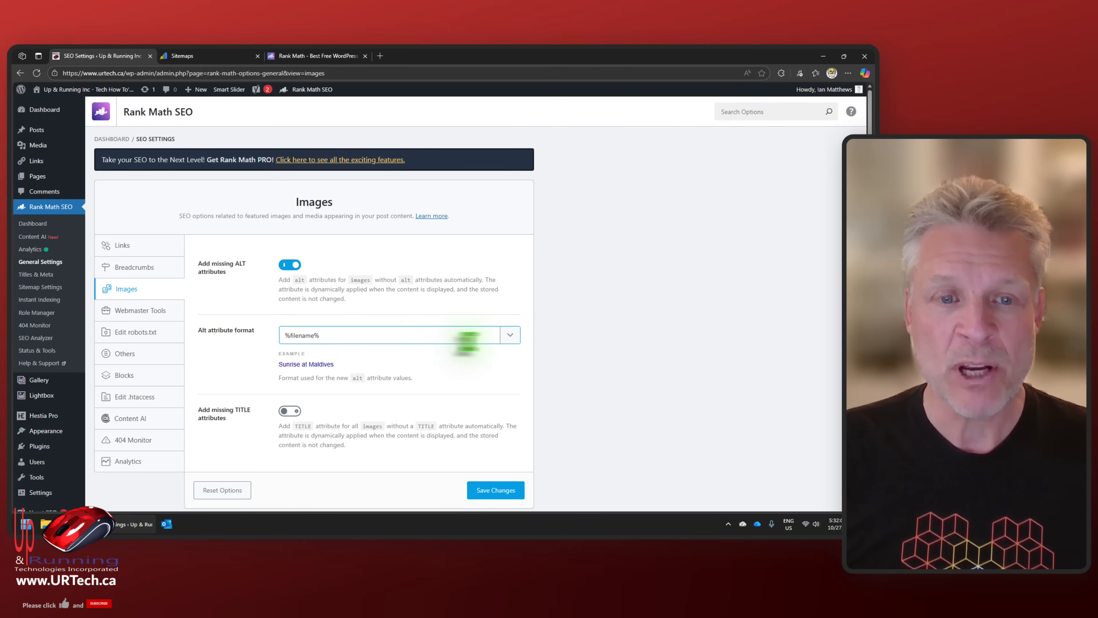
click(509, 334)
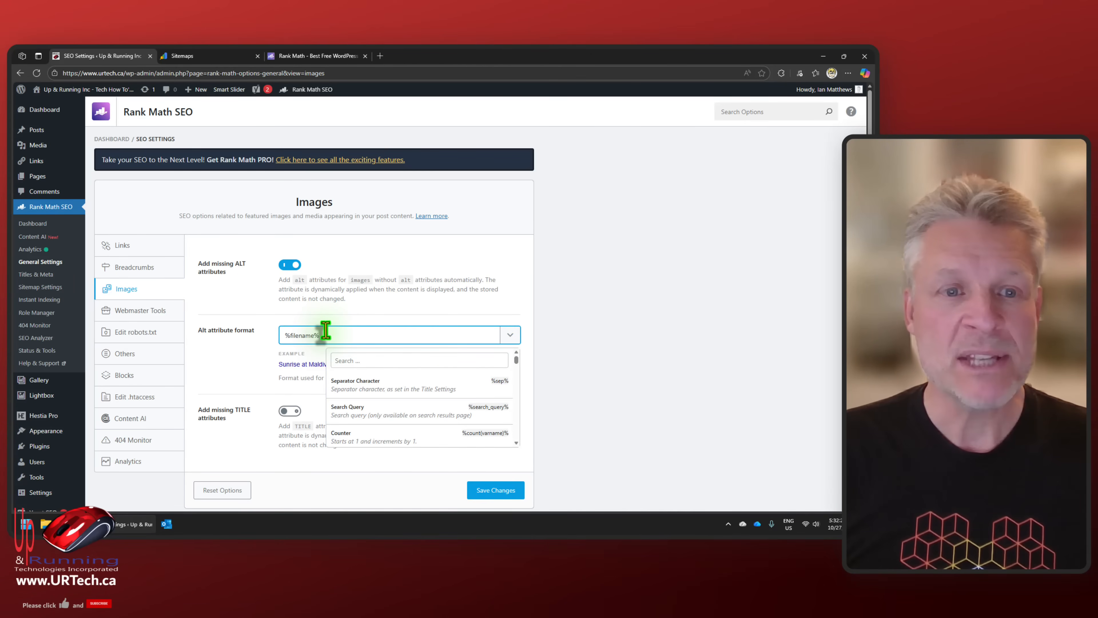
click(403, 316)
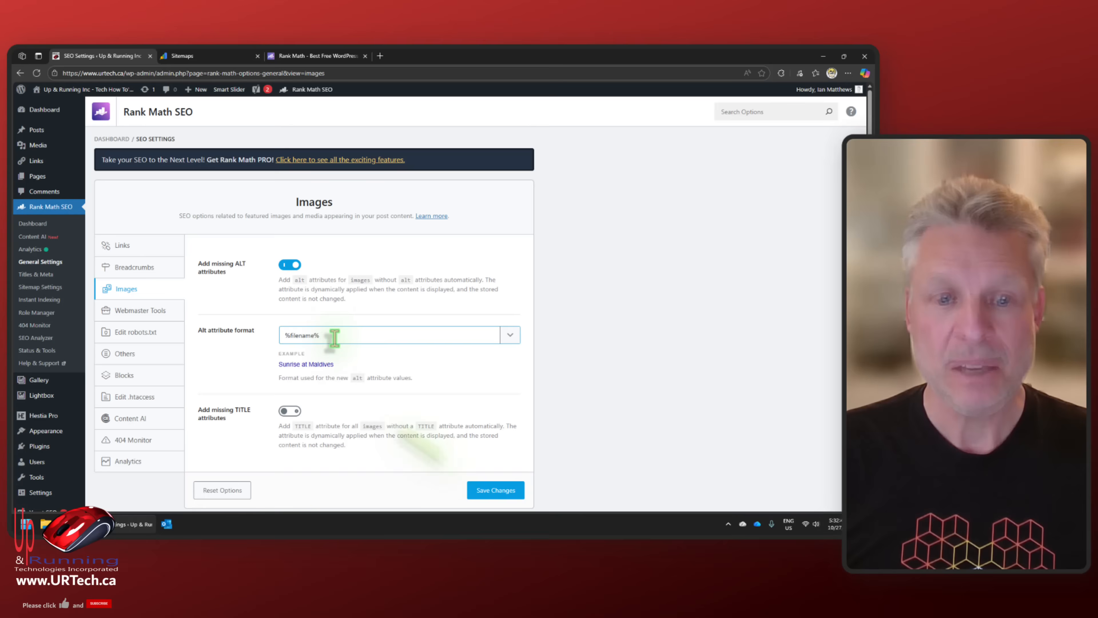
mouse_move(29, 249)
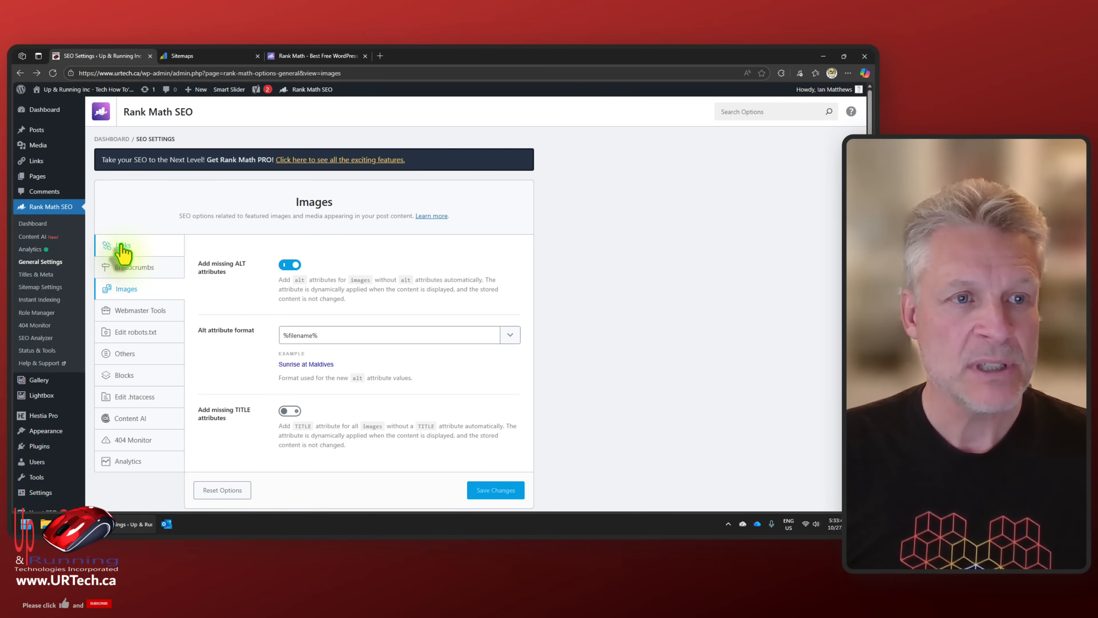
click(122, 245)
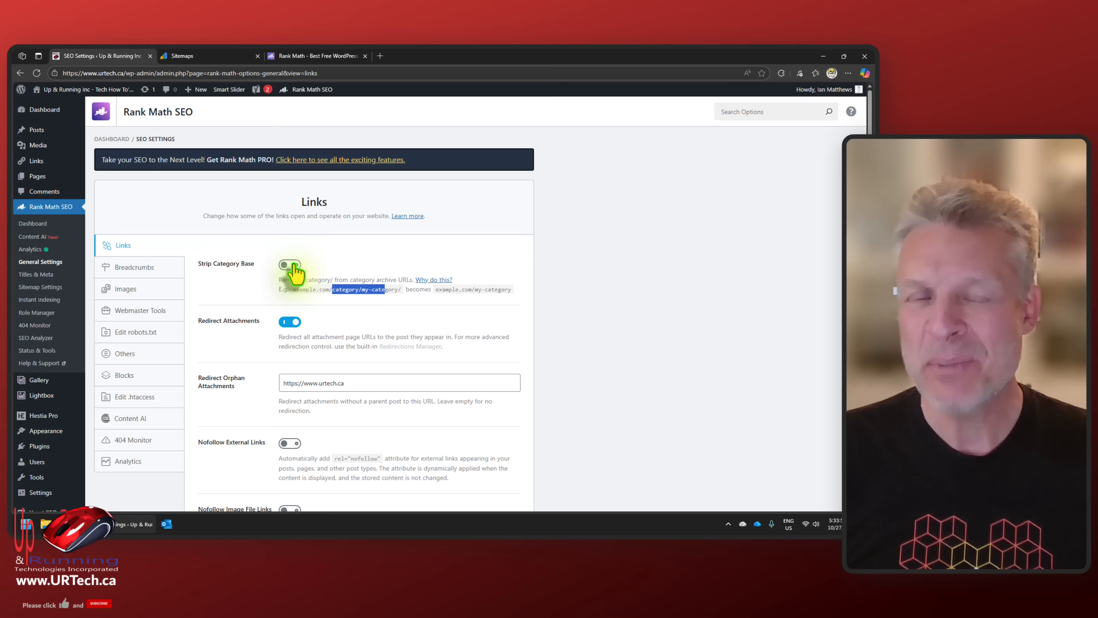
Toggle Strip Category Base in Rank Math's Links settings.
click(138, 310)
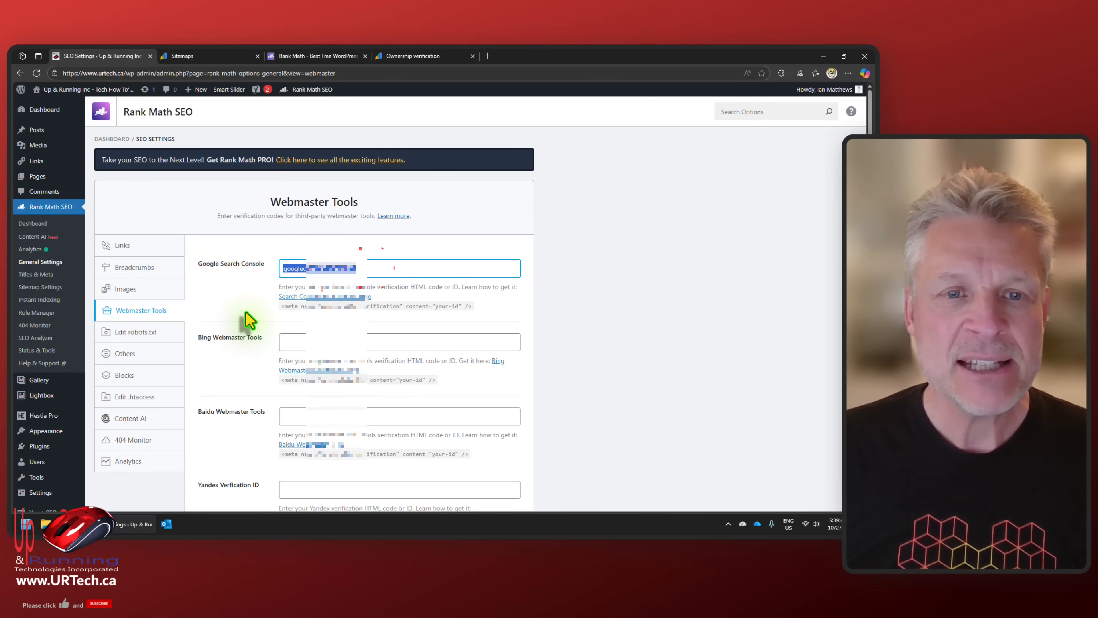
mouse_move(330, 308)
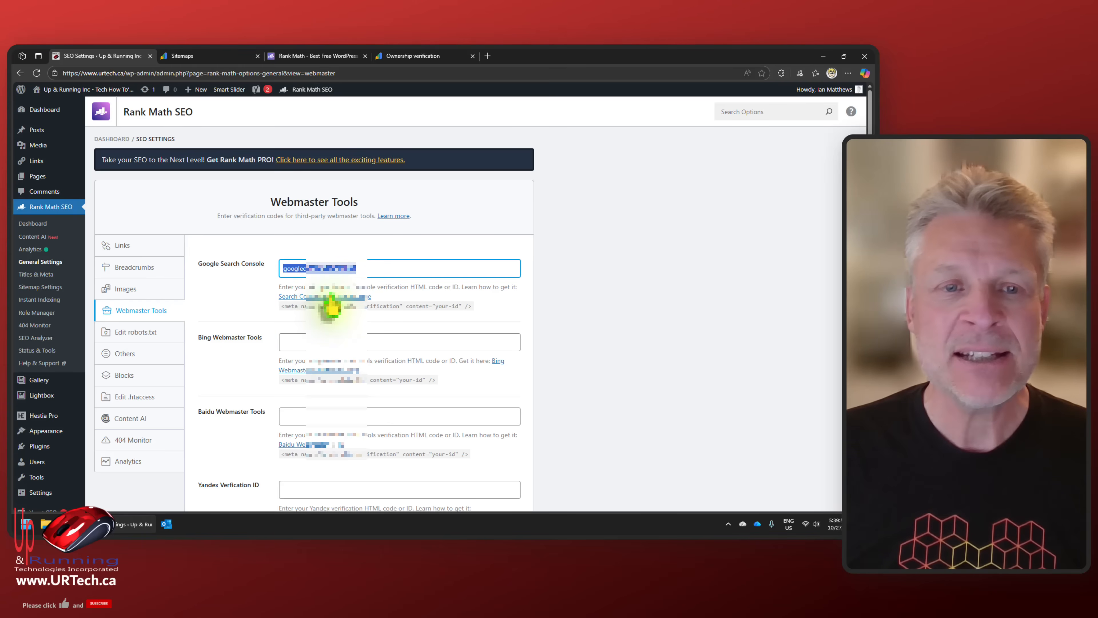
mouse_move(324, 296)
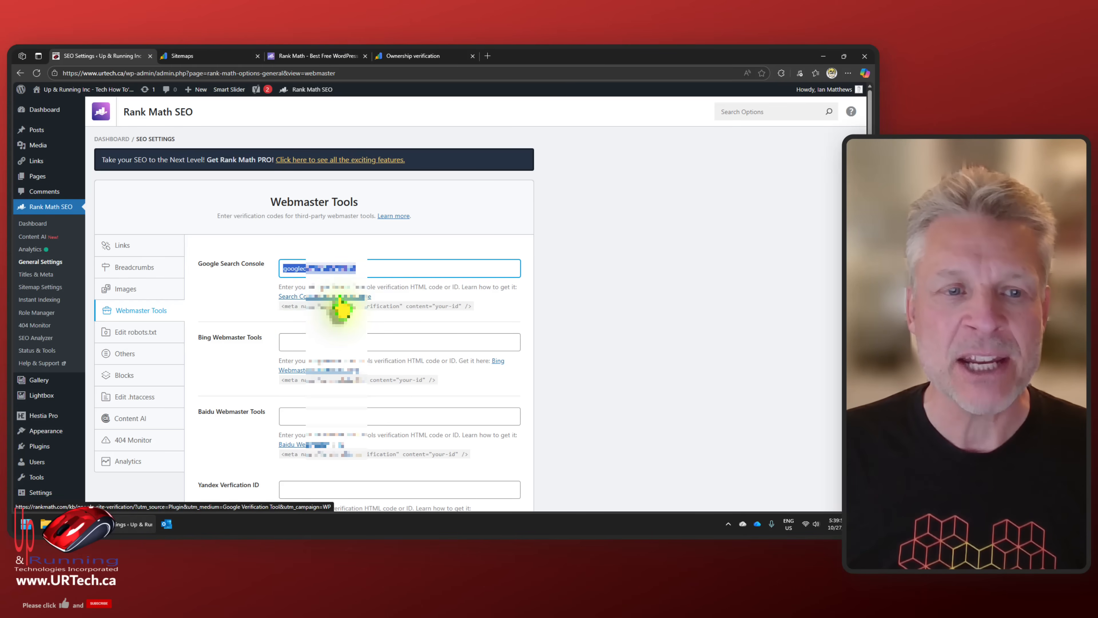
mouse_move(312, 384)
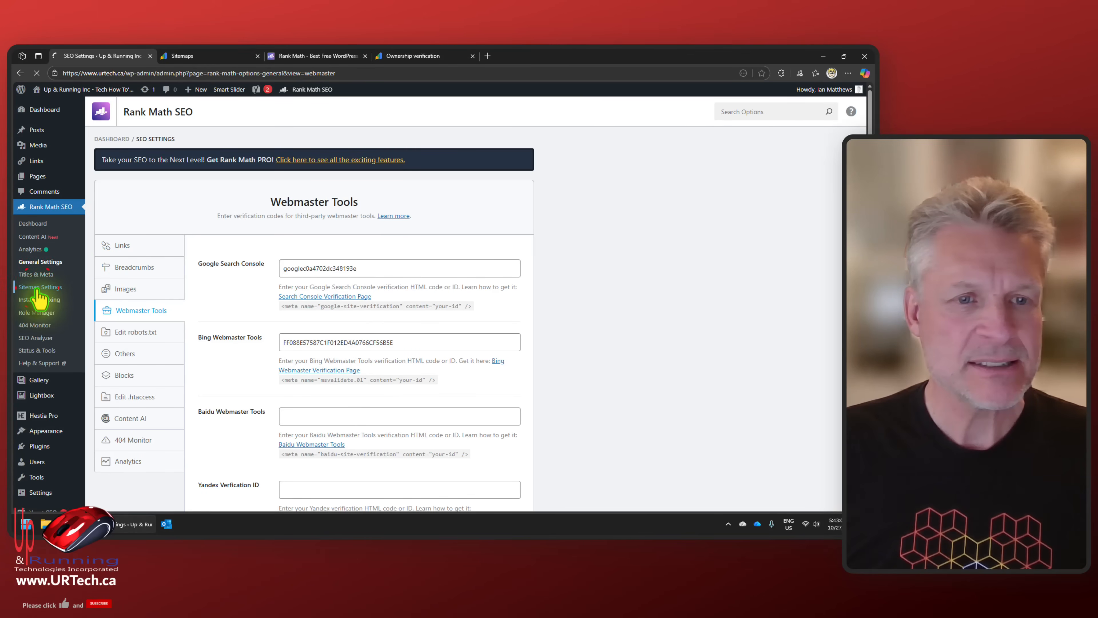
Move on from the Google and Bing verification codes to Rank Math's Sitemap Settings.
click(40, 287)
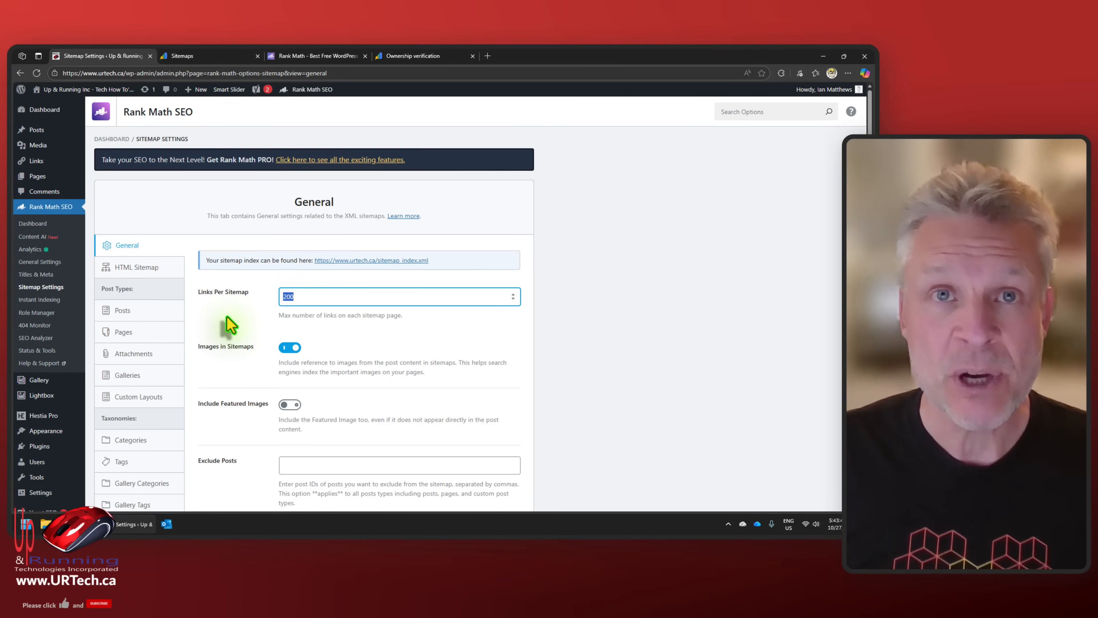
mouse_move(364, 308)
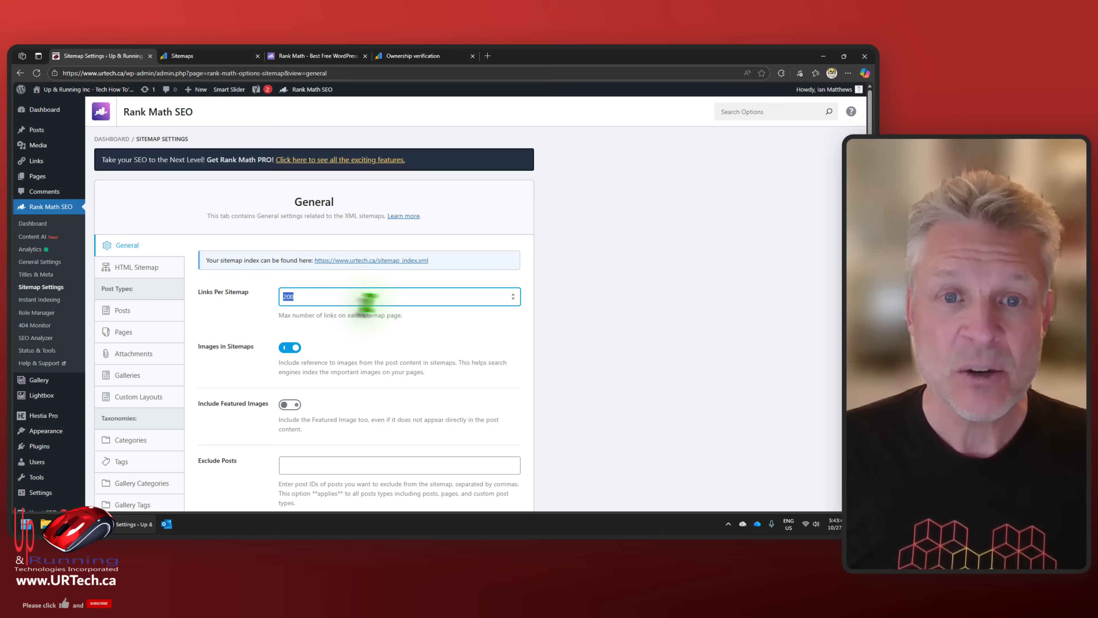
Turn off Include in HTML Sitemap for Categories, check Tags, then go to the HTML Sitemap section.
scroll(down, 3)
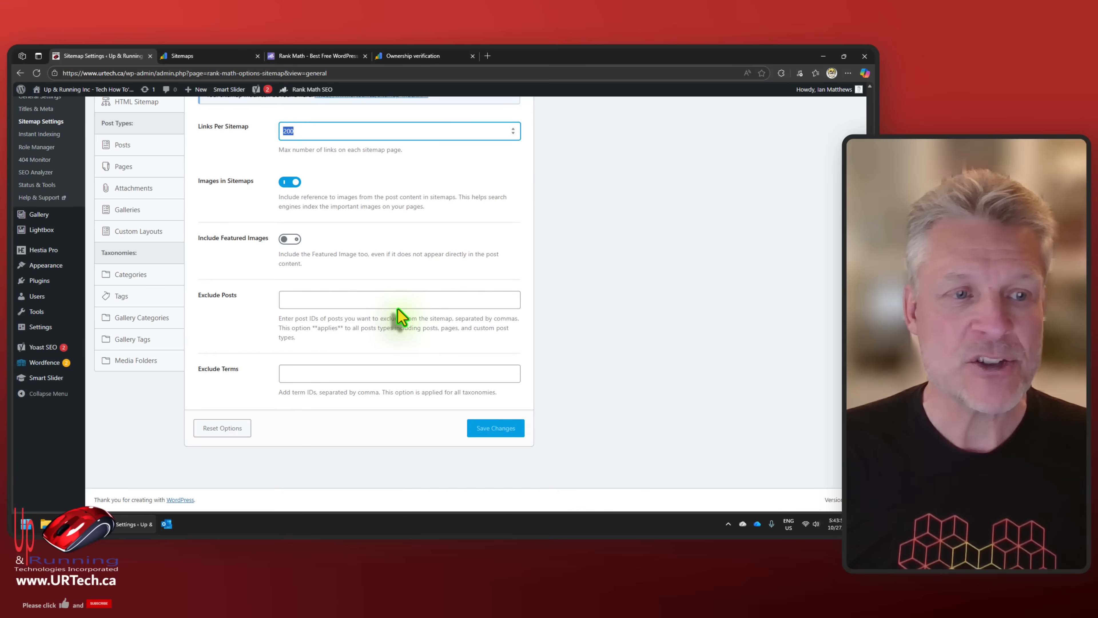
click(131, 312)
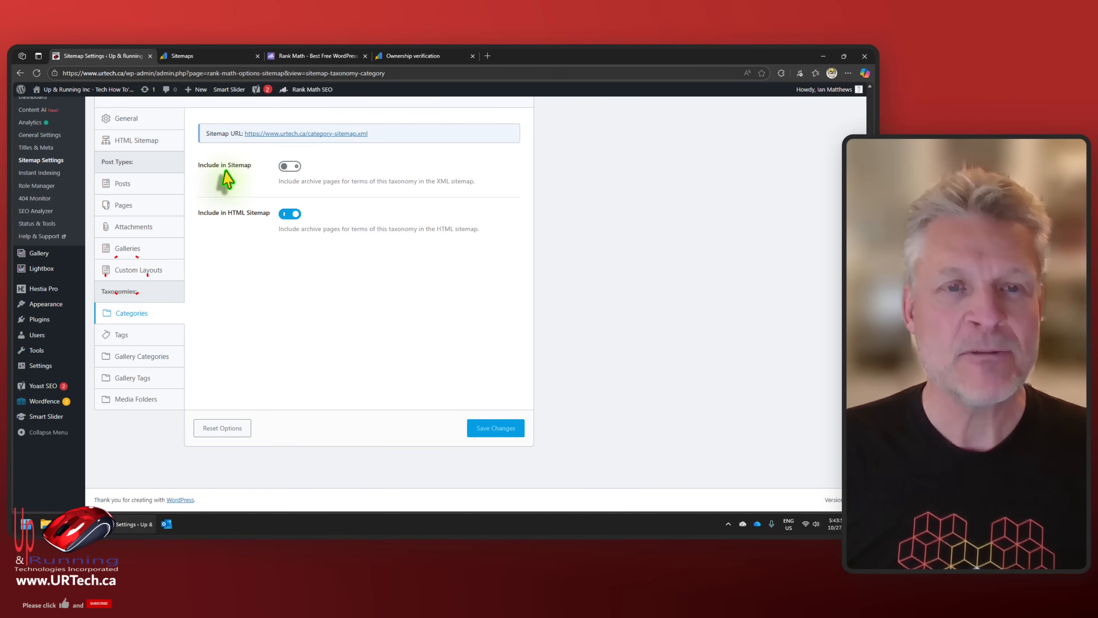
click(290, 212)
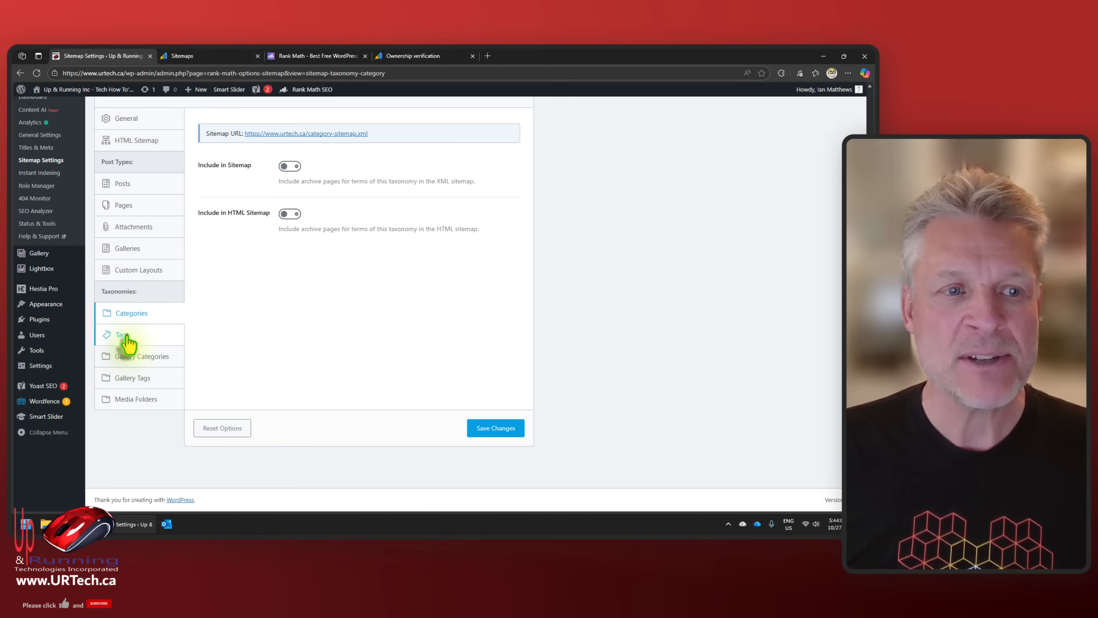
click(123, 334)
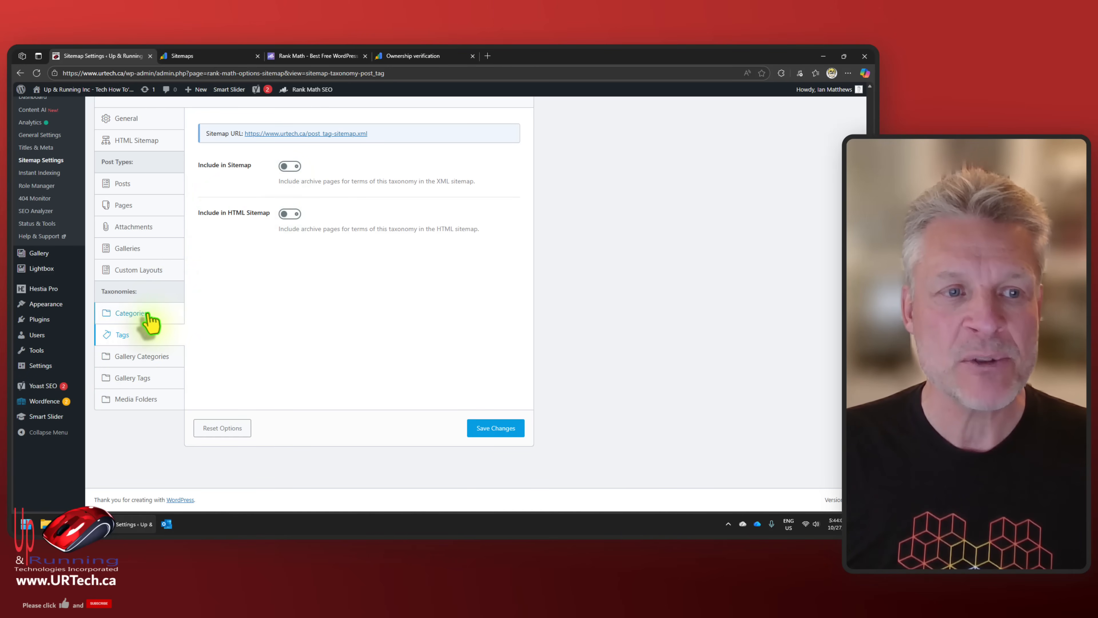
click(130, 313)
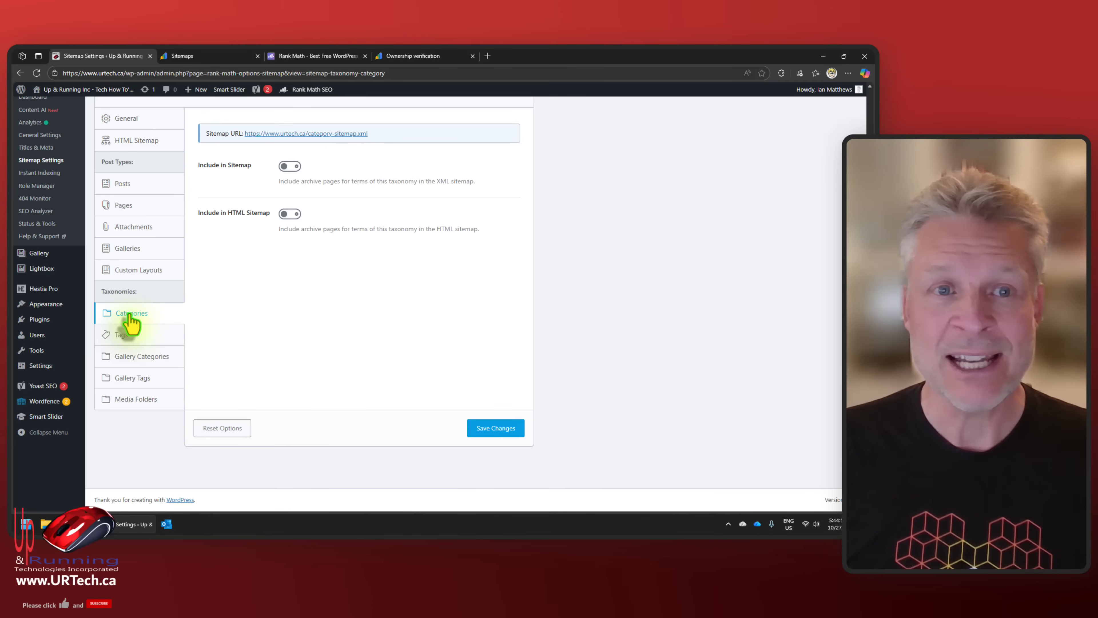
click(137, 140)
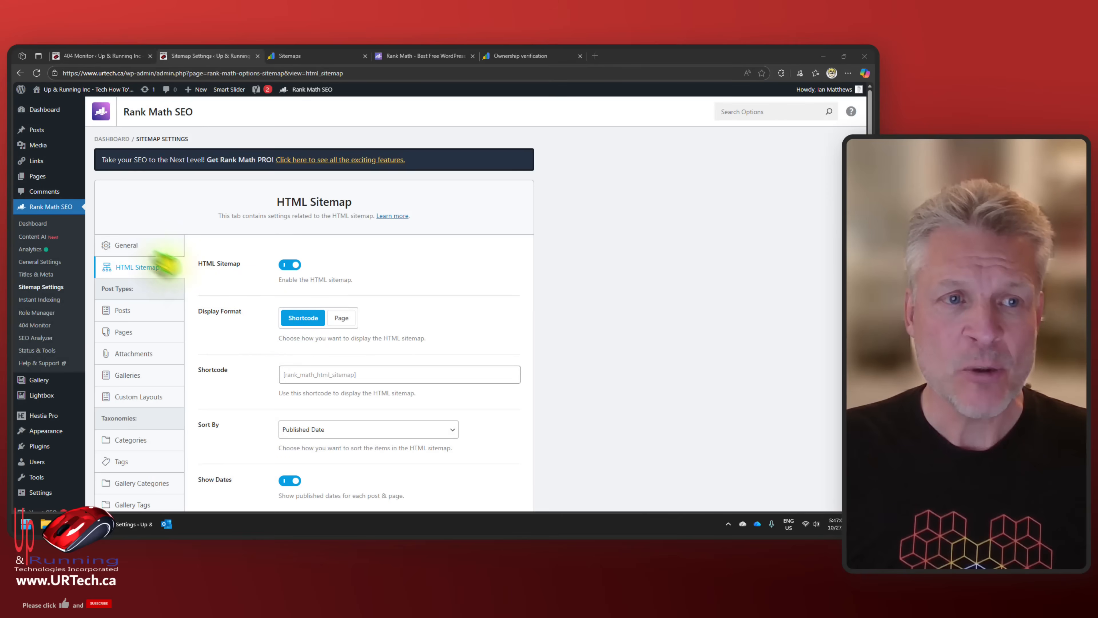
View the live sitemap_index.xml, still Yoast-generated, then return to Rank Math's sitemap settings.
click(127, 244)
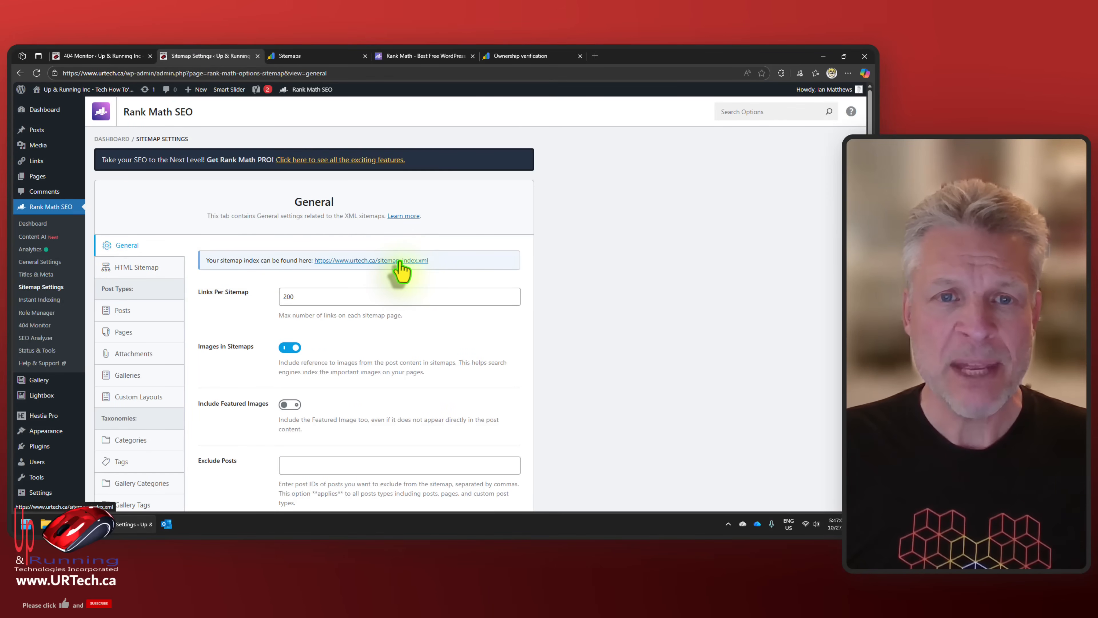
click(370, 259)
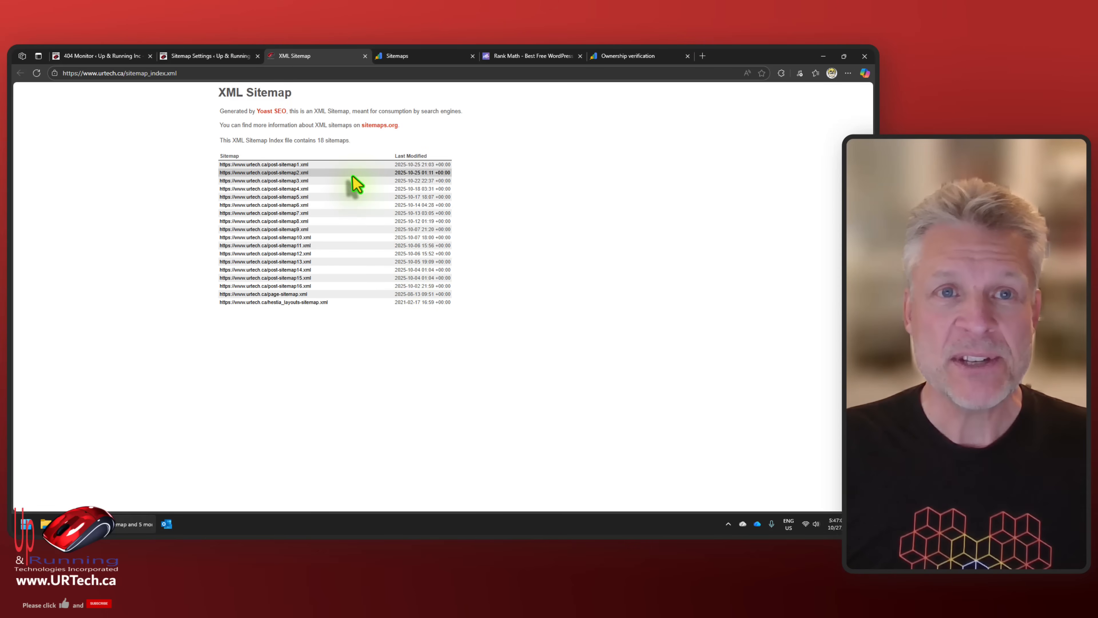
double_click(271, 111)
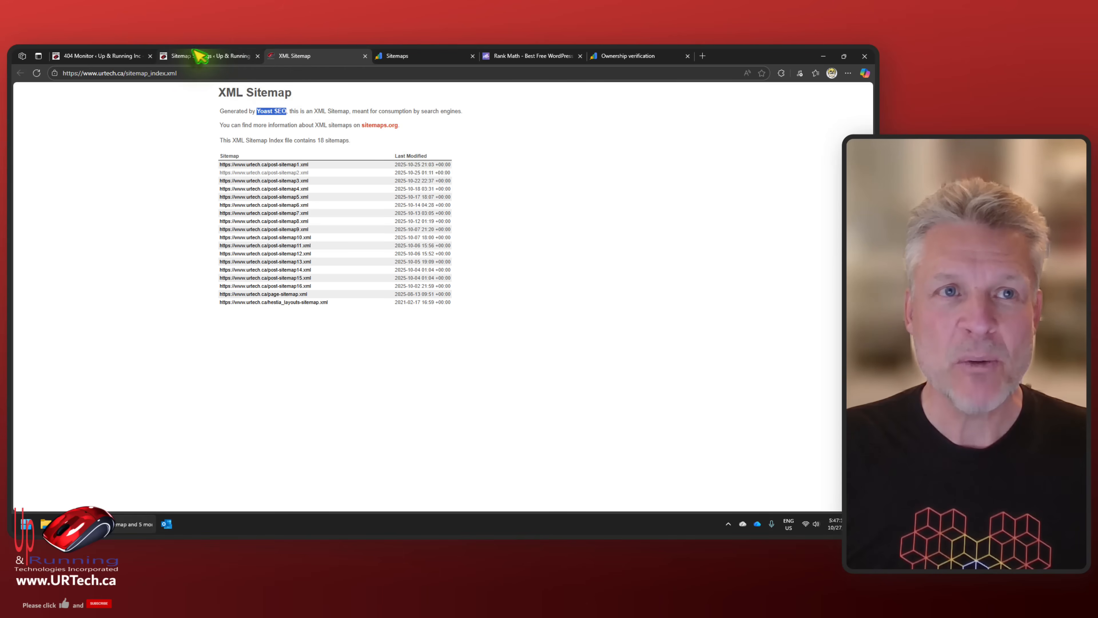
click(210, 56)
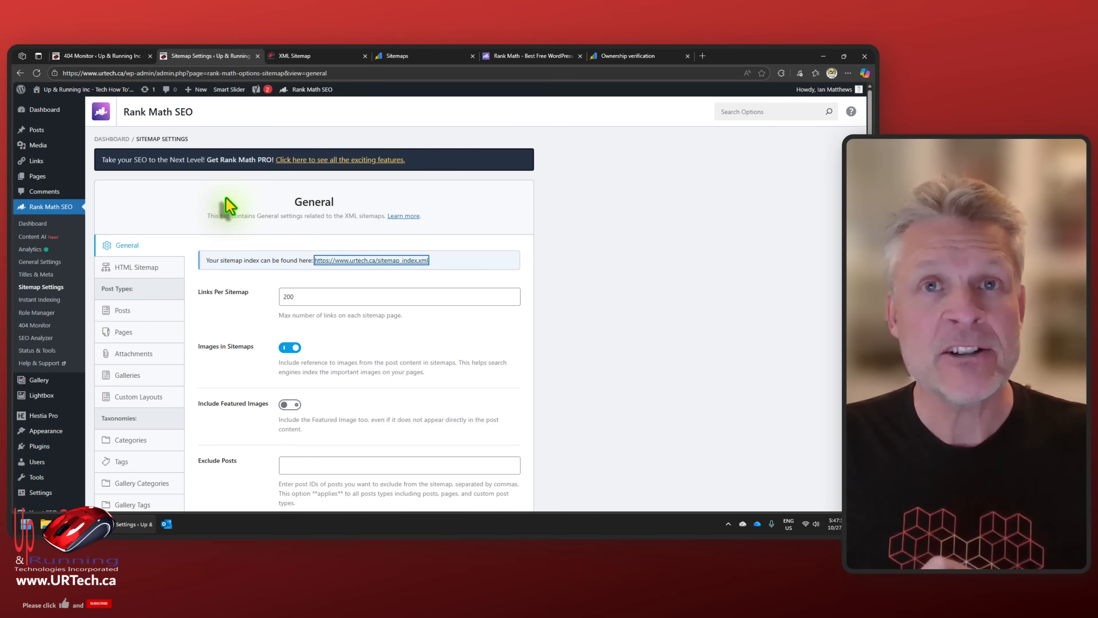
mouse_move(233, 228)
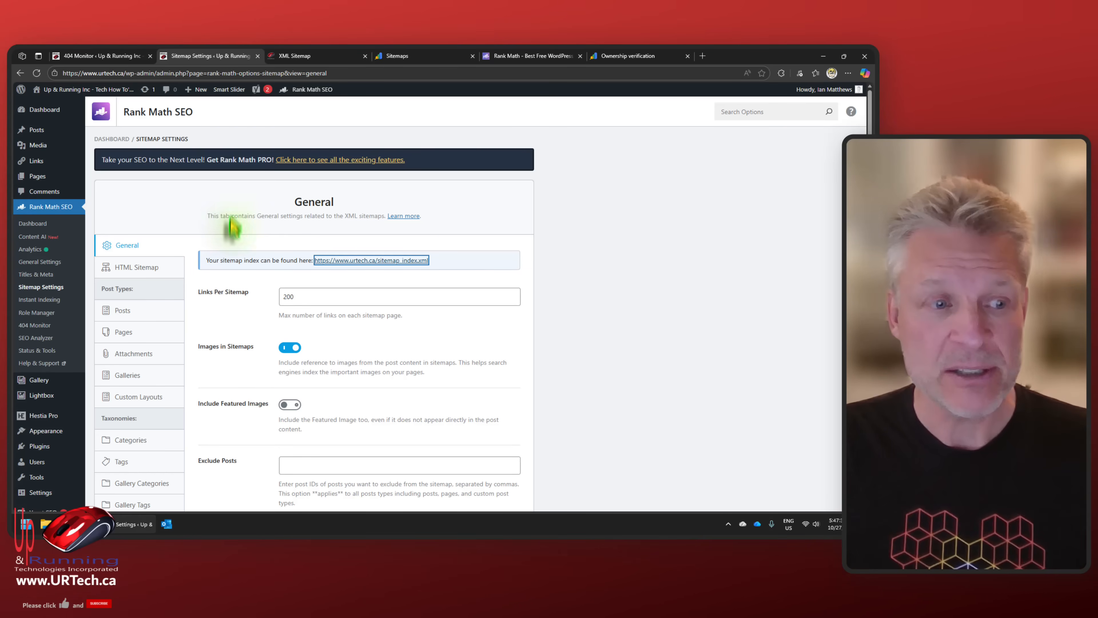
mouse_move(40, 492)
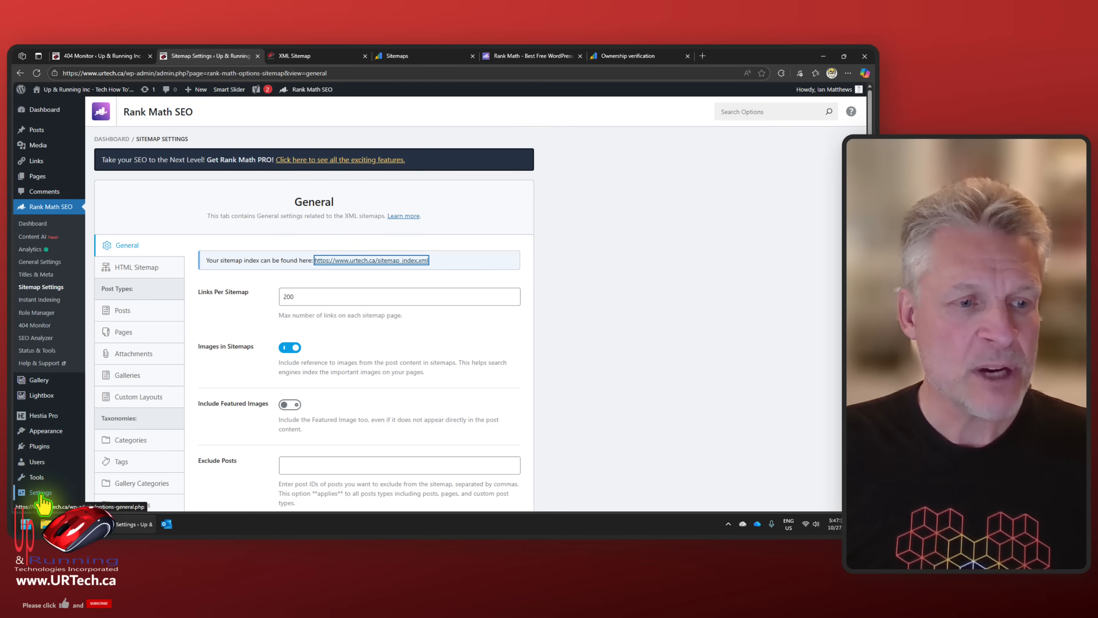
Re-save the Permalinks settings, keeping the Month and name structure.
click(40, 492)
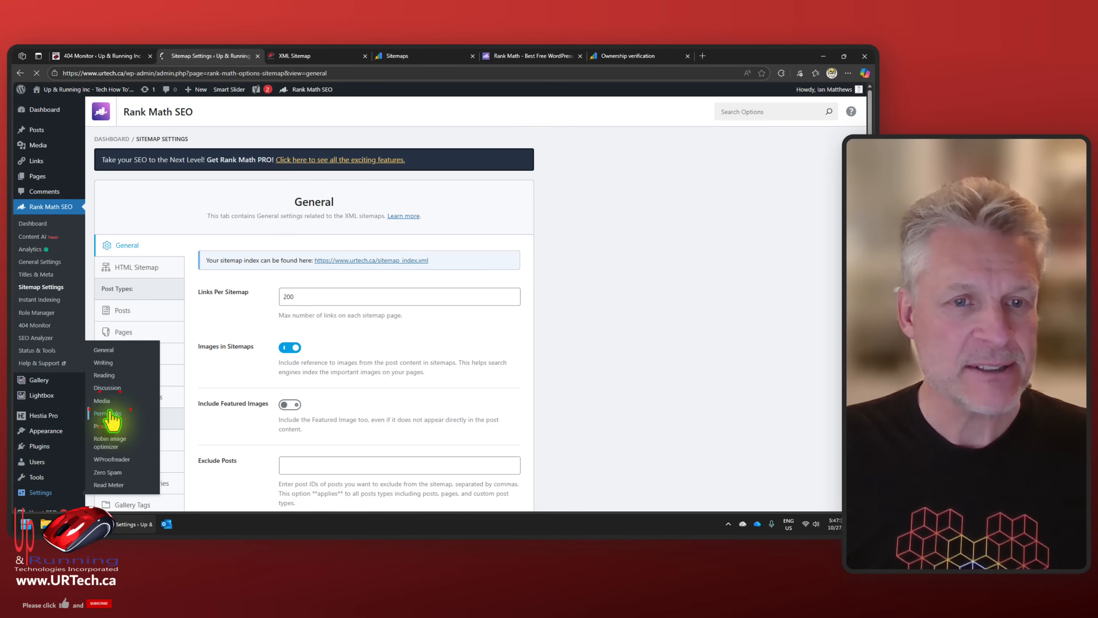
click(106, 412)
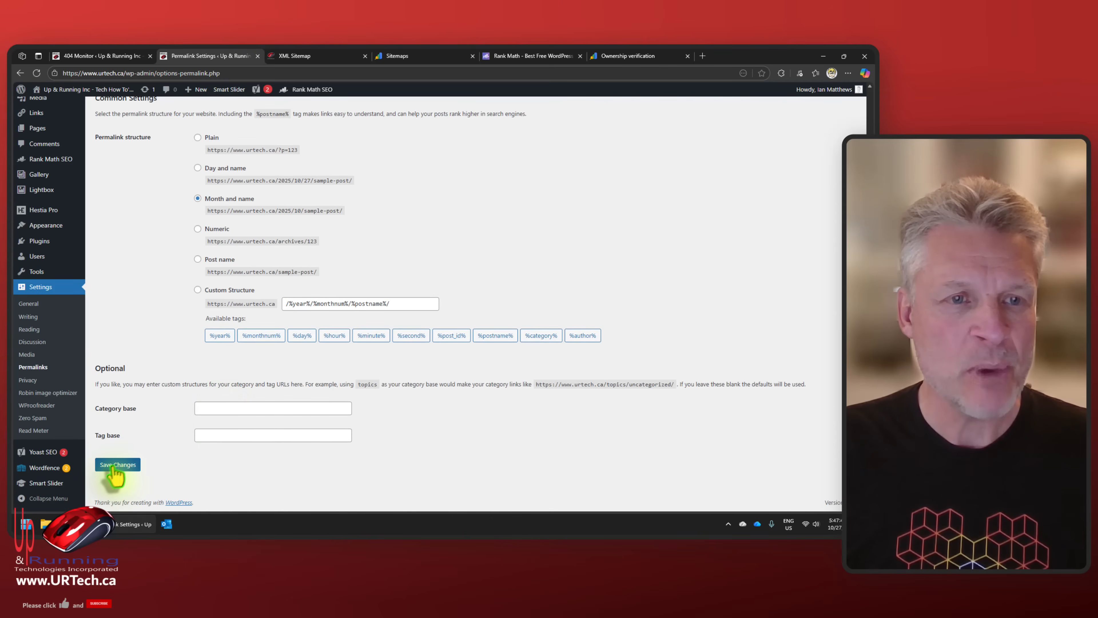
click(117, 464)
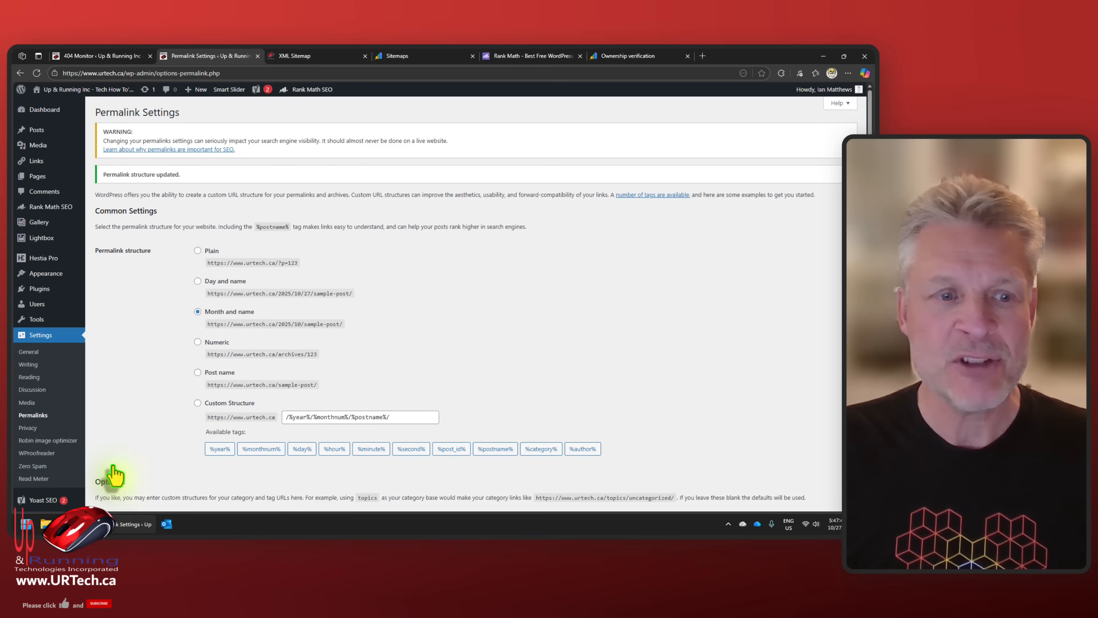
mouse_move(403, 189)
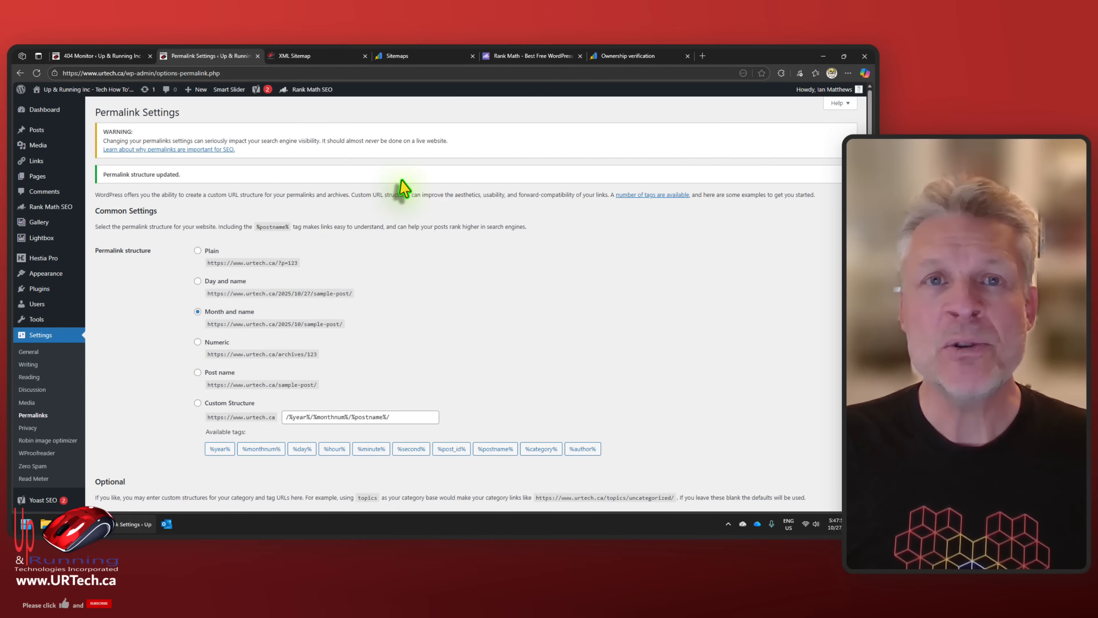
mouse_move(462, 291)
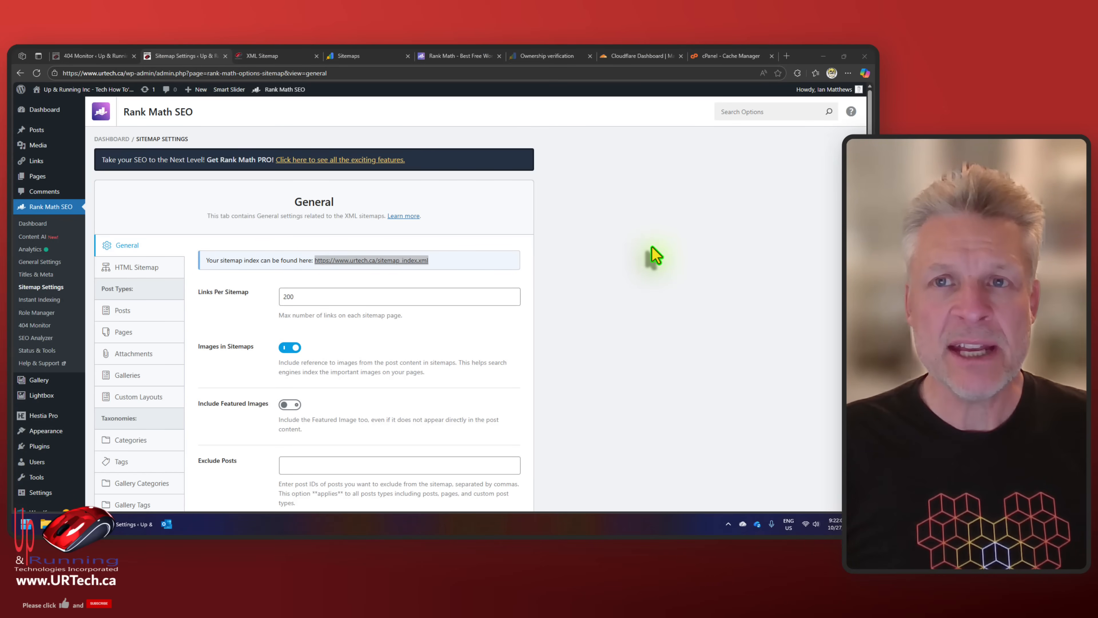
mouse_move(728, 56)
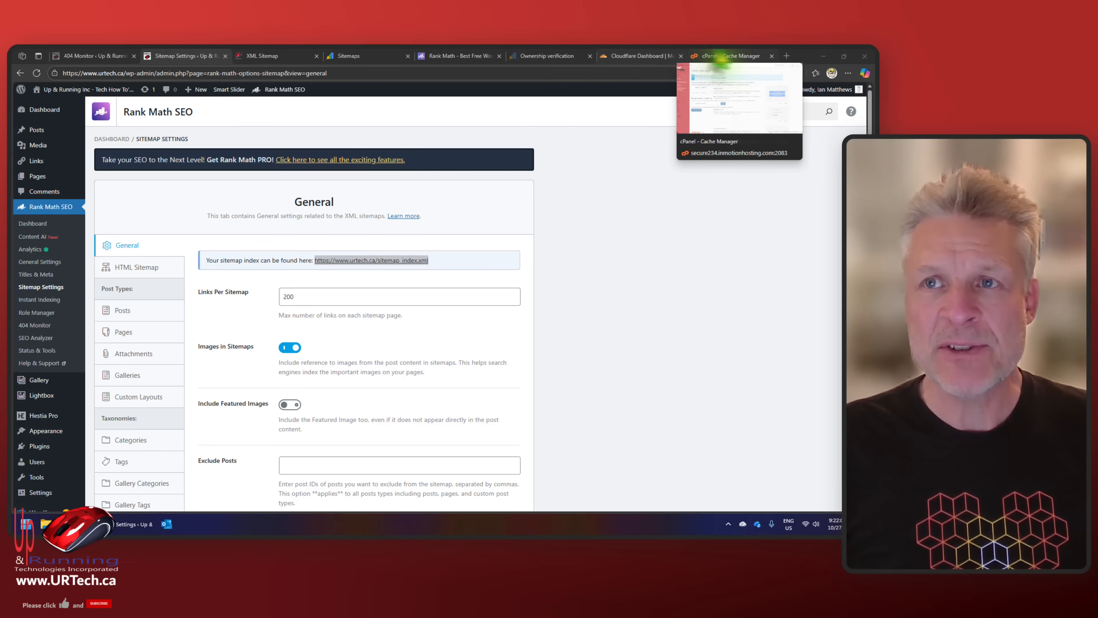
mouse_move(639, 56)
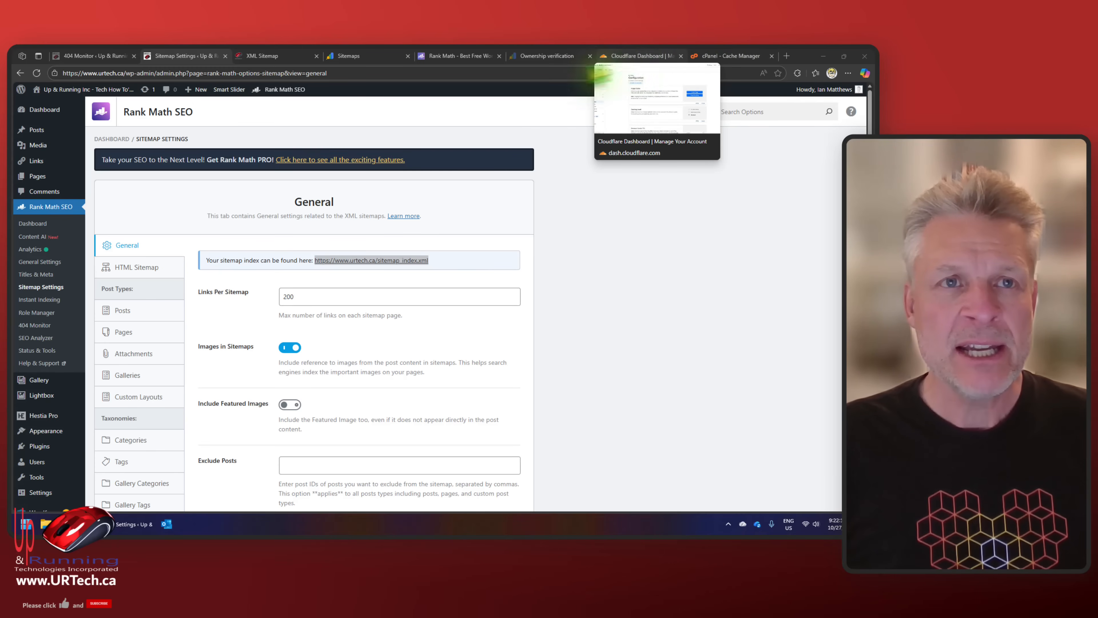
Check sitemap_index.xml in an InPrivate window, now generated by Rank Math, then close it.
click(371, 259)
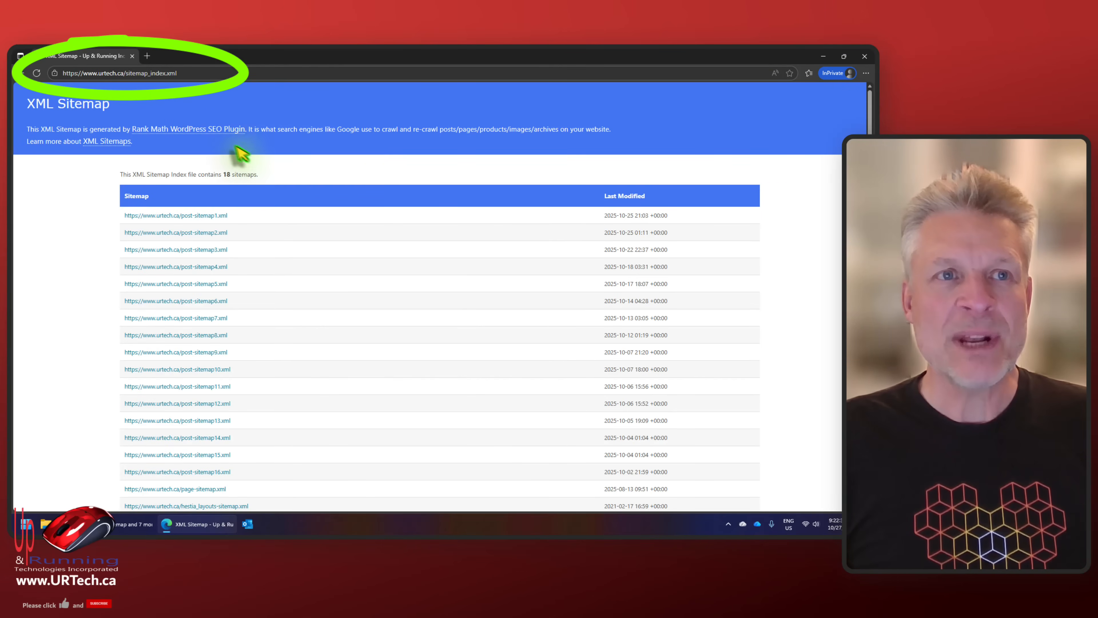
click(117, 72)
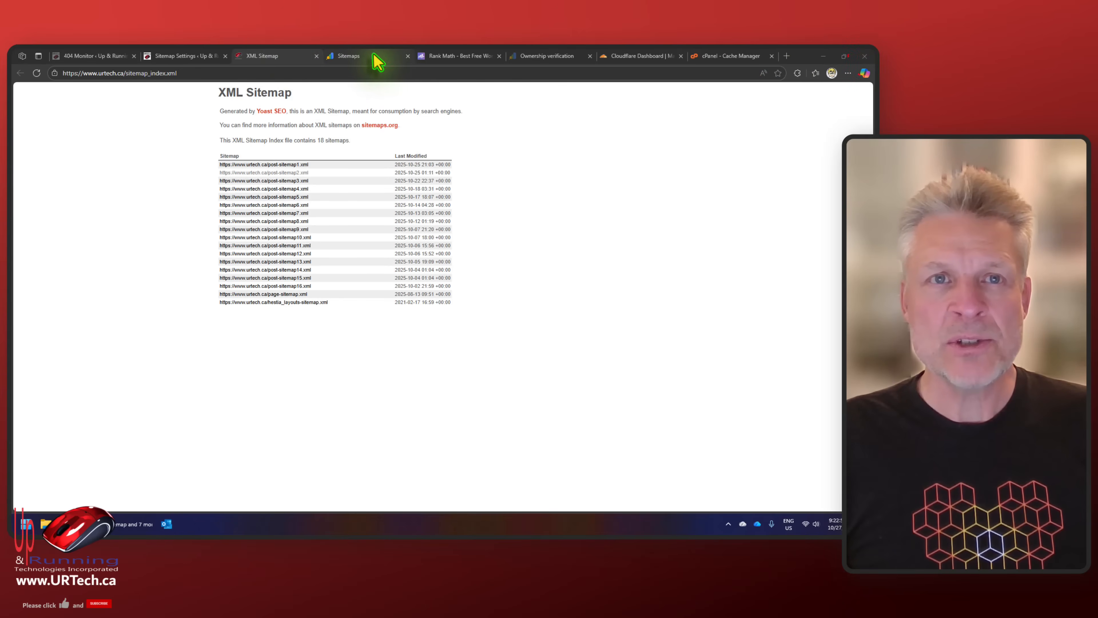
click(348, 55)
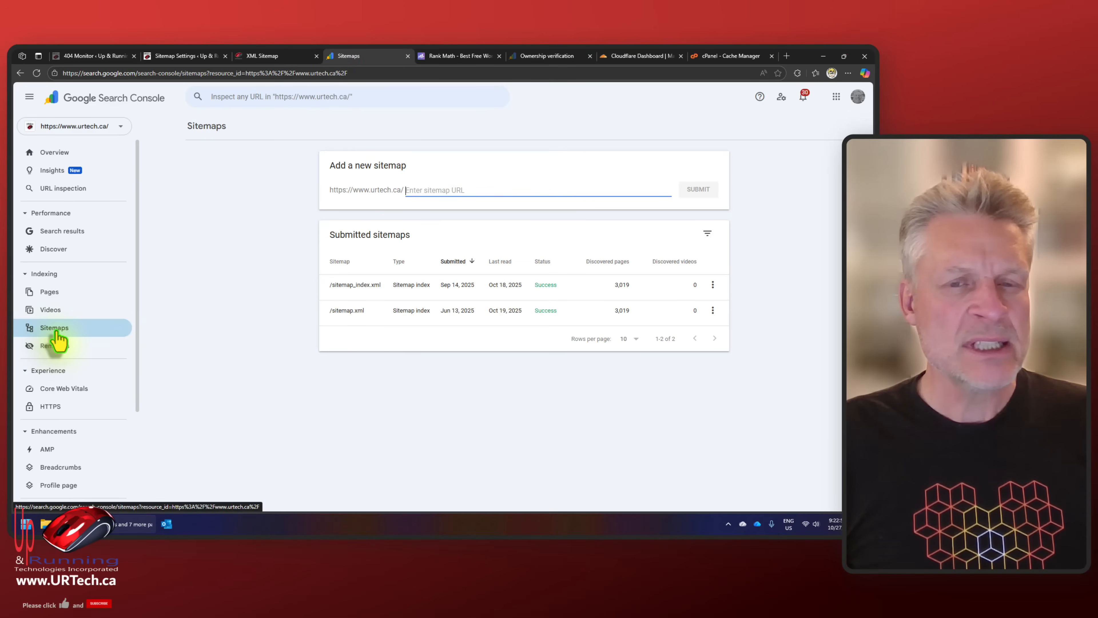
text(https://www.urtech.ca/sitemap_index.xml)
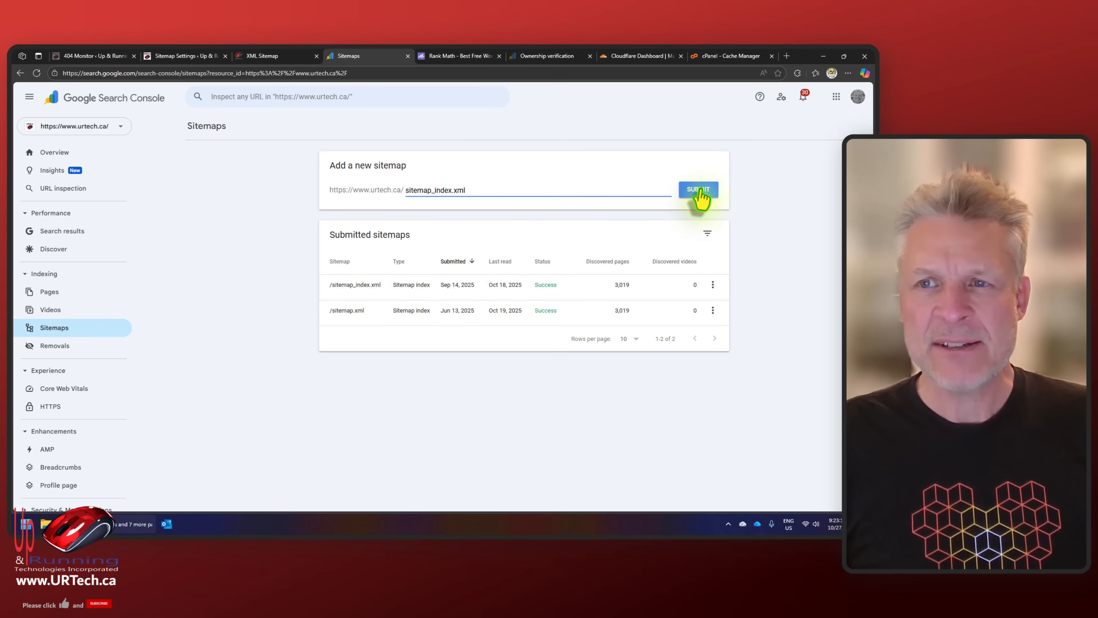
click(698, 189)
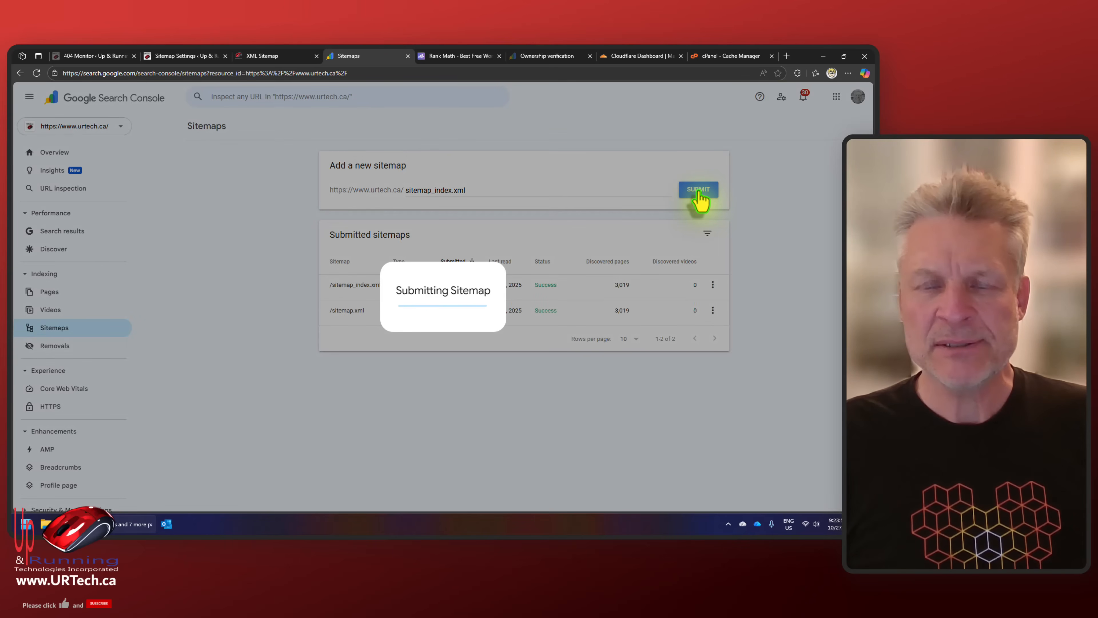
click(698, 189)
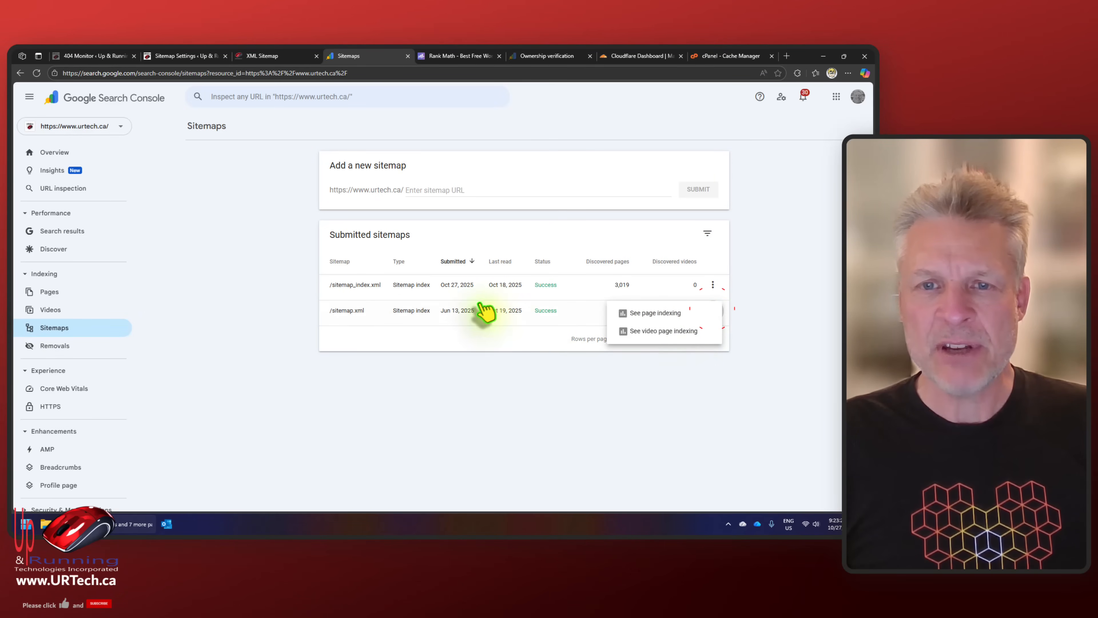
Remove the old sitemap.xml from Search Console, leaving only sitemap_index.xml.
click(347, 310)
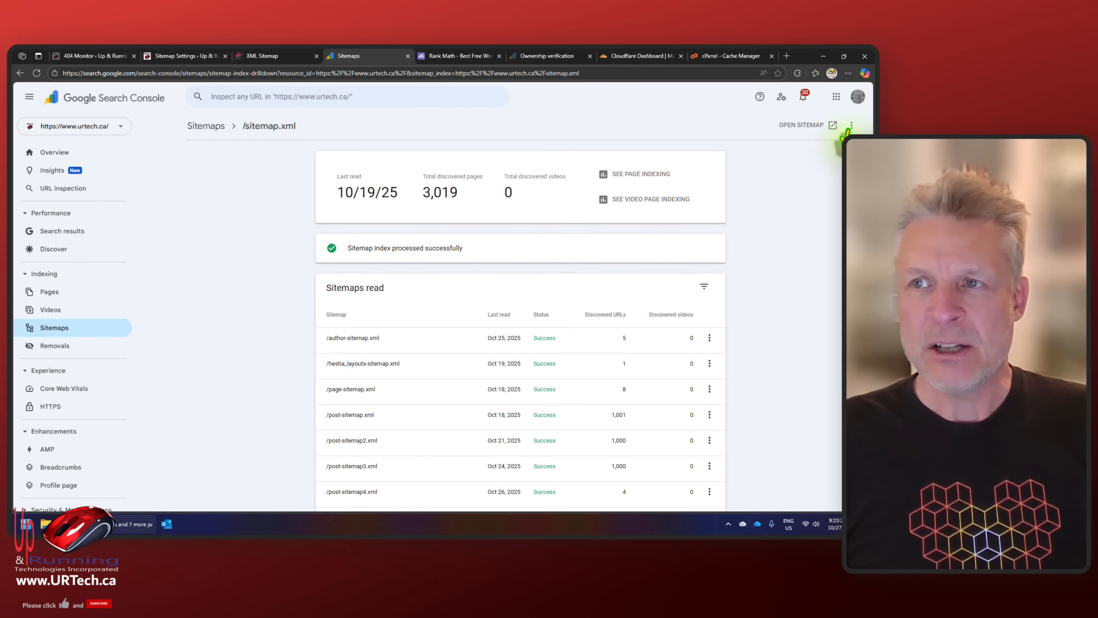
click(851, 125)
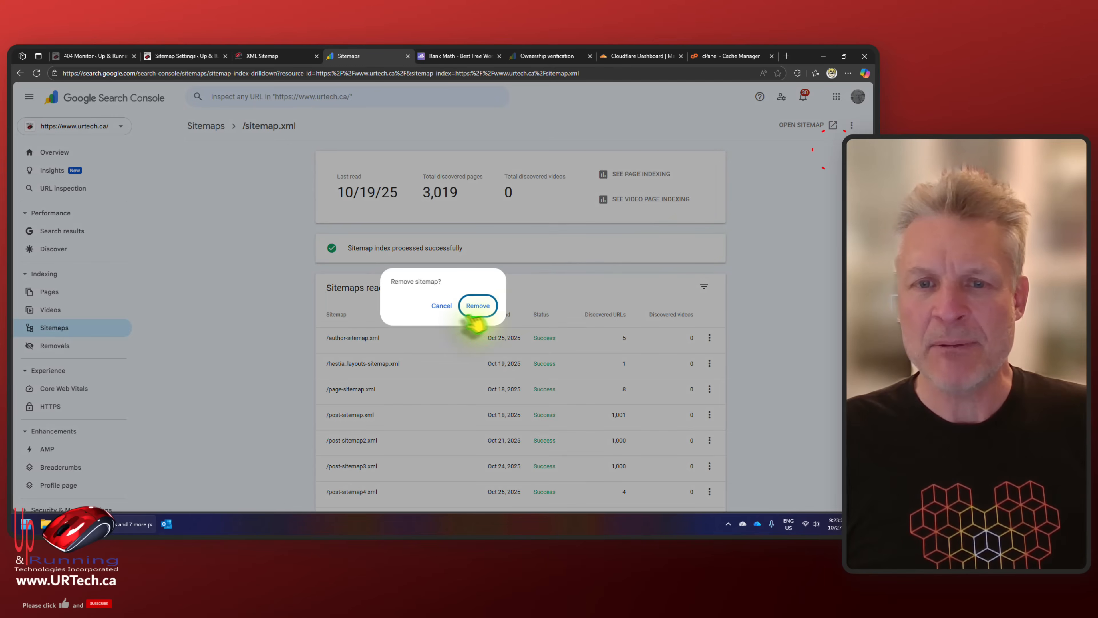
click(478, 306)
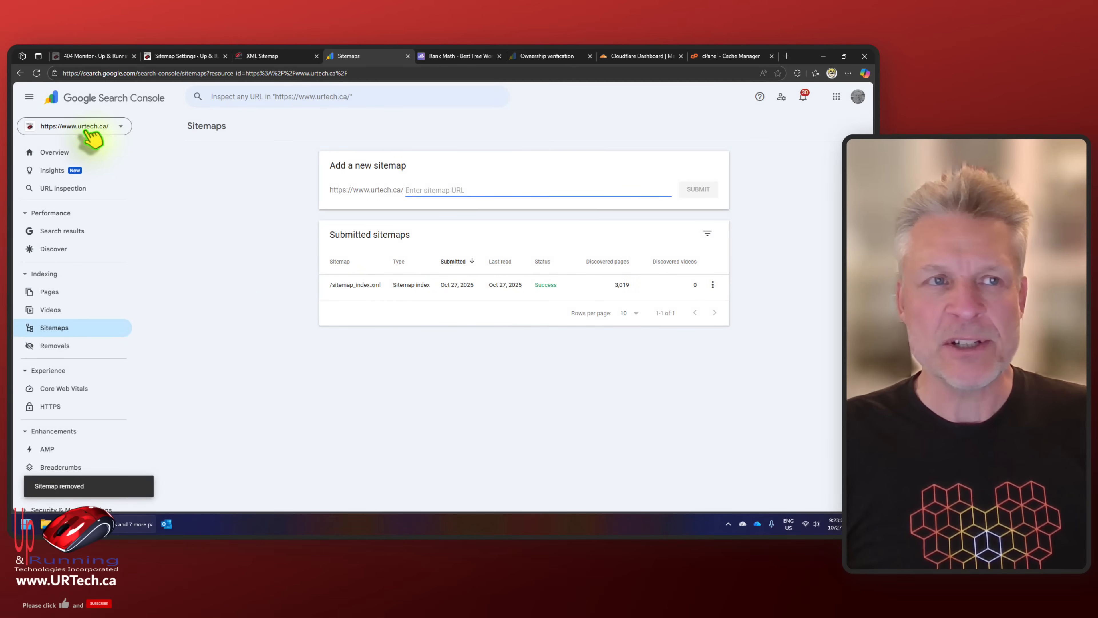
mouse_move(274, 274)
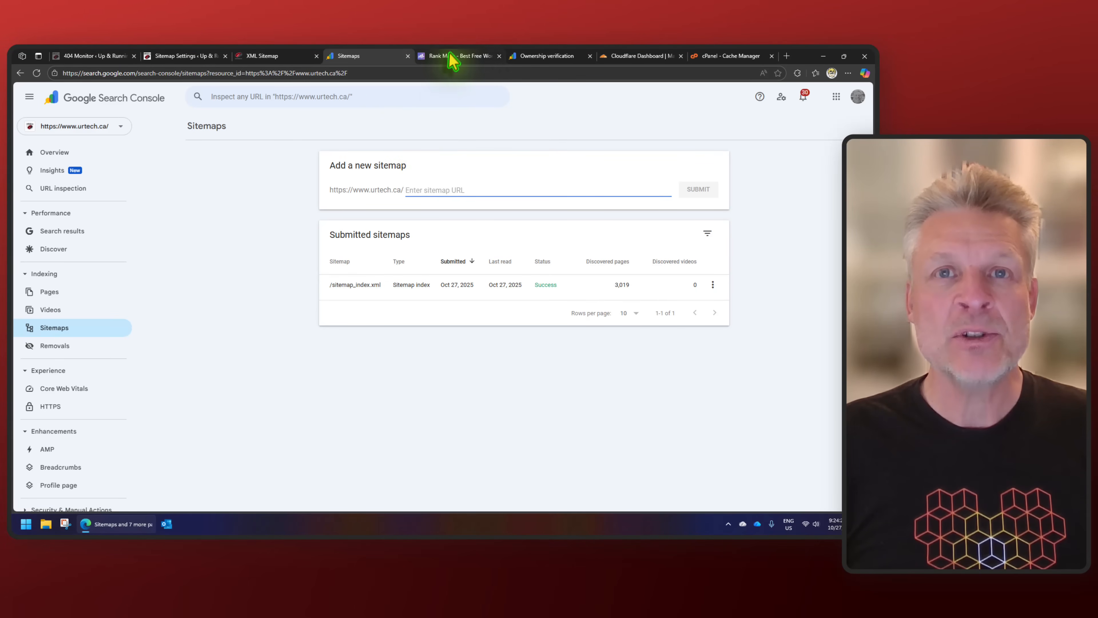
View the live urtech.ca homepage and scroll down through its latest article listings.
click(455, 56)
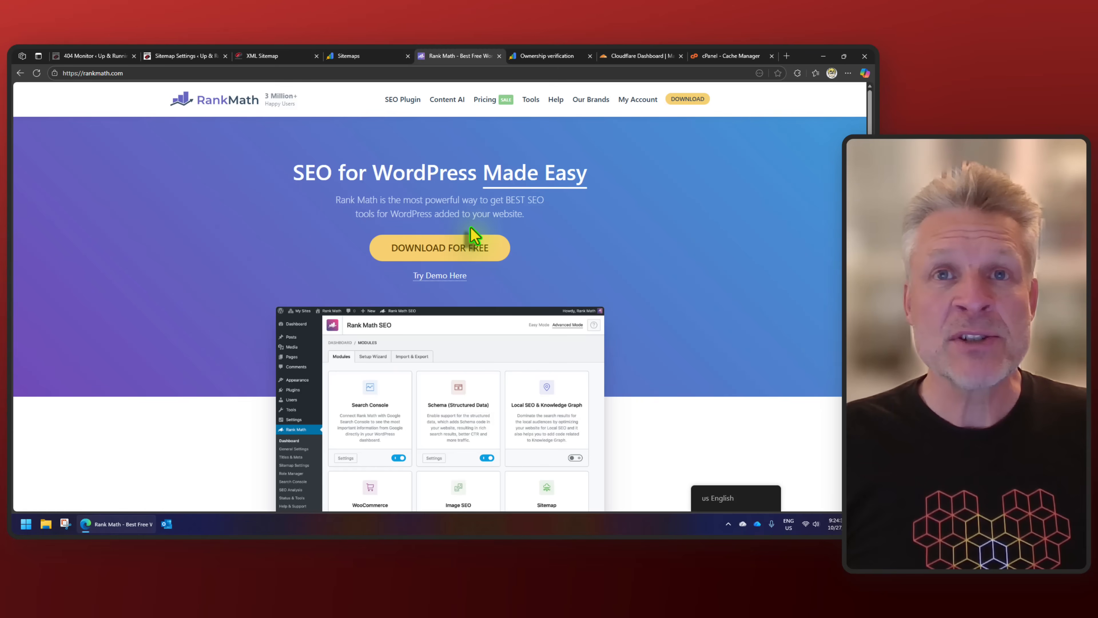
mouse_move(172, 56)
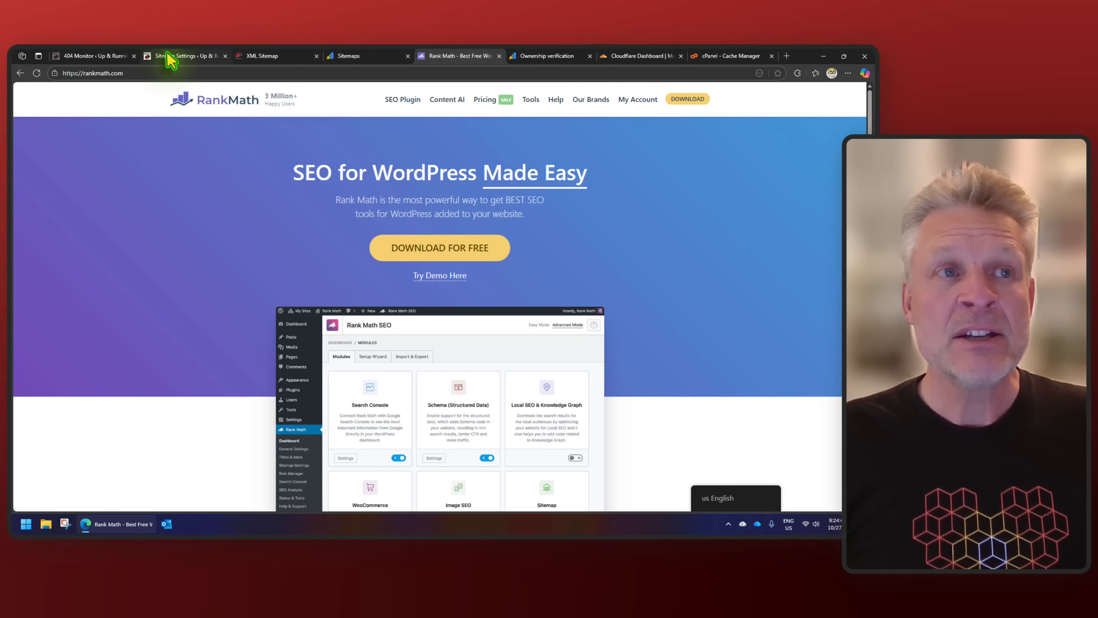
mouse_move(542, 228)
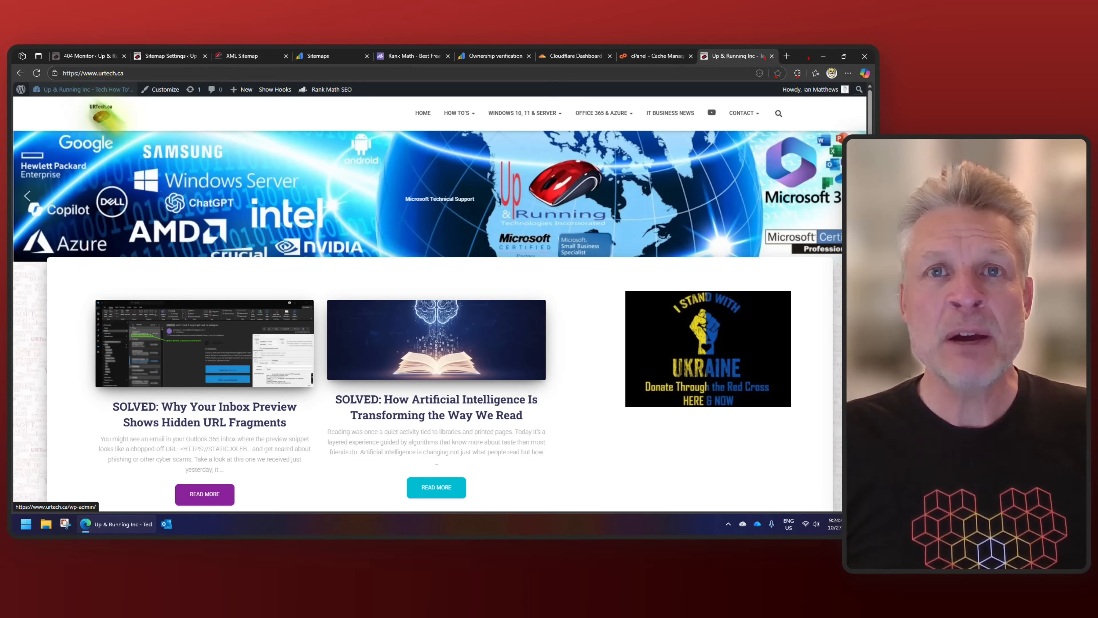
scroll(down, 3)
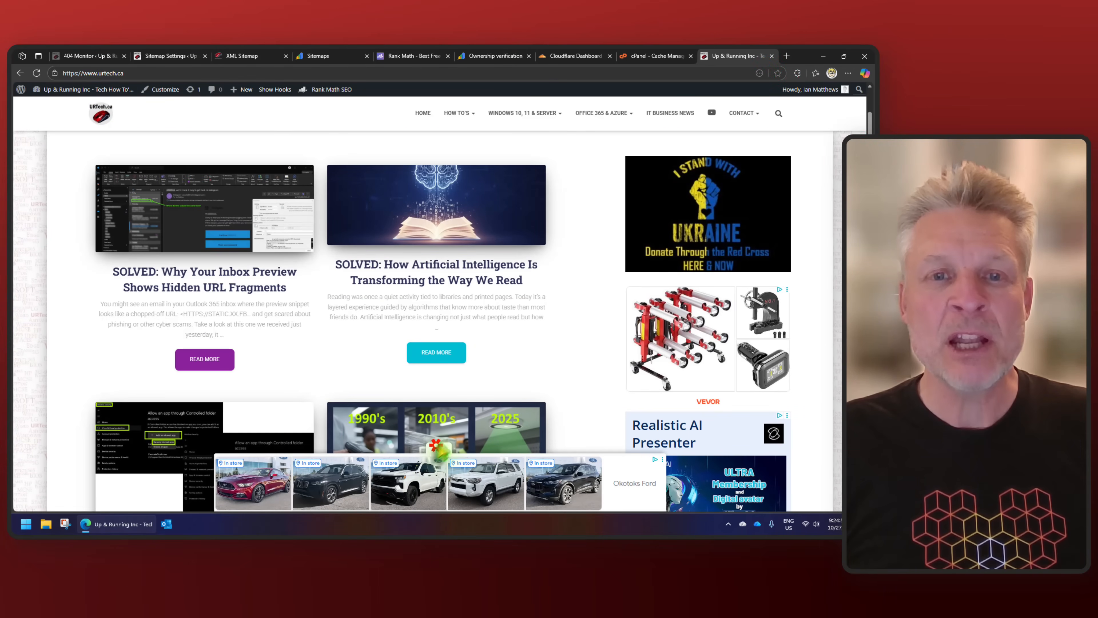
scroll(down, 3)
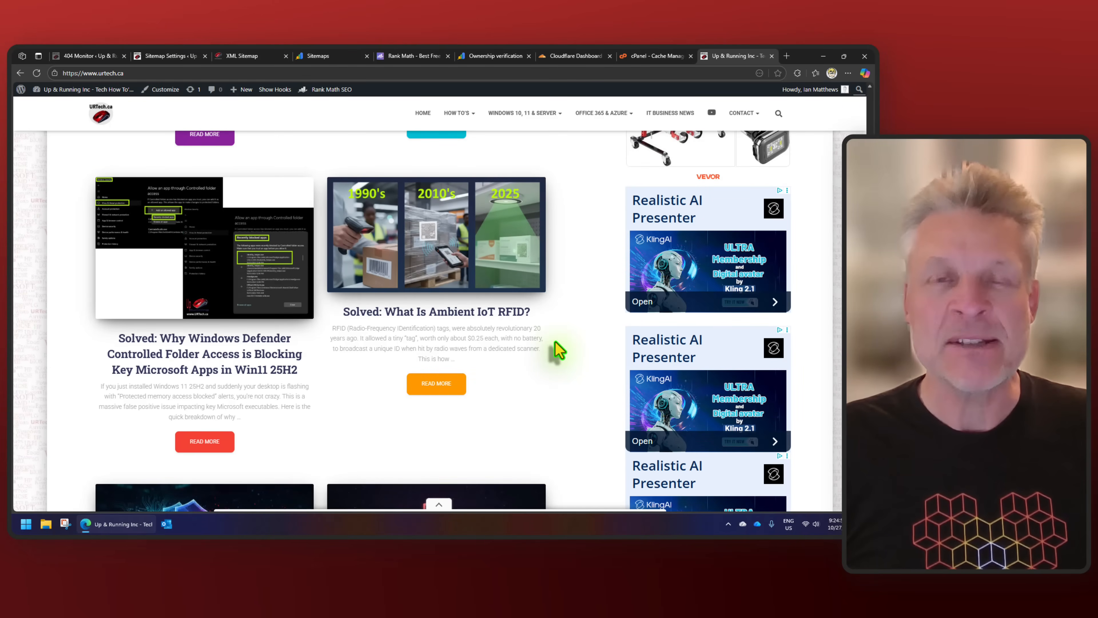
scroll(down, 3)
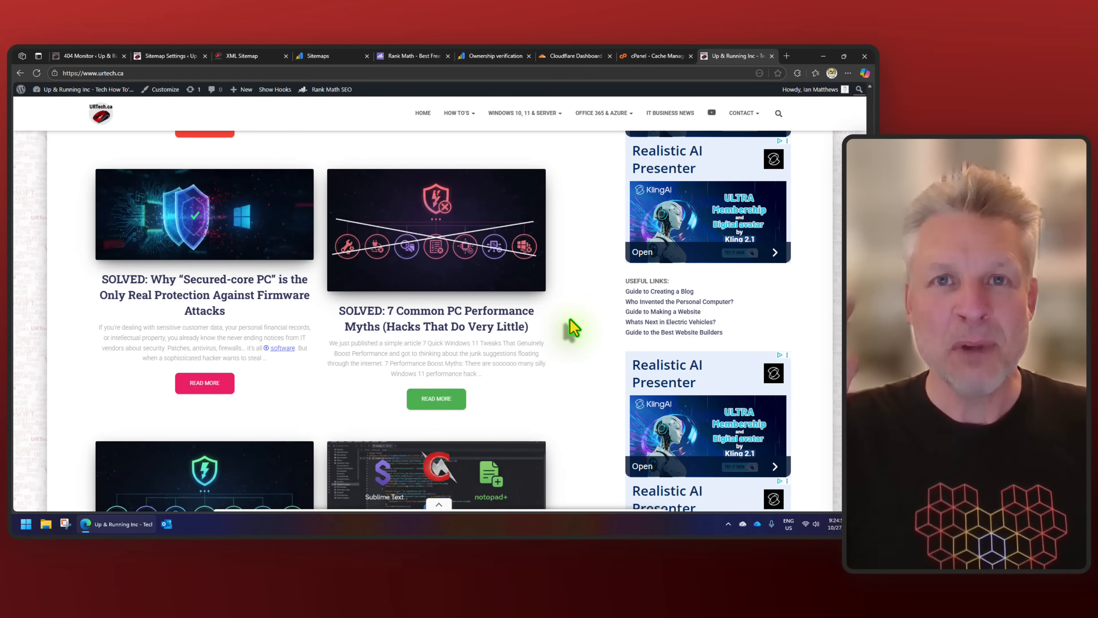